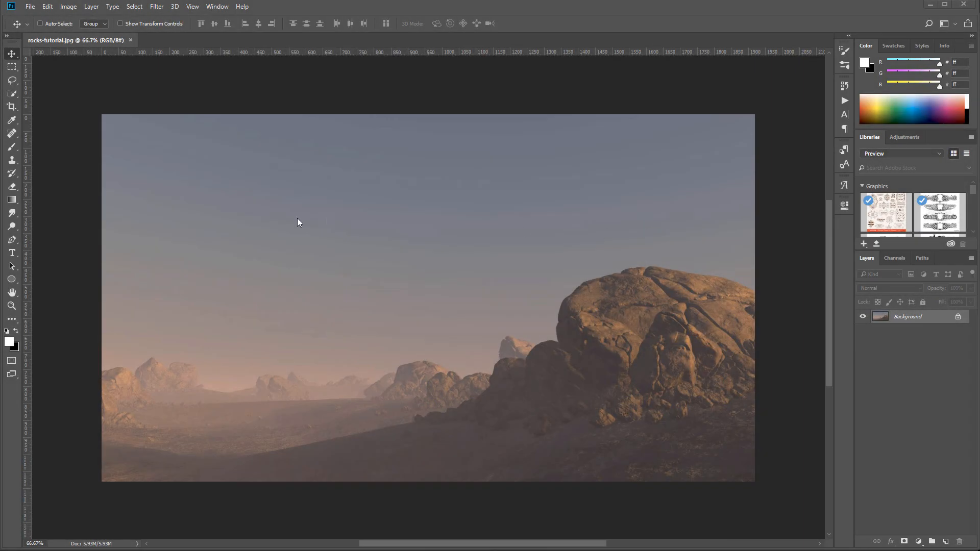
{"action": "mouse_move", "coordinate": [325, 358]}
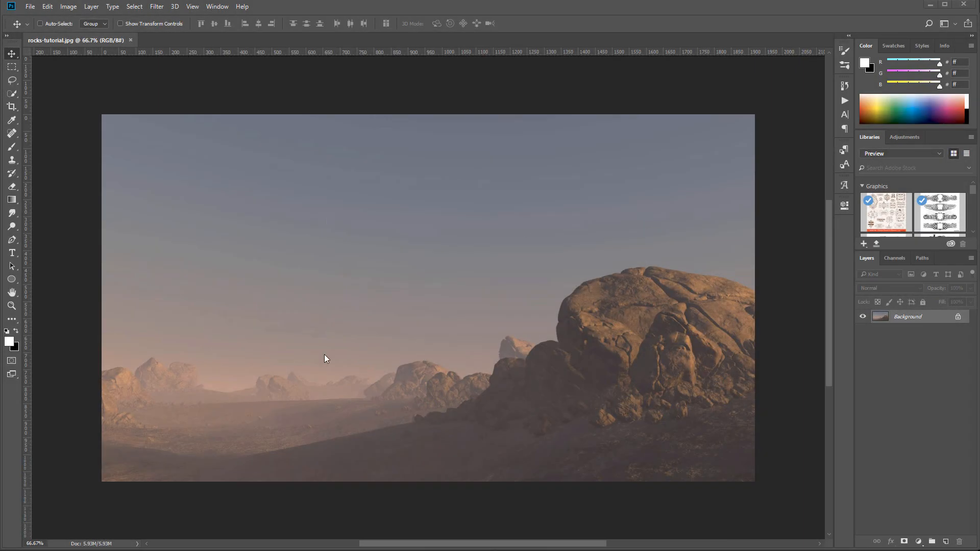
{"action": "mouse_move", "coordinate": [389, 359]}
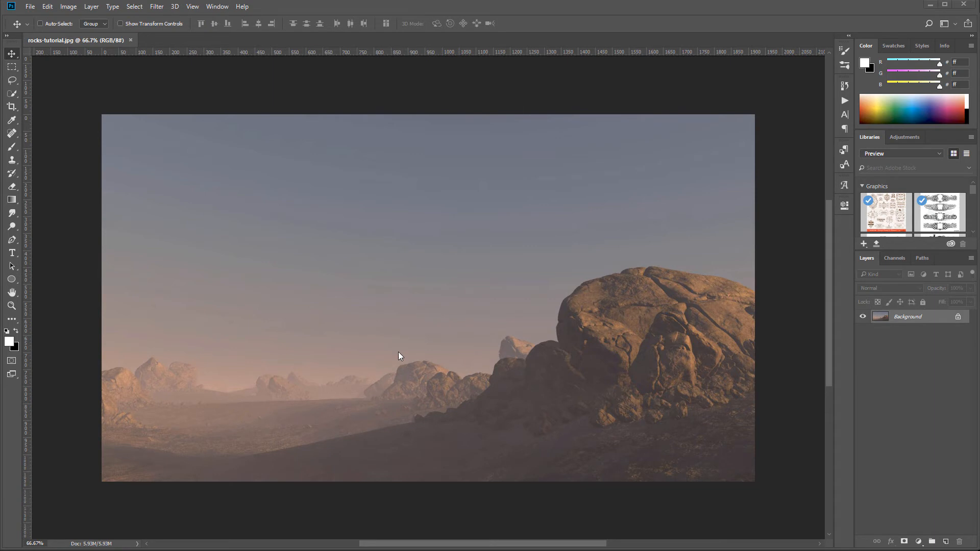
{"action": "mouse_move", "coordinate": [774, 295]}
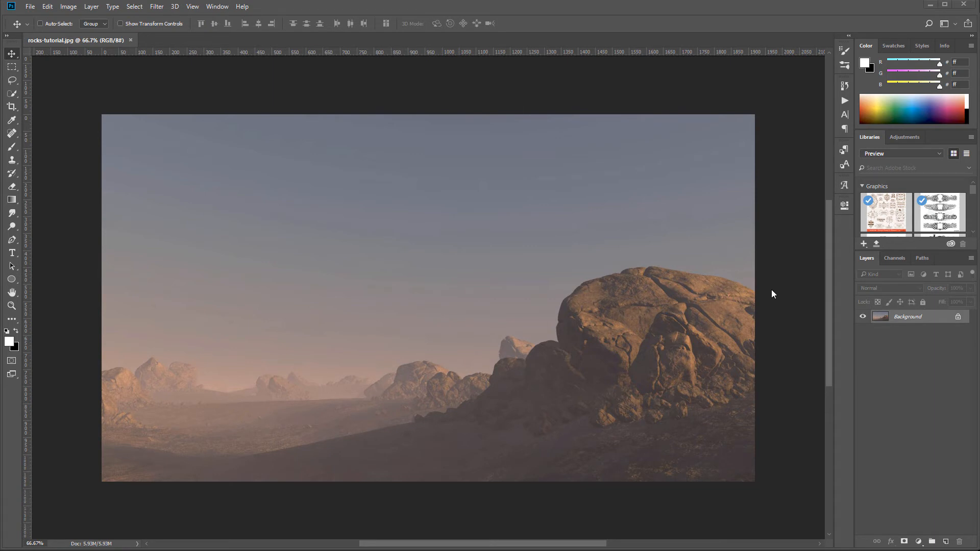
{"action": "mouse_move", "coordinate": [449, 434]}
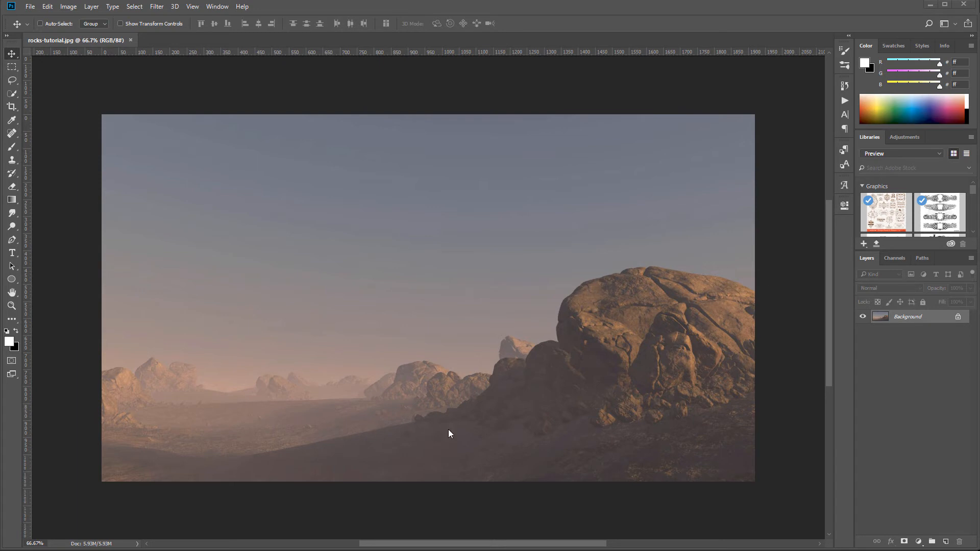
{"action": "mouse_move", "coordinate": [748, 336]}
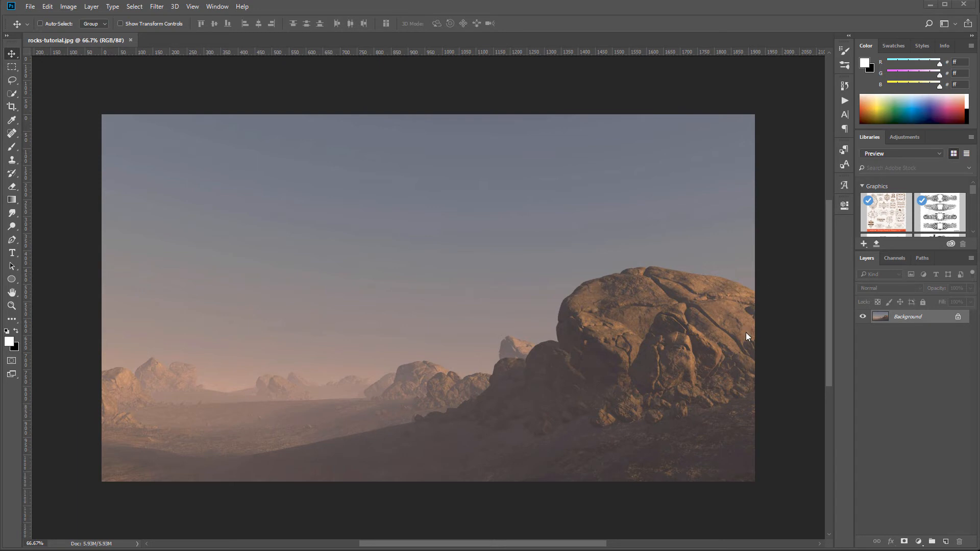
{"action": "mouse_move", "coordinate": [754, 319]}
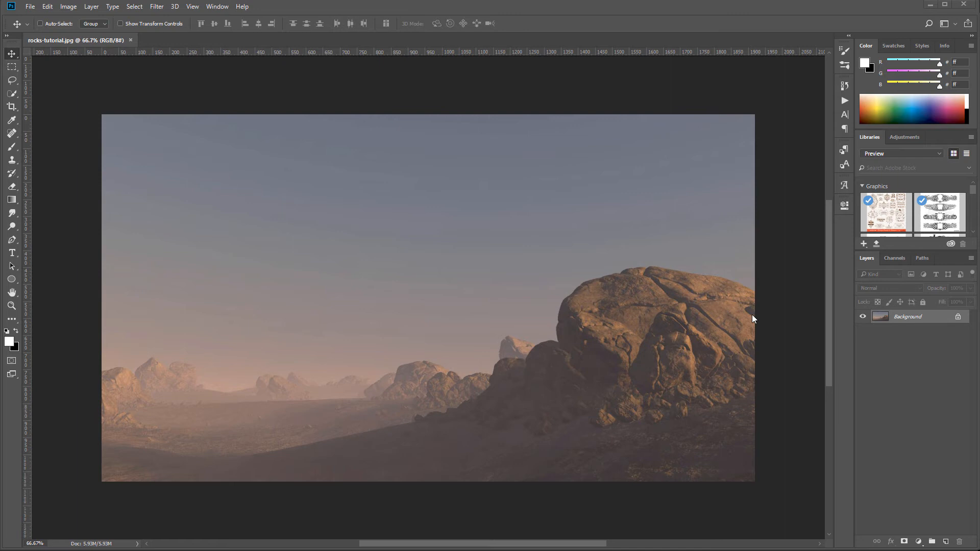
{"action": "mouse_move", "coordinate": [561, 420]}
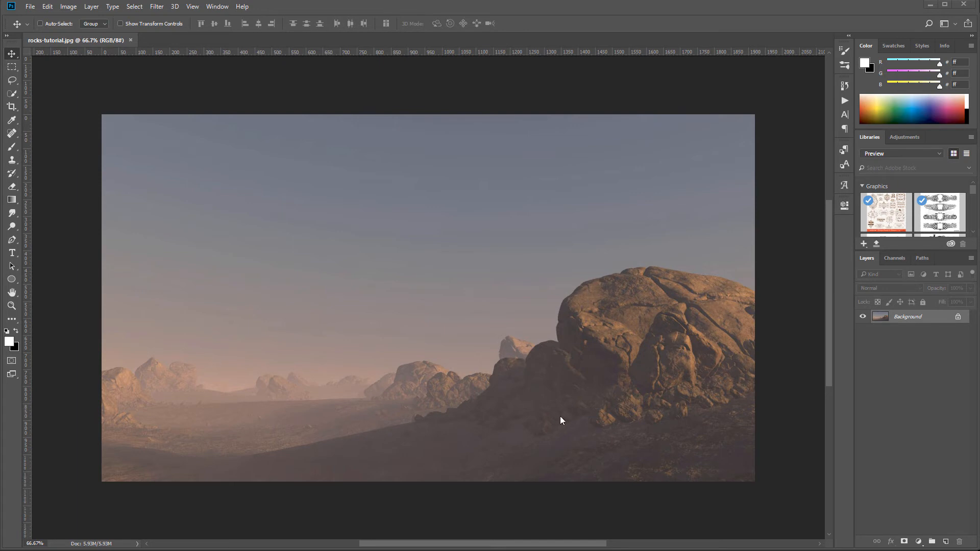
{"action": "mouse_move", "coordinate": [676, 347]}
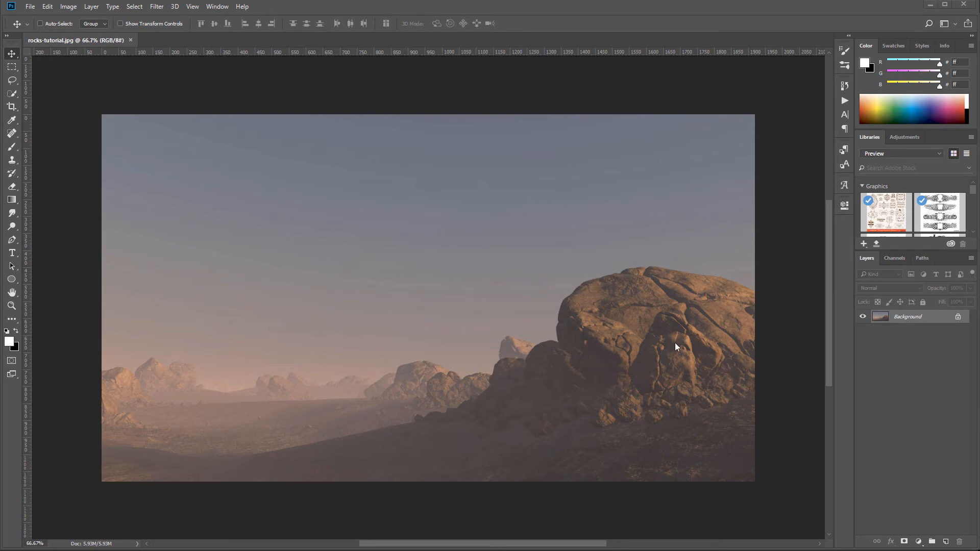
{"action": "mouse_move", "coordinate": [222, 459]}
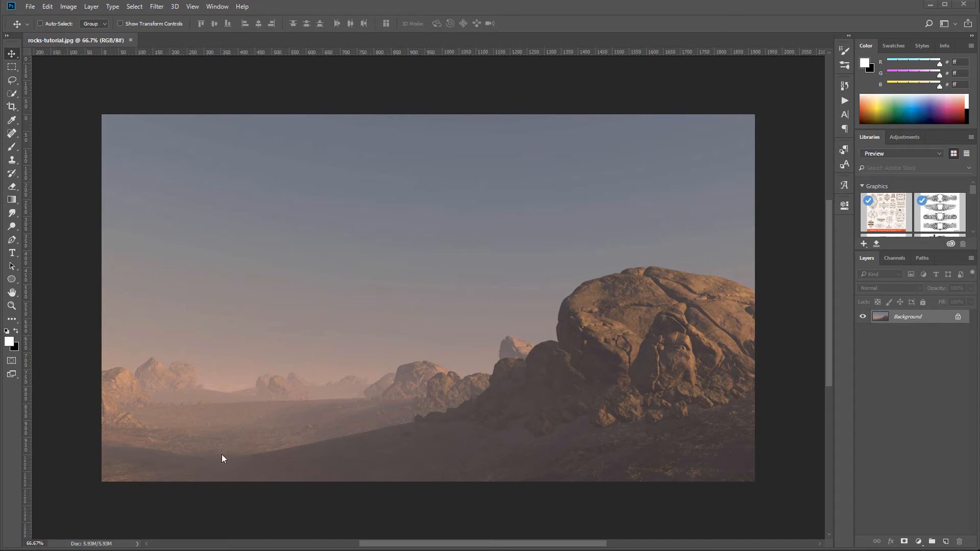
{"action": "mouse_move", "coordinate": [377, 401]}
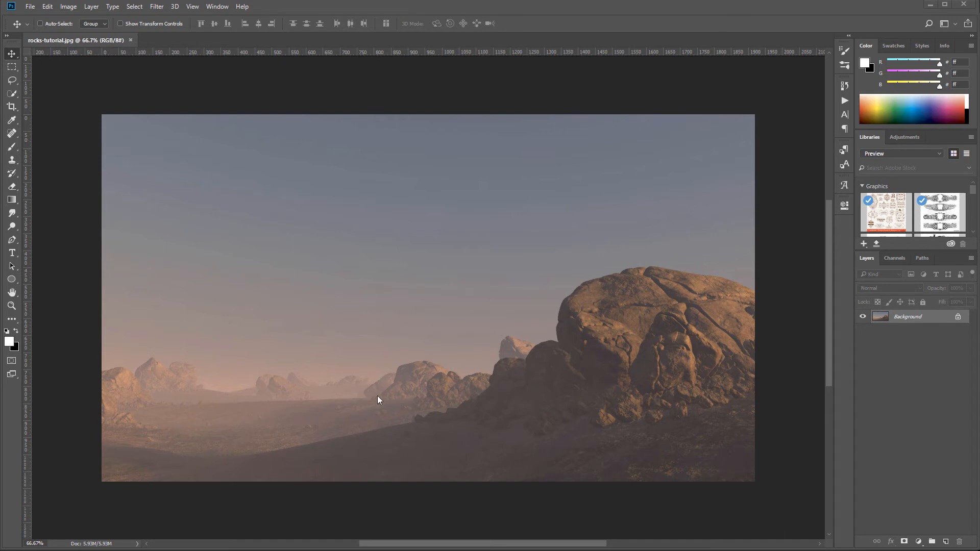
{"action": "mouse_move", "coordinate": [297, 357]}
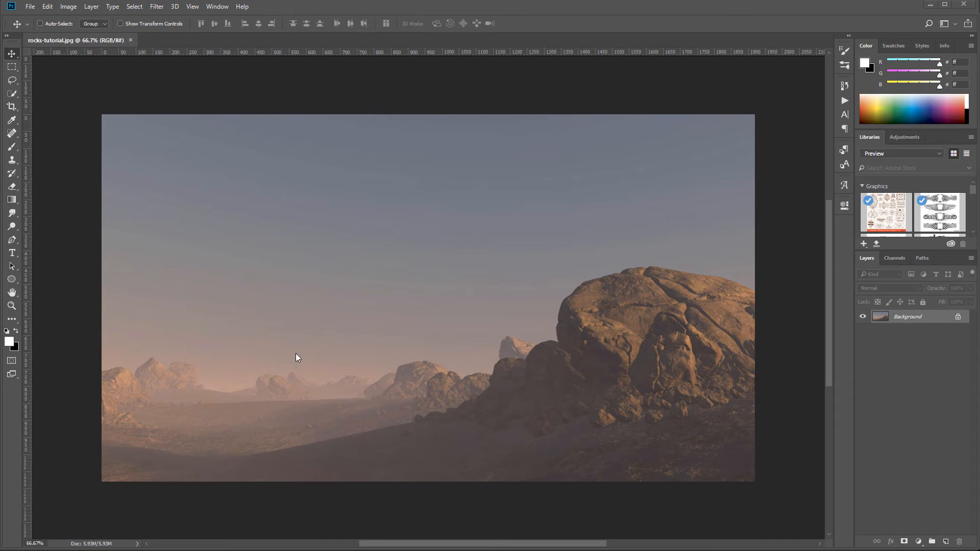
{"action": "mouse_move", "coordinate": [375, 441]}
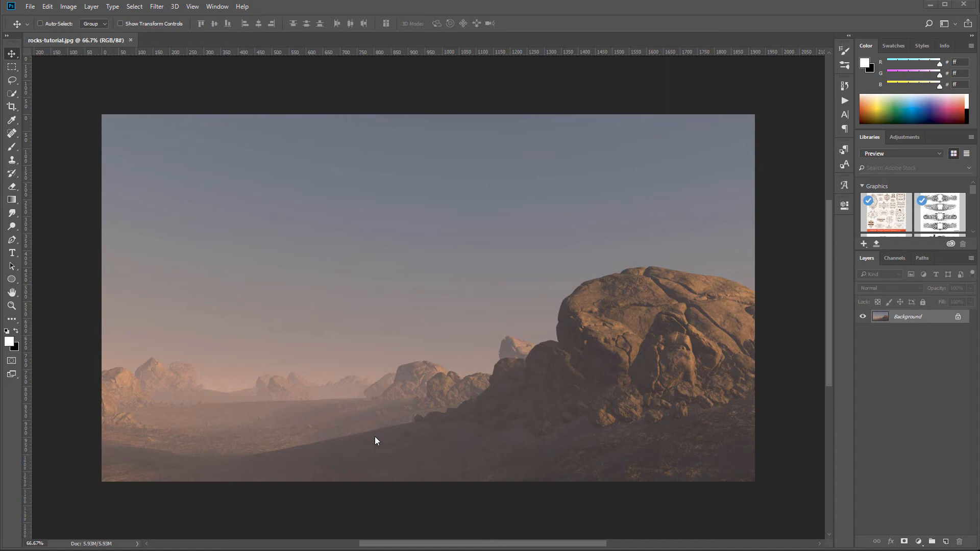
{"action": "mouse_move", "coordinate": [209, 357]}
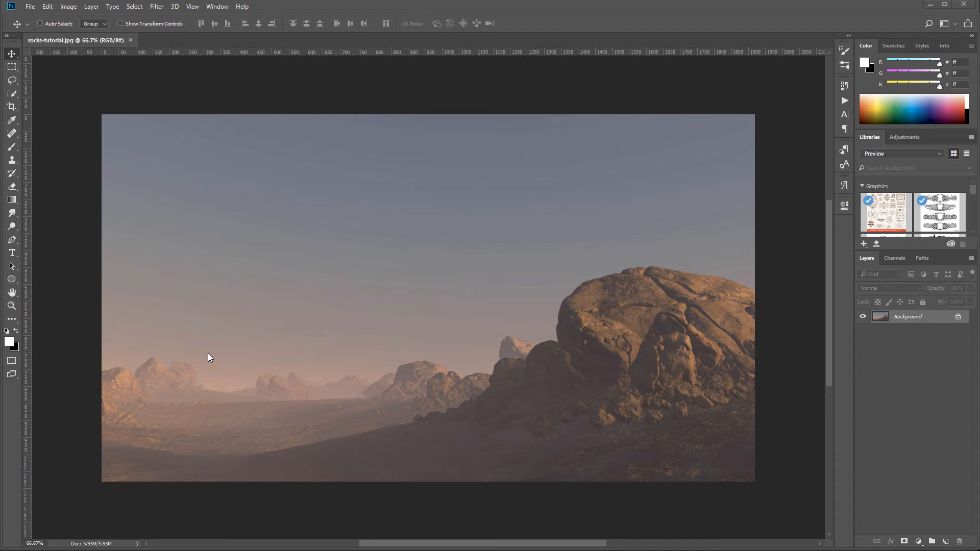
{"action": "mouse_move", "coordinate": [366, 274]}
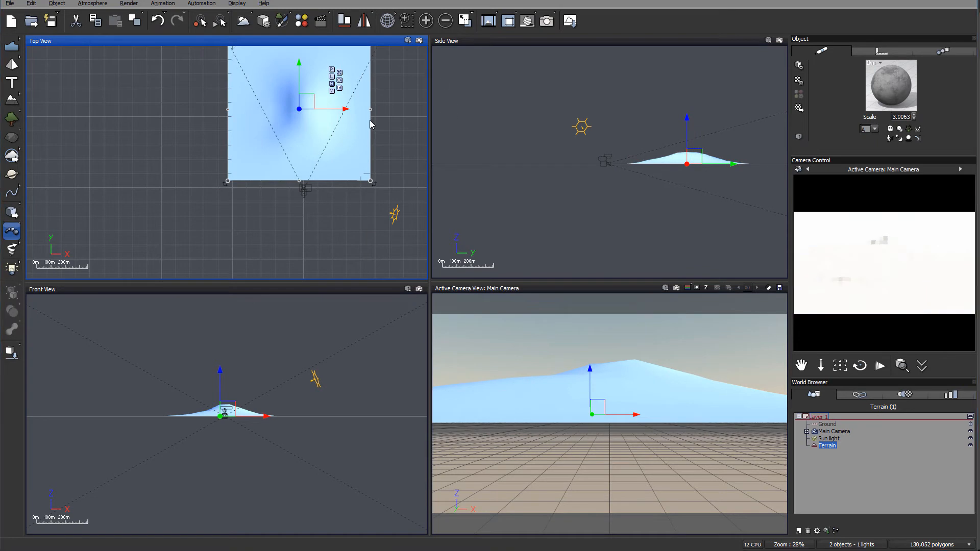
- Open the Terrain object in the Terrain Editor to edit its altitude shape
{"action": "double_click", "coordinate": [828, 445]}
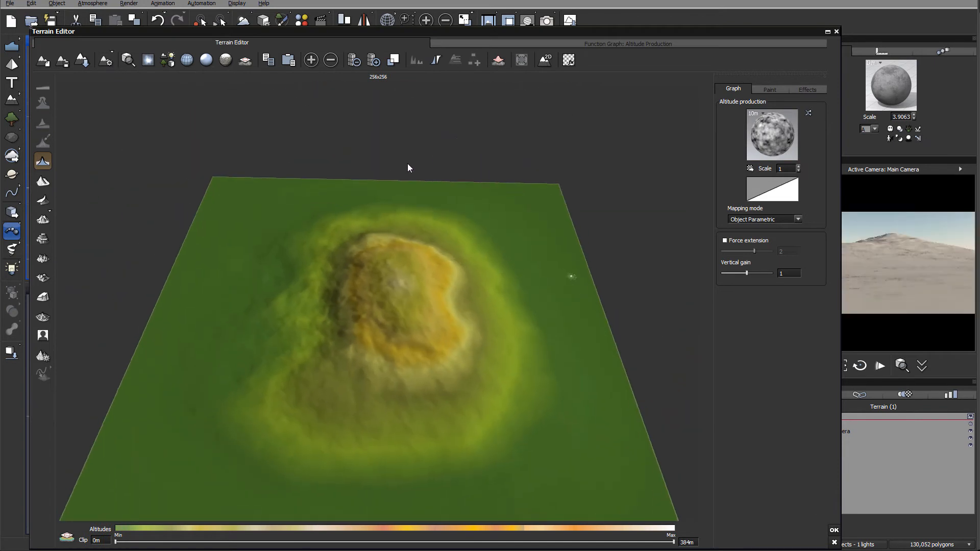
- Raise terrain resolution to 1024x1024 and apply a rugged preset giving jagged rocky ridges
{"action": "left_click", "coordinate": [373, 60]}
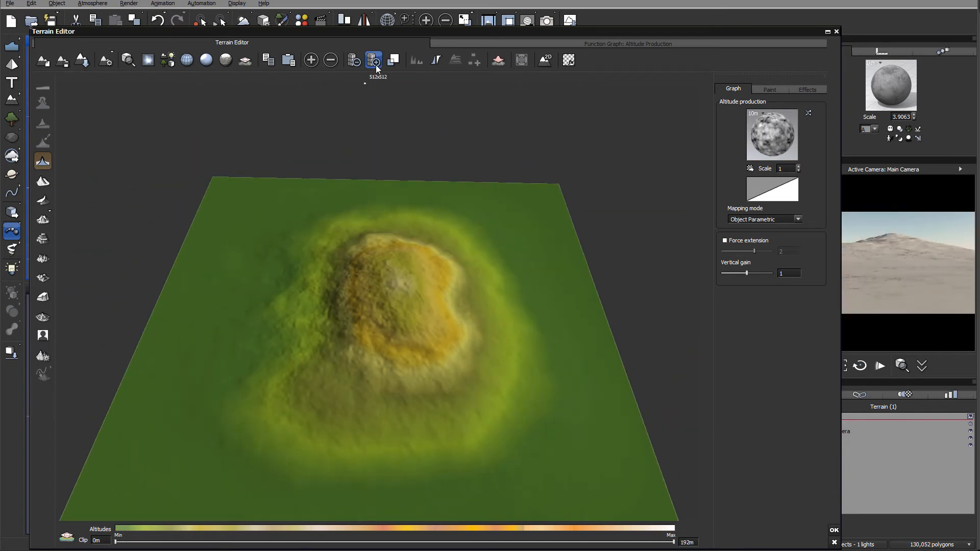
{"action": "left_click", "coordinate": [374, 59]}
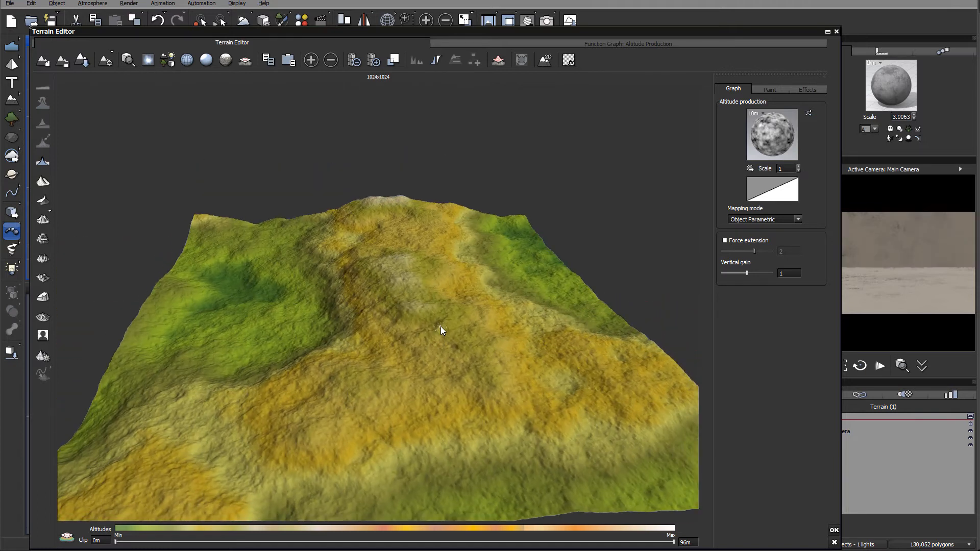
{"action": "left_click", "coordinate": [43, 200]}
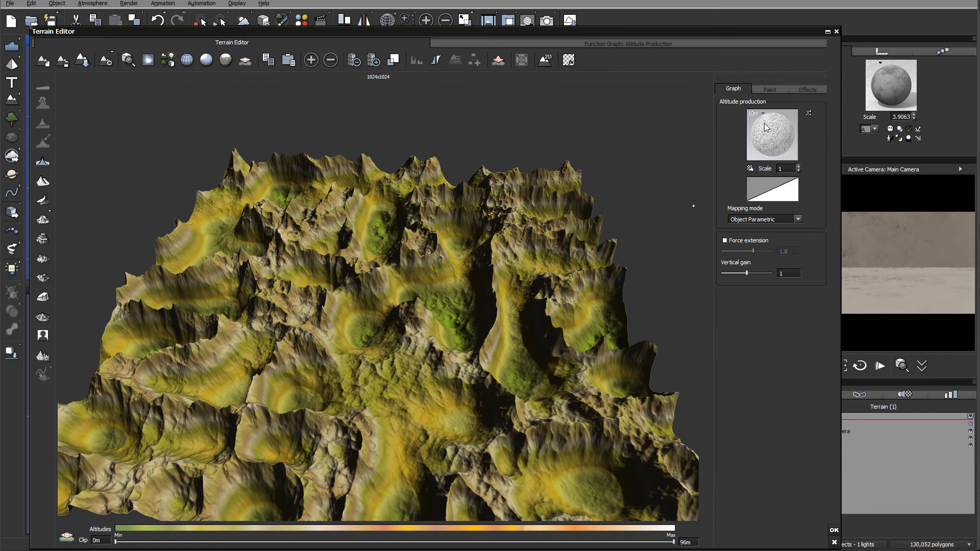
- Edit the altitude function graph and insert an Opposite (-X) node
{"action": "right_click", "coordinate": [771, 134]}
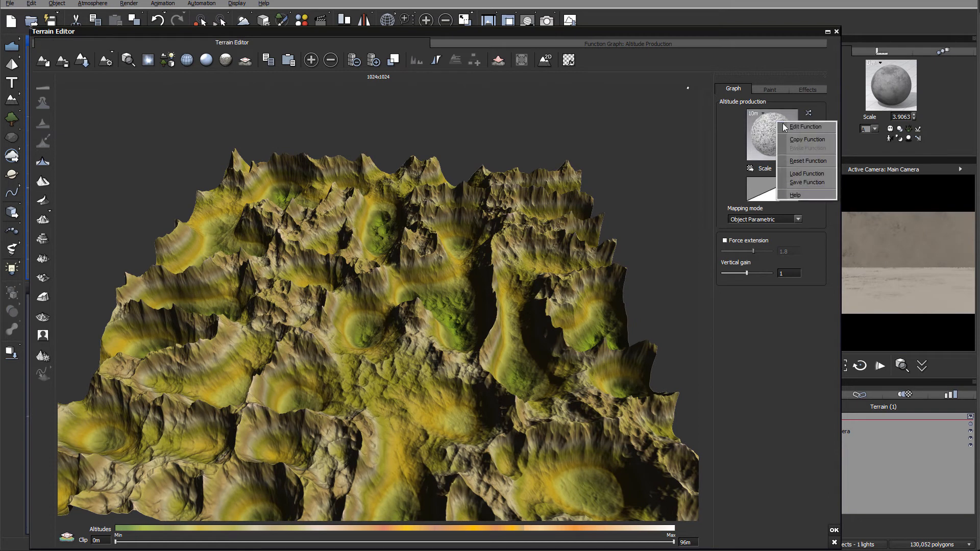
{"action": "left_click", "coordinate": [805, 126]}
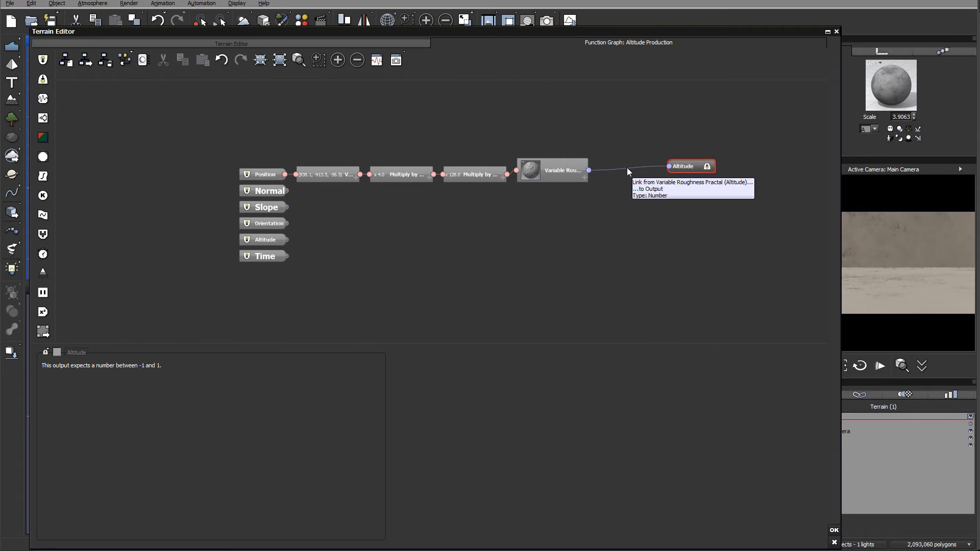
{"action": "right_click", "coordinate": [629, 172]}
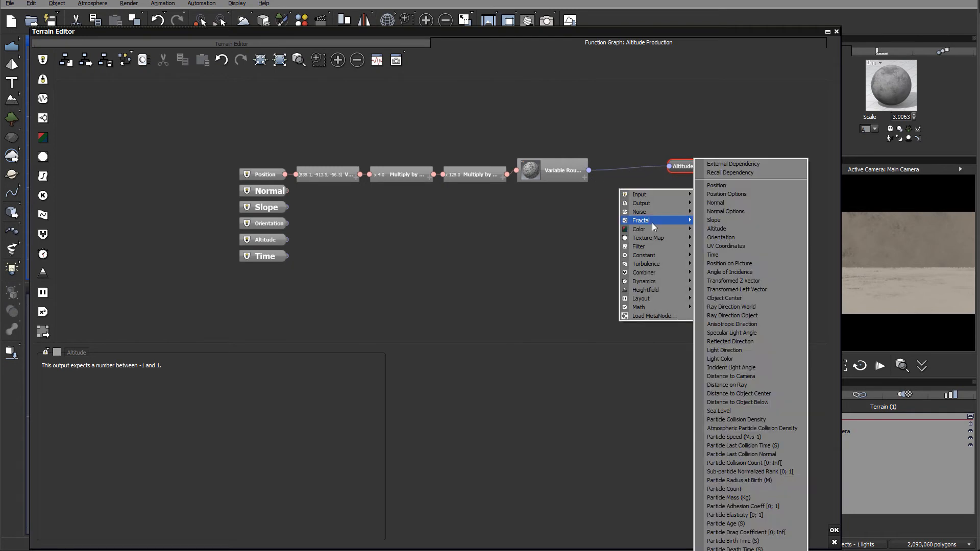
{"action": "mouse_move", "coordinate": [639, 246]}
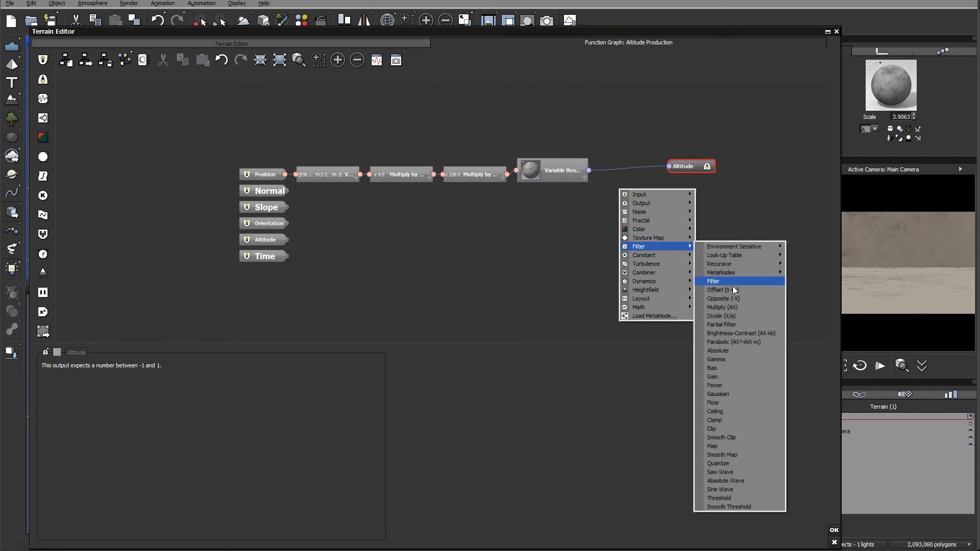
{"action": "left_click", "coordinate": [723, 298]}
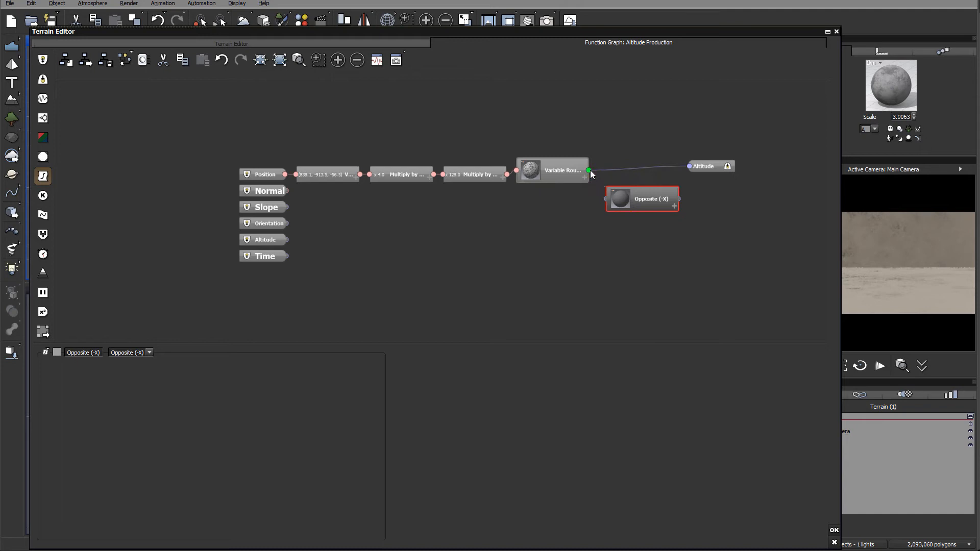
- Wire the Variable Roughness fractal through the Opposite node into the Altitude output
{"action": "left_click", "coordinate": [552, 170]}
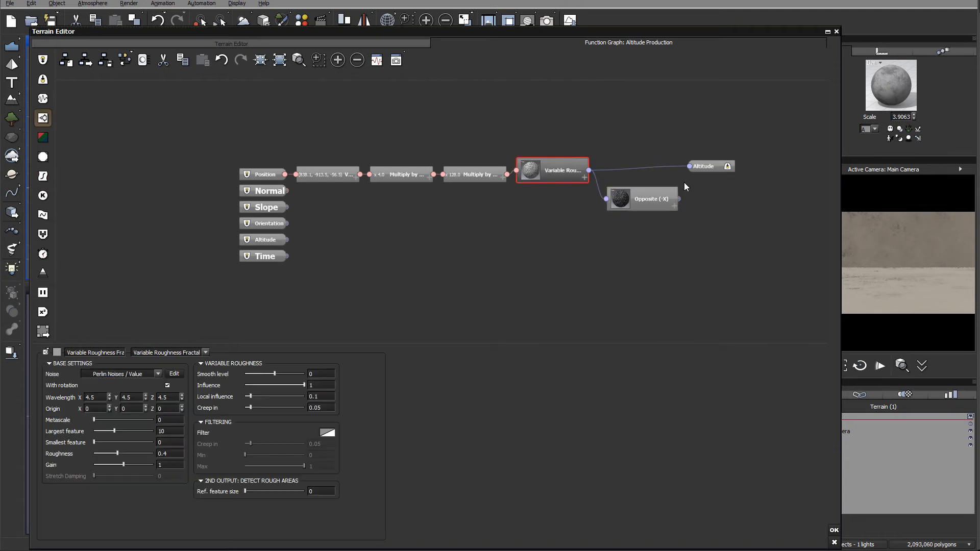
{"action": "left_click", "coordinate": [711, 166]}
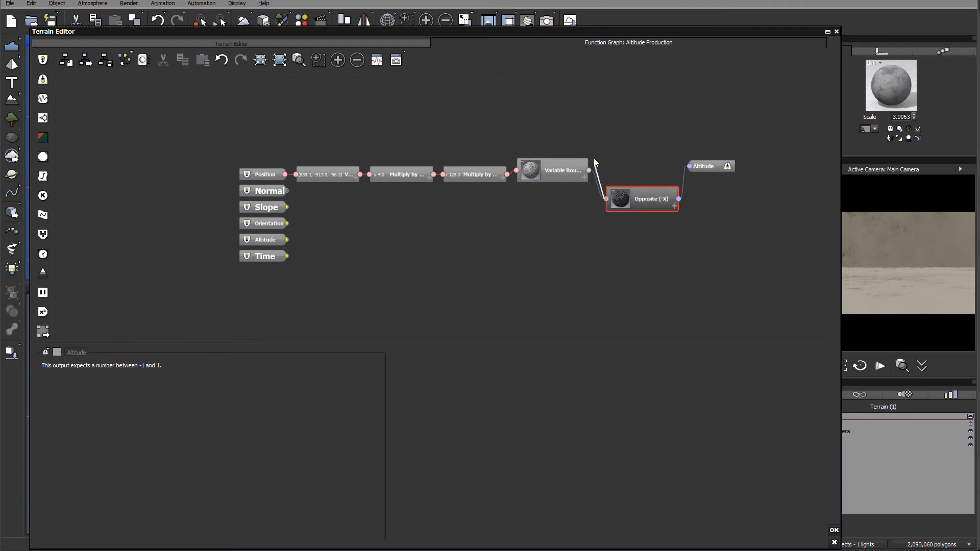
{"action": "left_click", "coordinate": [643, 198]}
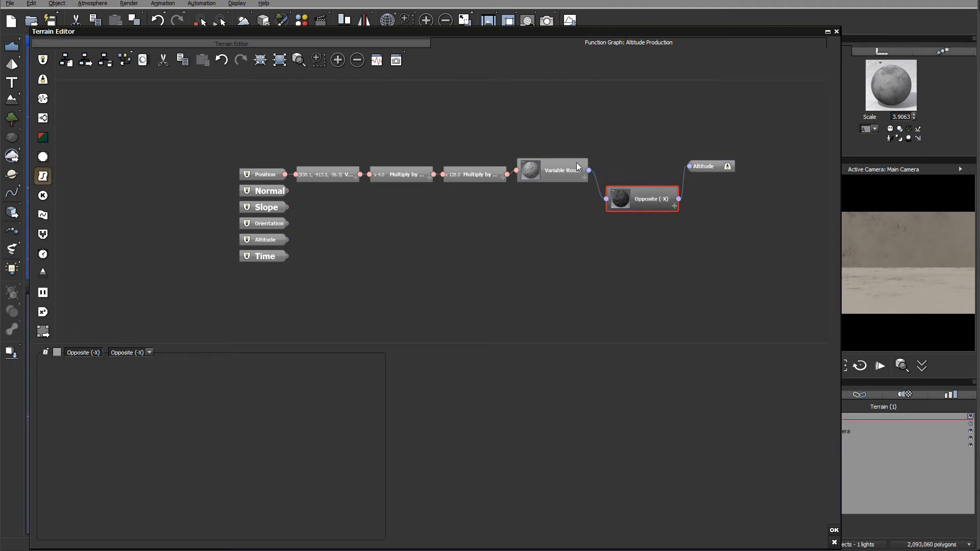
{"action": "left_click", "coordinate": [552, 170]}
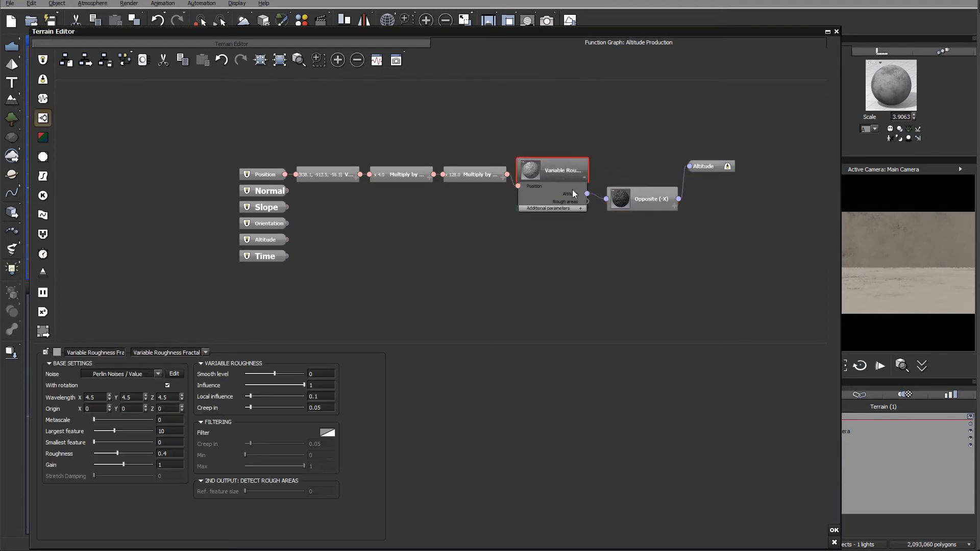
{"action": "mouse_move", "coordinate": [824, 476]}
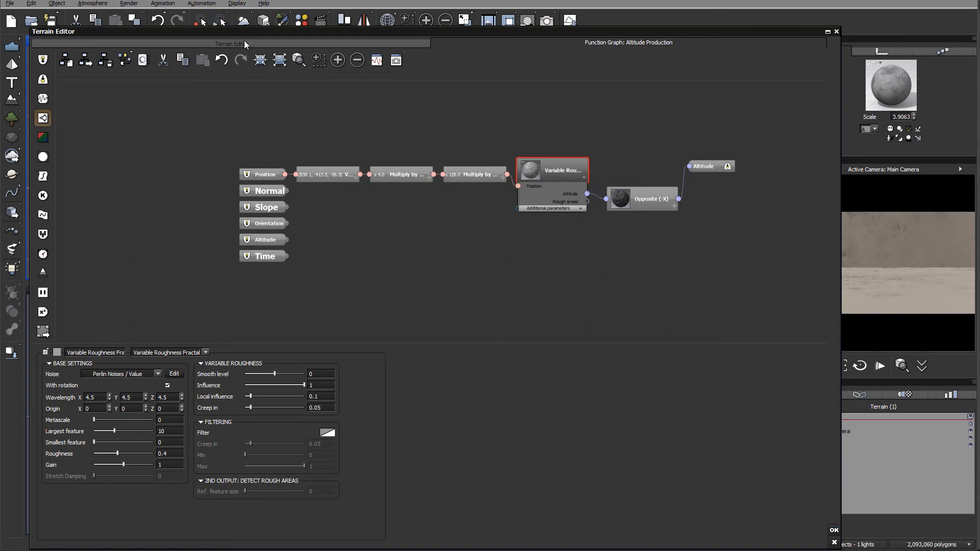
- Confirm the Terrain Editor with OK and return to the four-view scene
{"action": "left_click", "coordinate": [232, 43]}
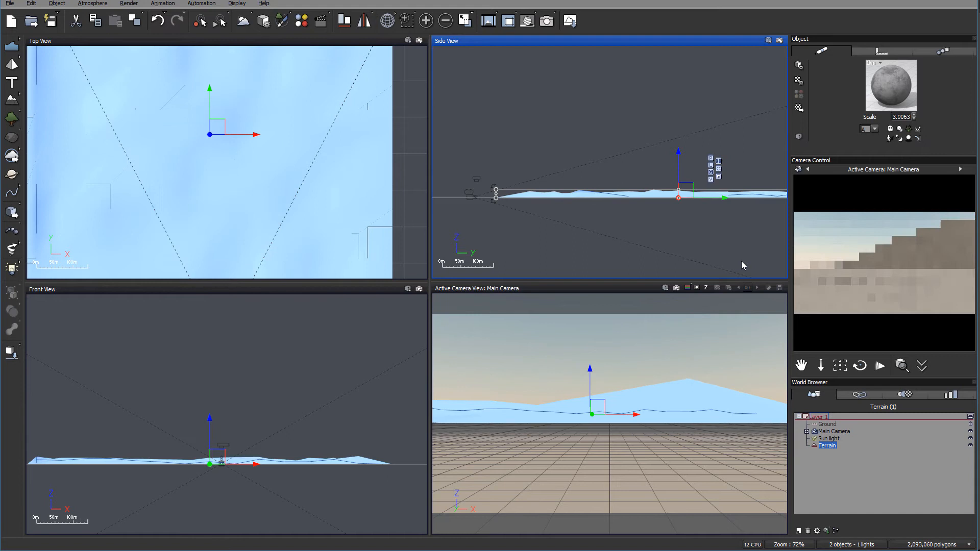
- Select the Main Camera, move and tilt it down over the rippled dunes, checking against the terrain
{"action": "left_click", "coordinate": [833, 431]}
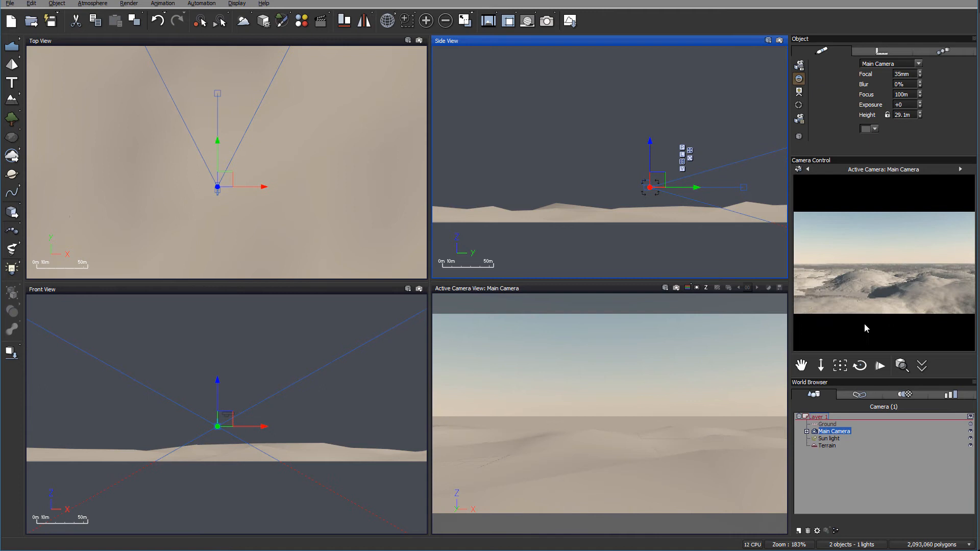
{"action": "left_click", "coordinate": [840, 366]}
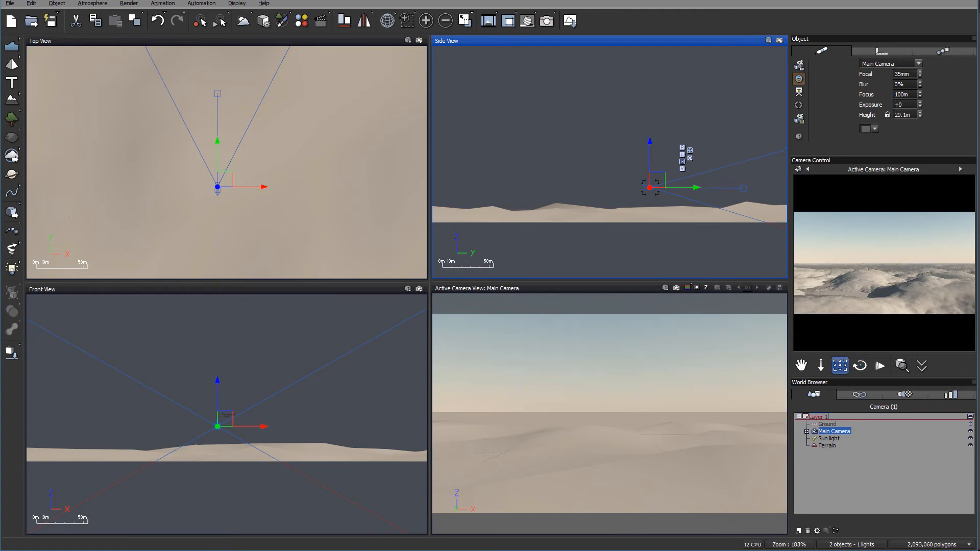
{"action": "left_click", "coordinate": [860, 366]}
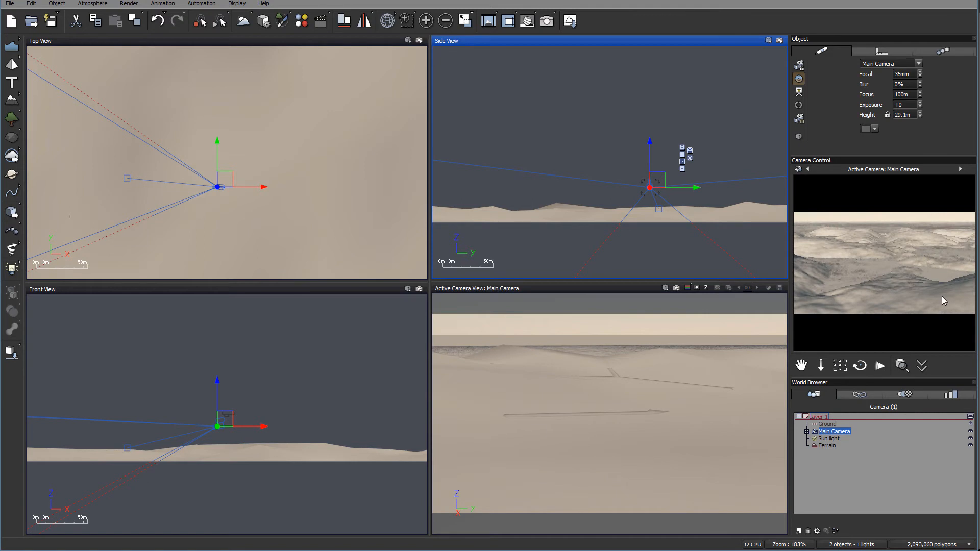
{"action": "mouse_move", "coordinate": [849, 375]}
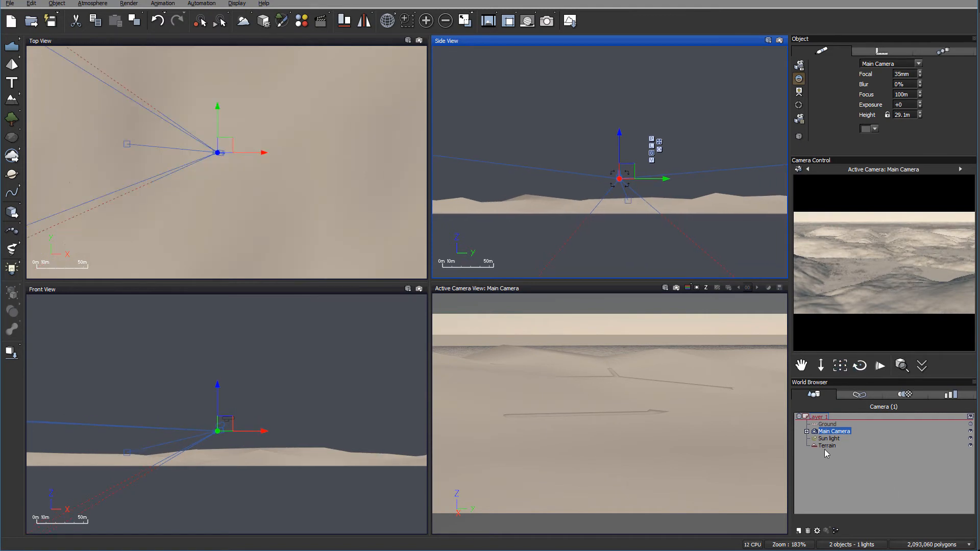
{"action": "left_click", "coordinate": [827, 445]}
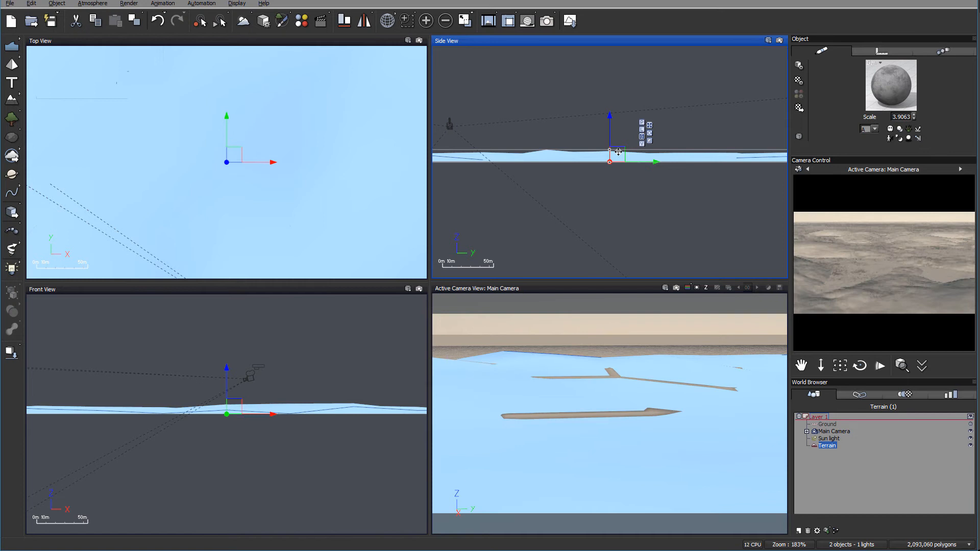
{"action": "mouse_move", "coordinate": [612, 128]}
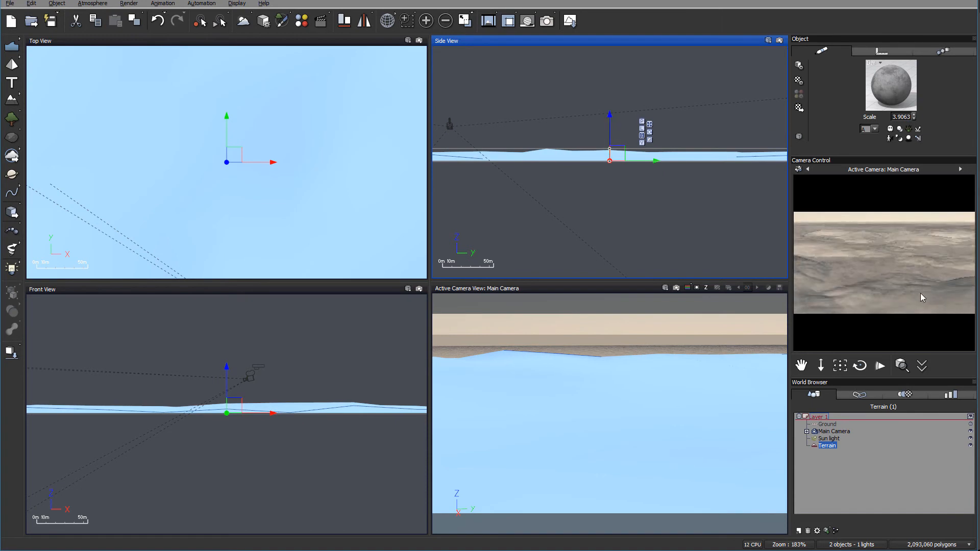
{"action": "left_click", "coordinate": [834, 432]}
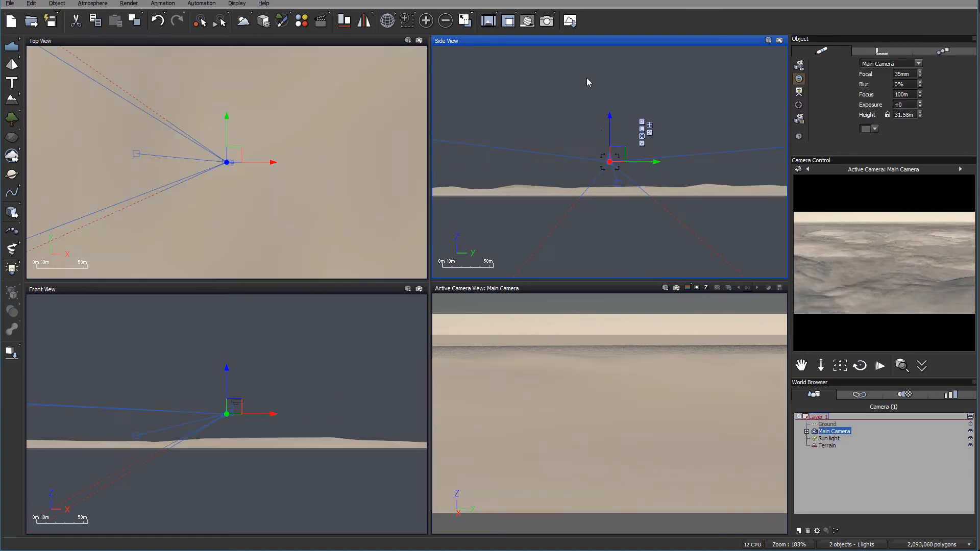
- Zoom the Top view out, drag the camera to the terrain's lower edge facing the horizon, reselect the terrain
{"action": "left_click_drag", "start_coordinate": [226, 162], "coordinate": [335, 138]}
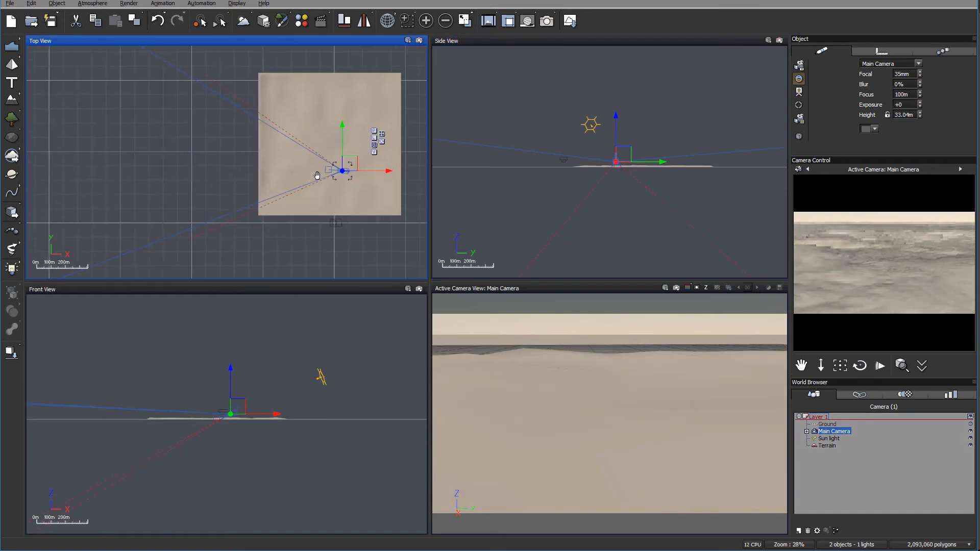
{"action": "left_click_drag", "start_coordinate": [342, 172], "coordinate": [315, 197]}
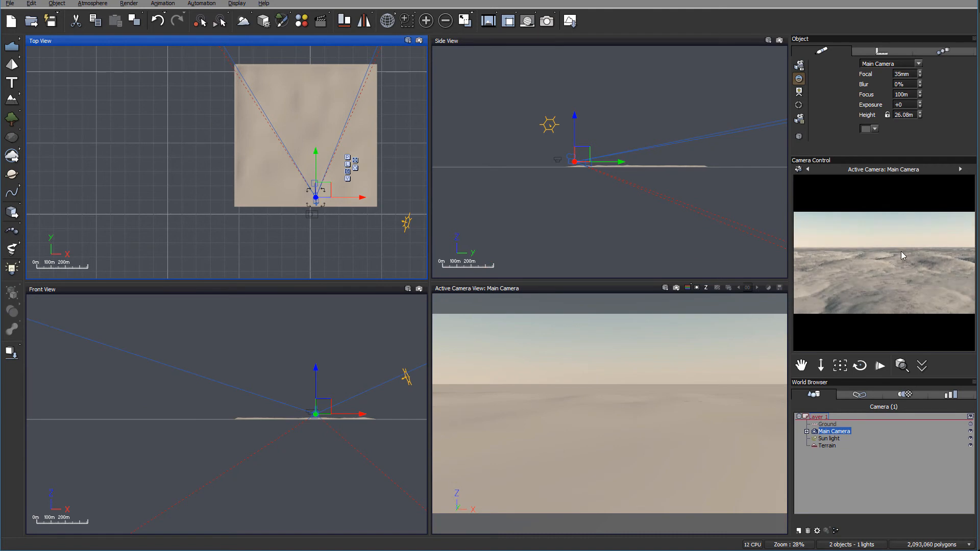
{"action": "mouse_move", "coordinate": [784, 218]}
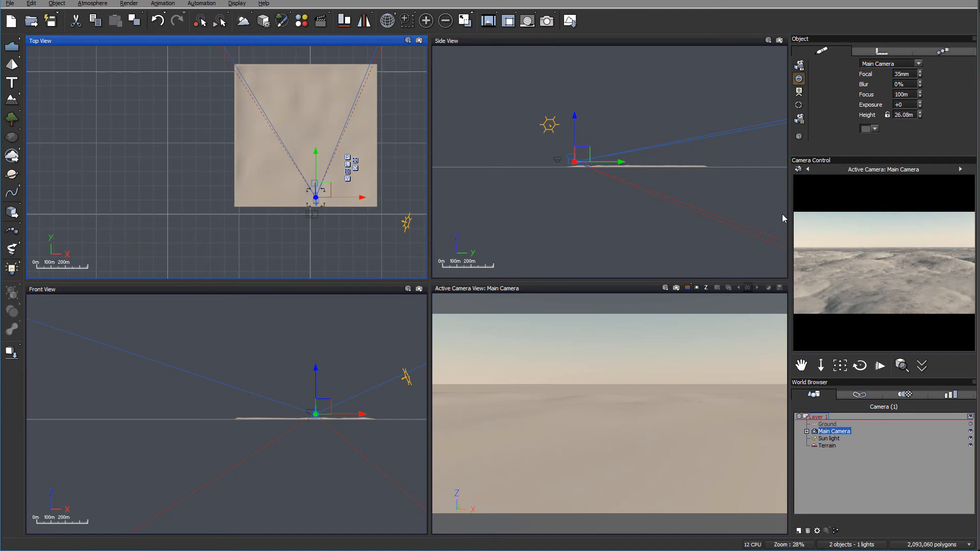
{"action": "mouse_move", "coordinate": [438, 173]}
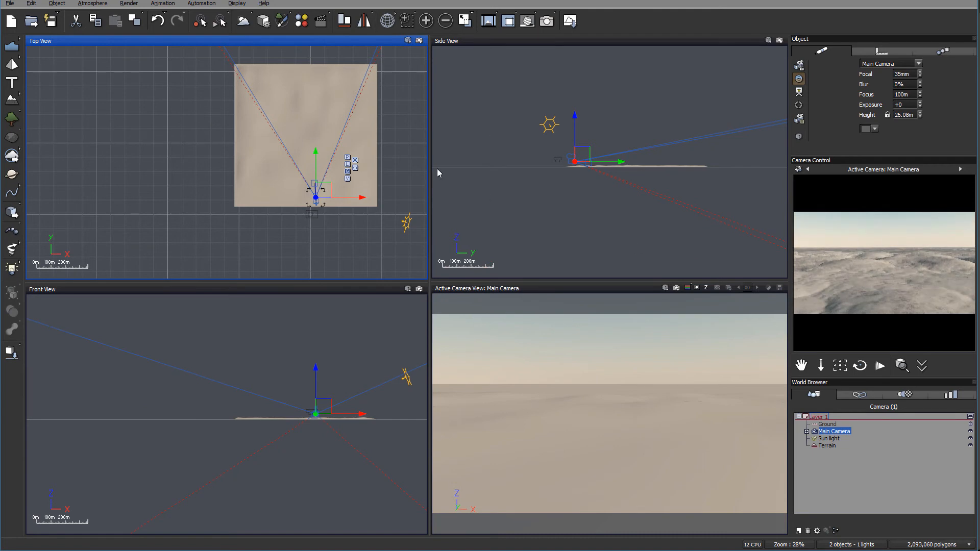
{"action": "left_click", "coordinate": [827, 445]}
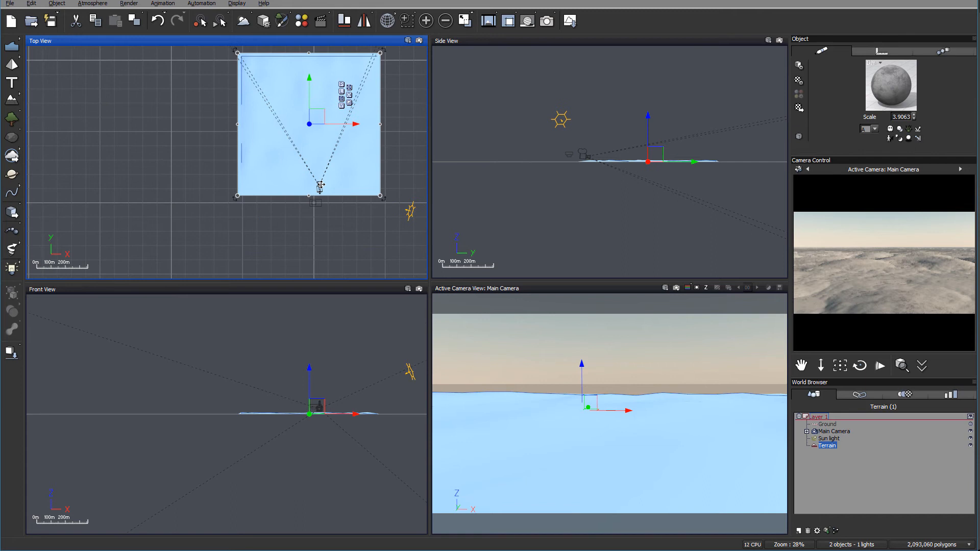
{"action": "mouse_move", "coordinate": [426, 21]}
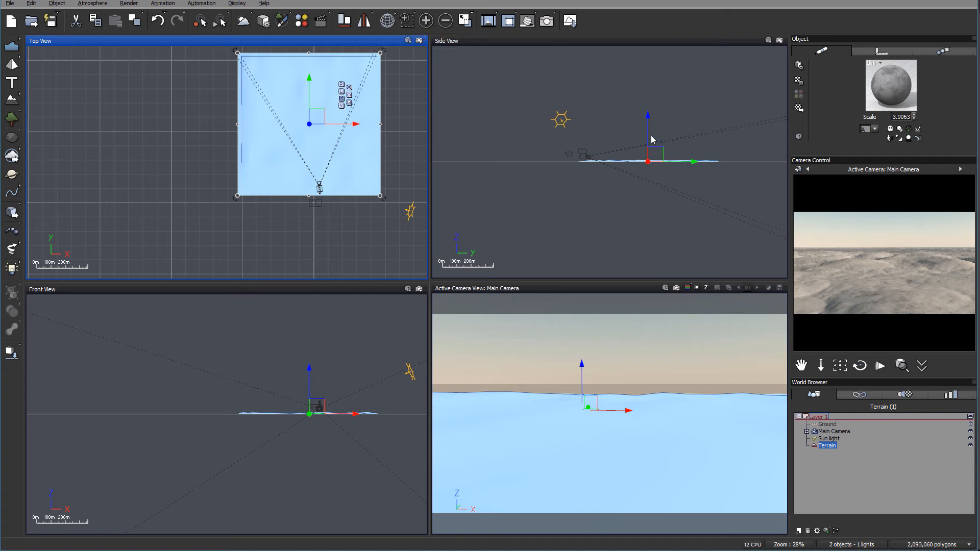
{"action": "mouse_move", "coordinate": [664, 109]}
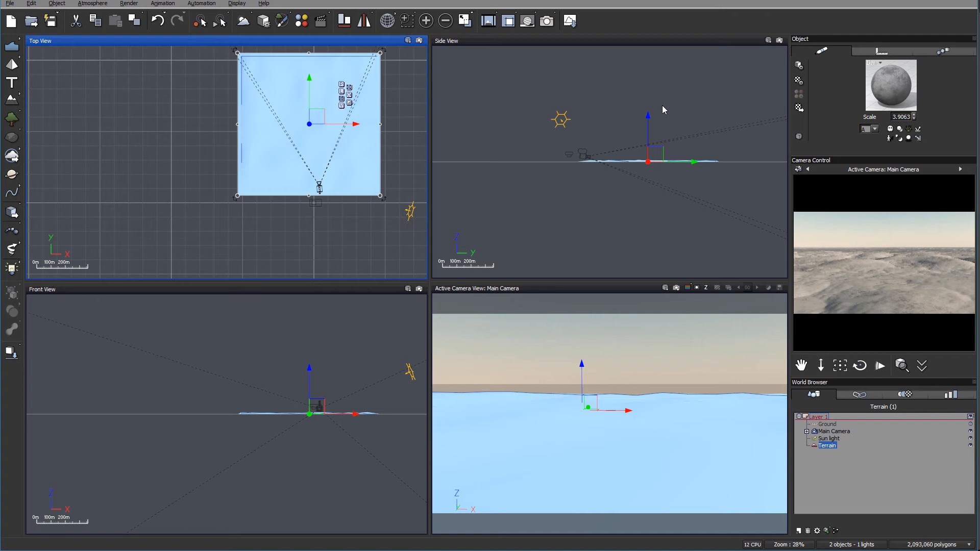
{"action": "mouse_move", "coordinate": [542, 102]}
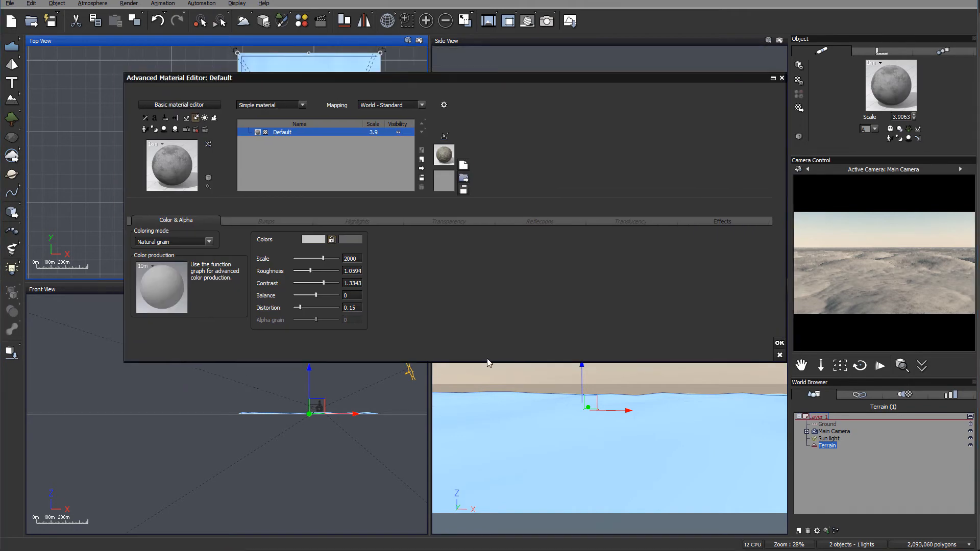
{"action": "left_click", "coordinate": [179, 105]}
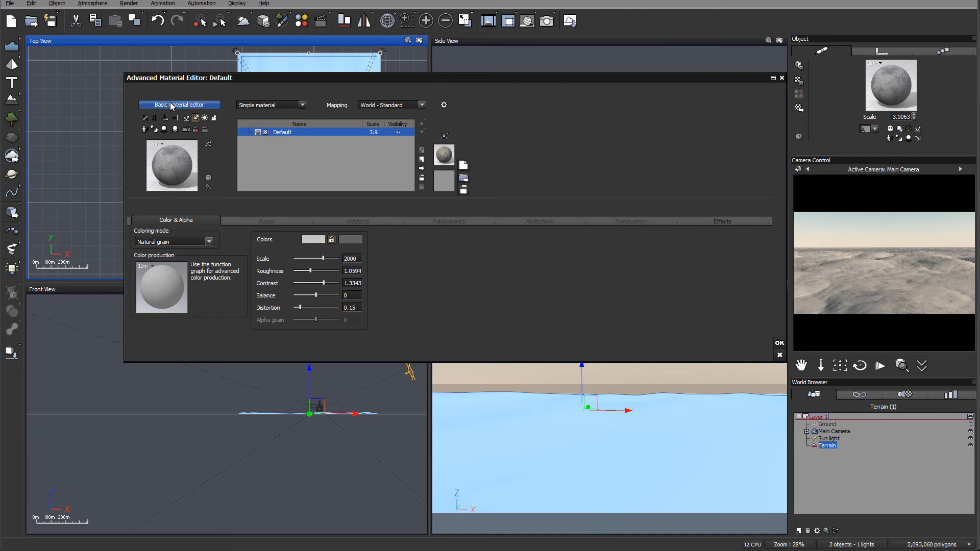
{"action": "left_click", "coordinate": [179, 104]}
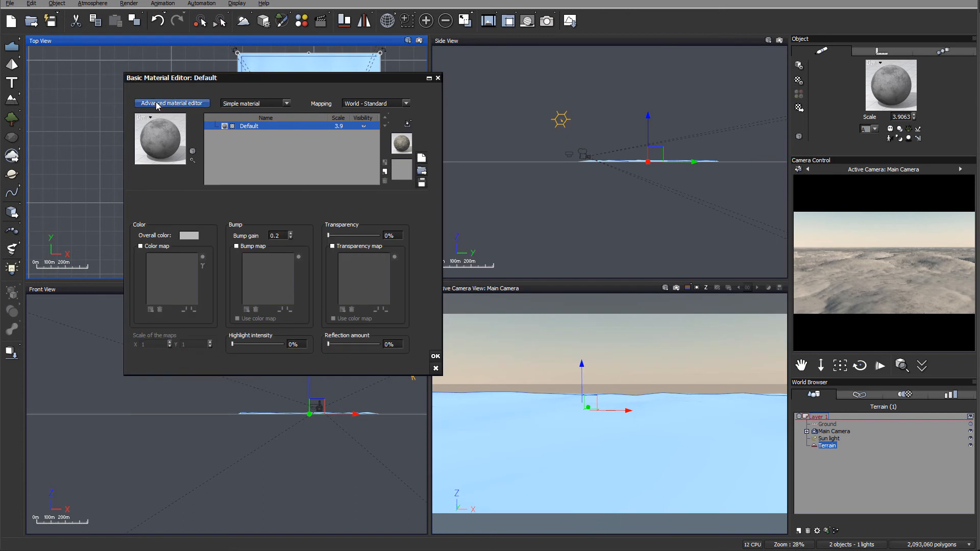
{"action": "left_click", "coordinate": [172, 104]}
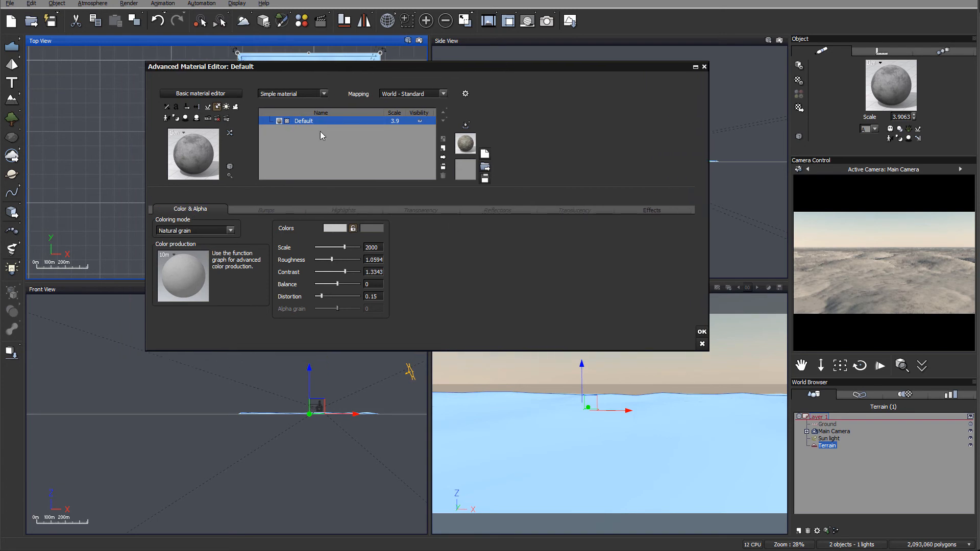
{"action": "mouse_move", "coordinate": [452, 159]}
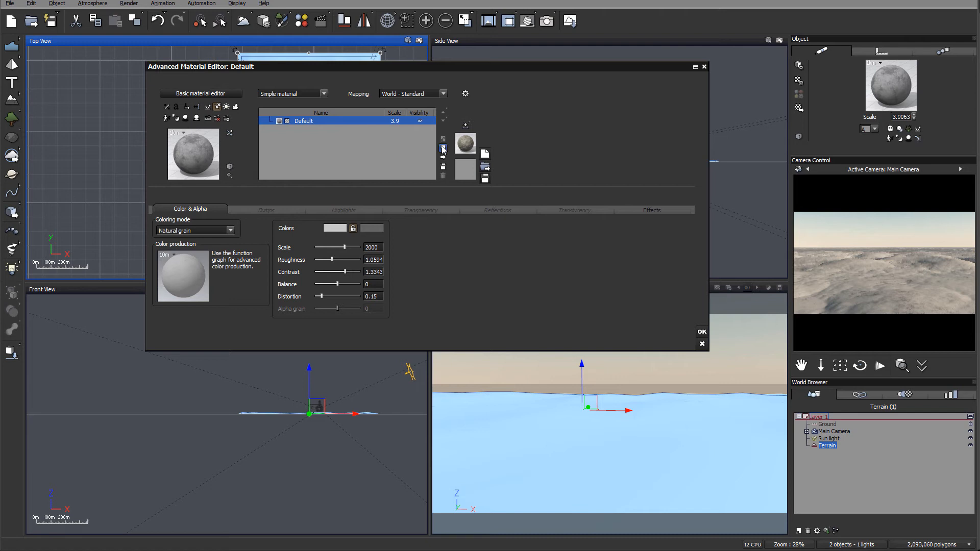
- Add a terrain material layer of type EcoSystem/Particles named 'Large rocks' and show its General settings
{"action": "left_click", "coordinate": [322, 94]}
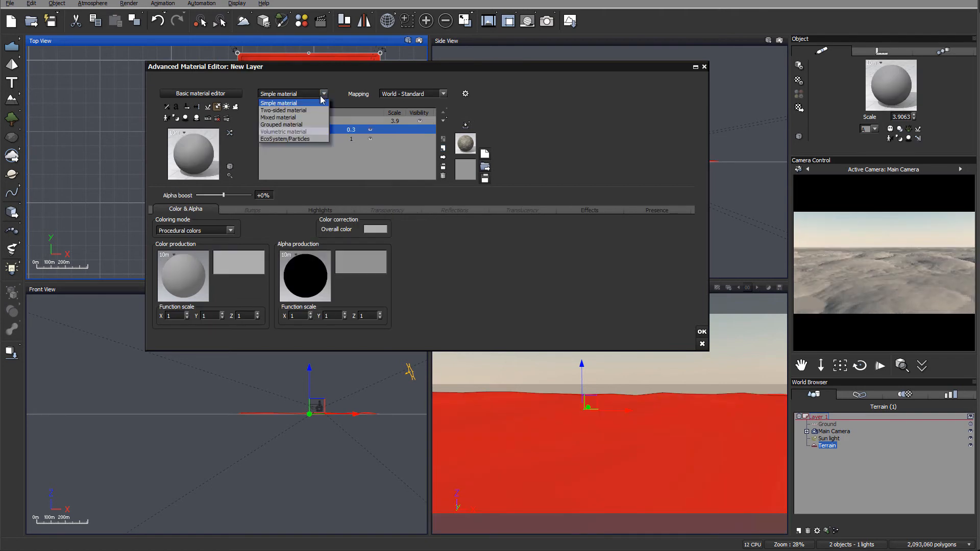
{"action": "left_click", "coordinate": [278, 103]}
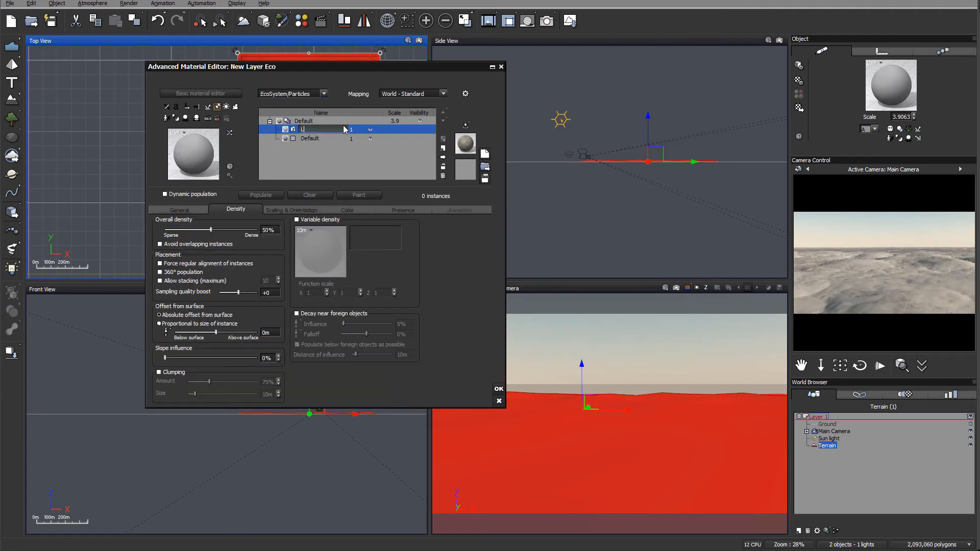
{"action": "type", "text": "Large rocks"}
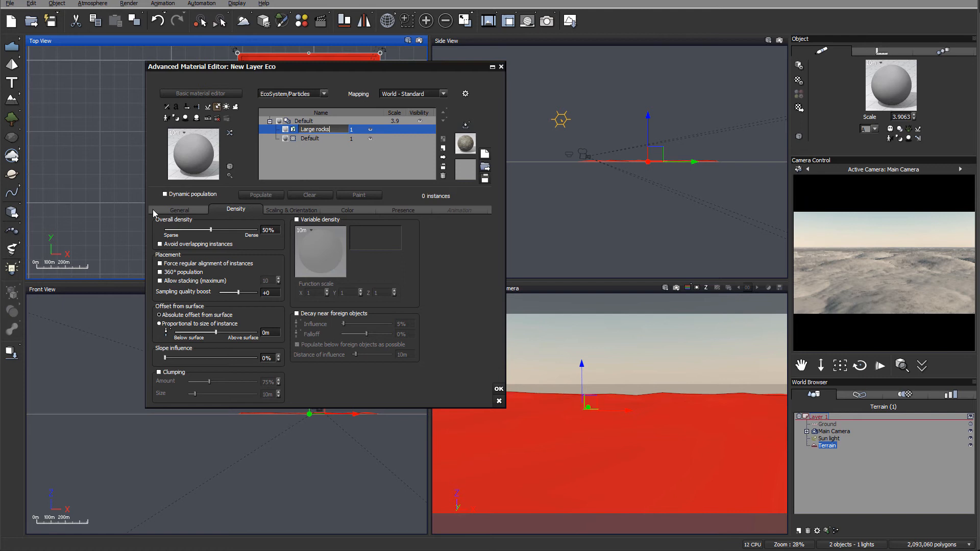
{"action": "left_click", "coordinate": [180, 209]}
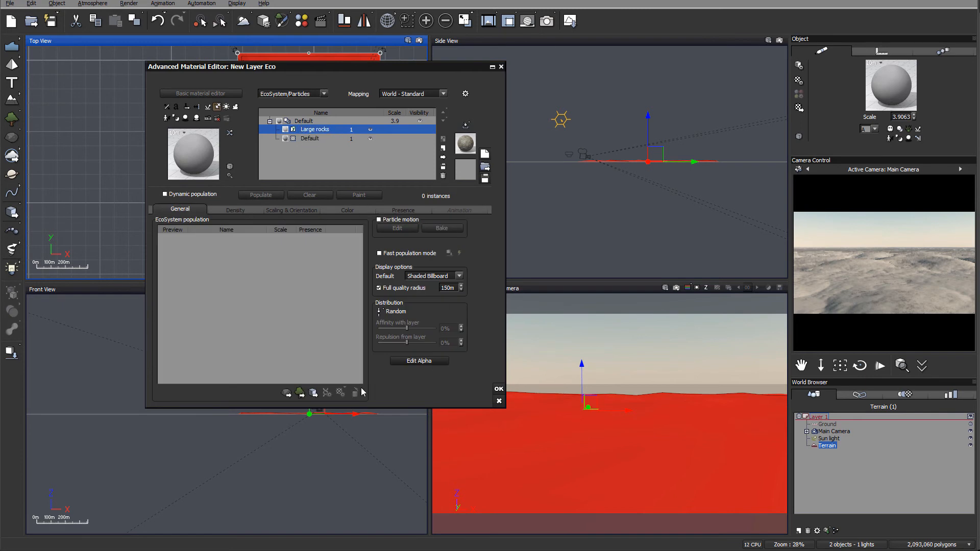
{"action": "mouse_move", "coordinate": [306, 380]}
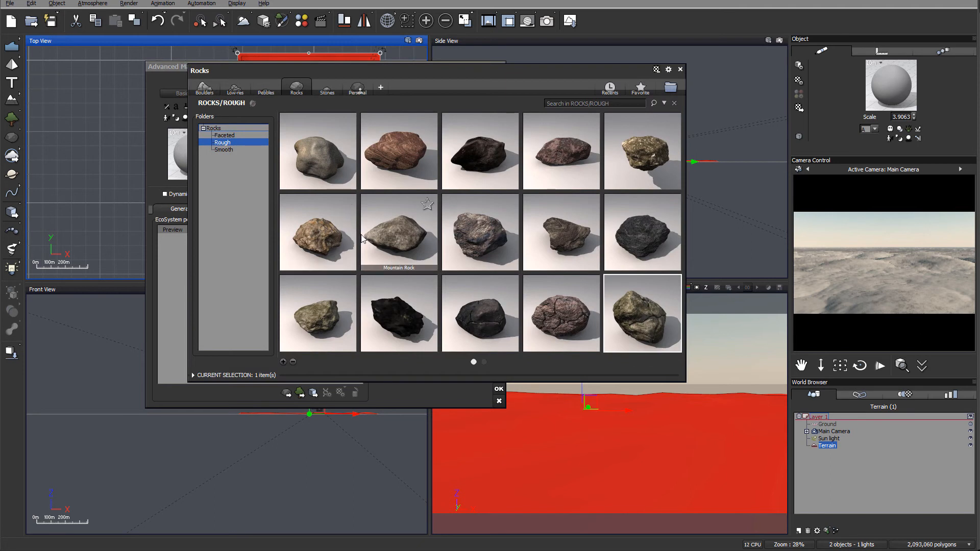
{"action": "mouse_move", "coordinate": [641, 327]}
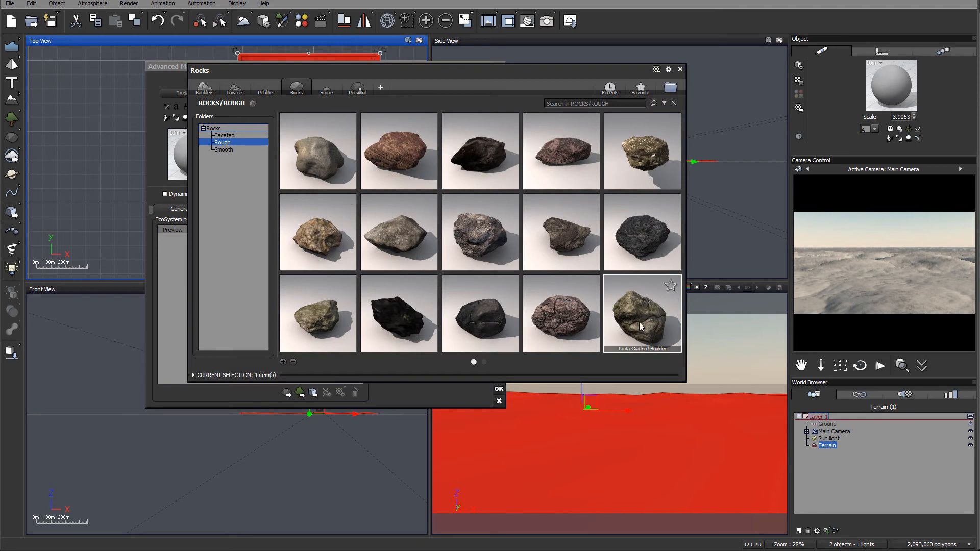
{"action": "mouse_move", "coordinate": [652, 321]}
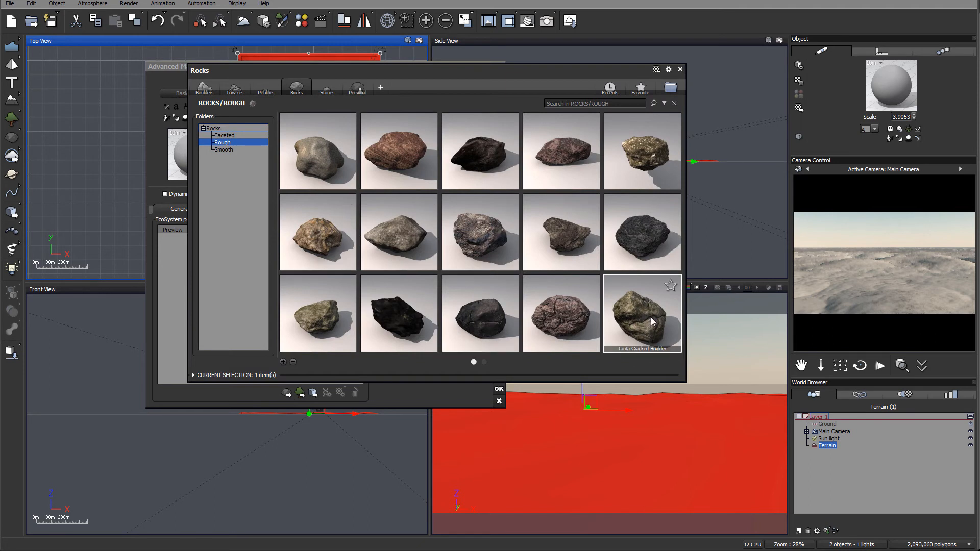
- Confirm Lanta Cracked Boulder as the Large rocks ecosystem population
{"action": "left_click", "coordinate": [499, 388]}
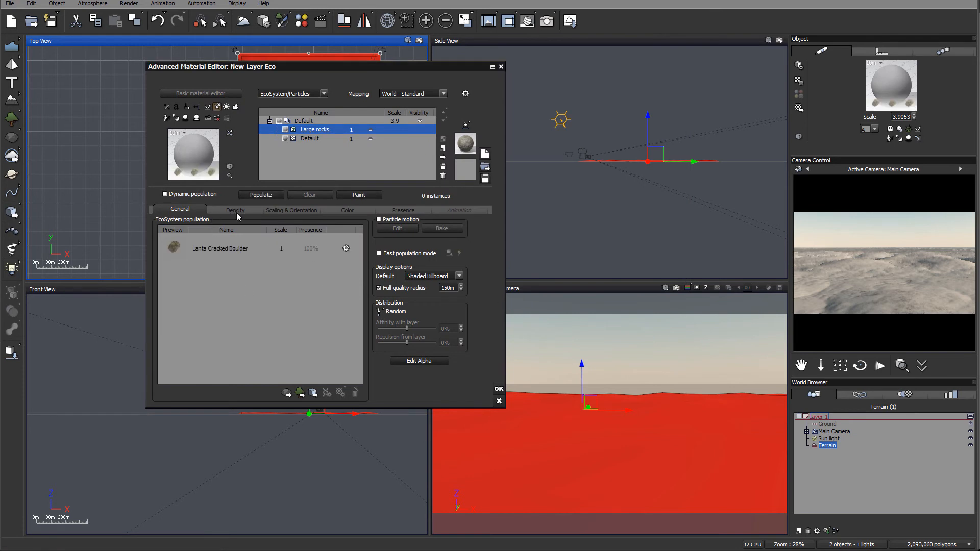
- Review density and scaling settings and populate the boulders across the terrain
{"action": "left_click", "coordinate": [236, 210]}
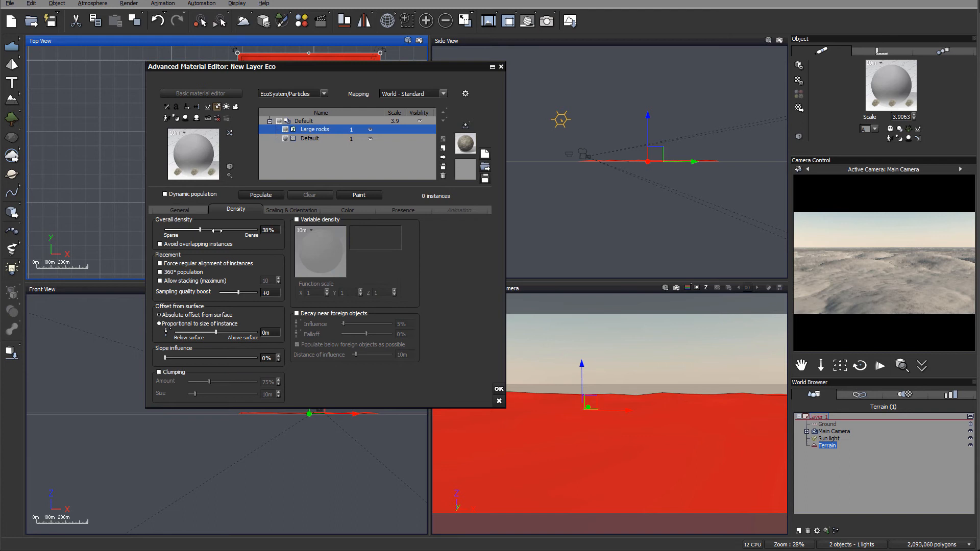
{"action": "left_click", "coordinate": [291, 210]}
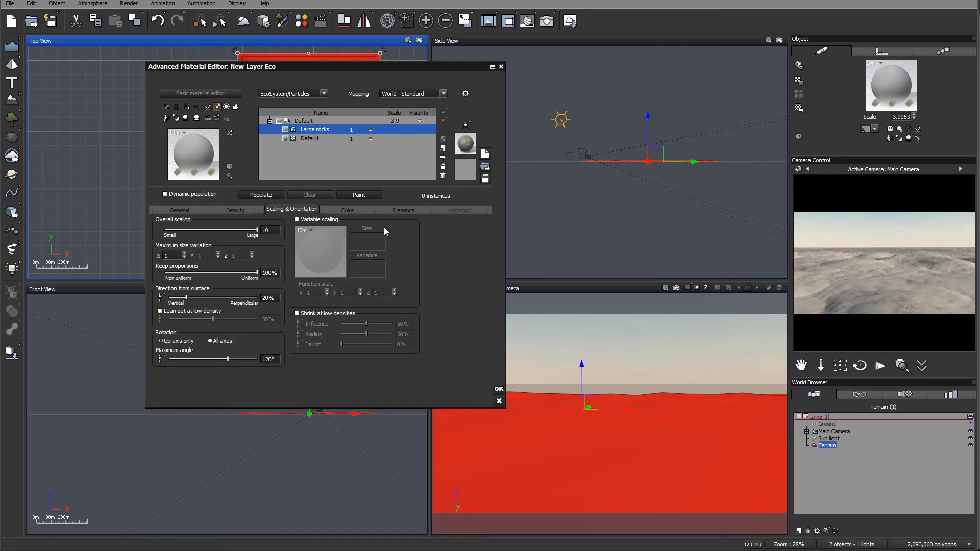
{"action": "left_click", "coordinate": [261, 195]}
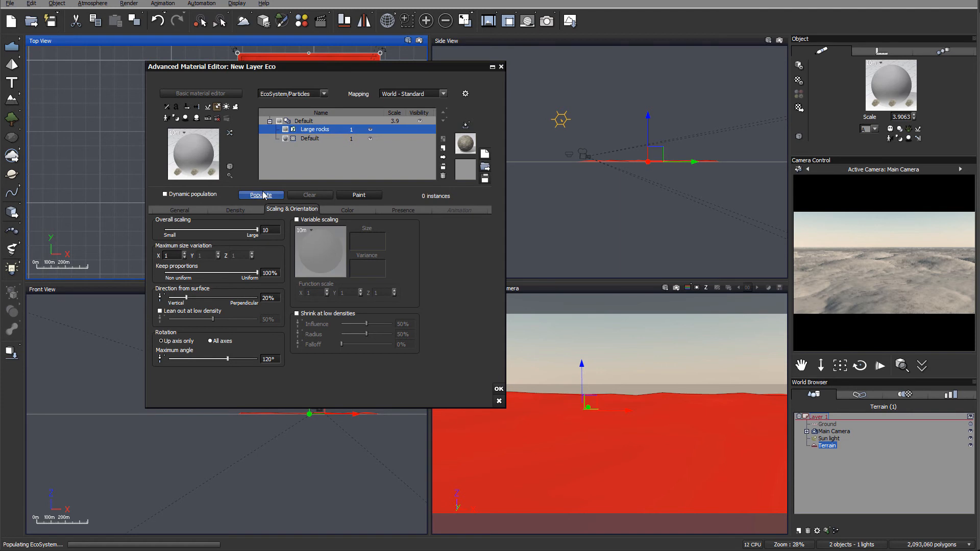
{"action": "left_click", "coordinate": [261, 195]}
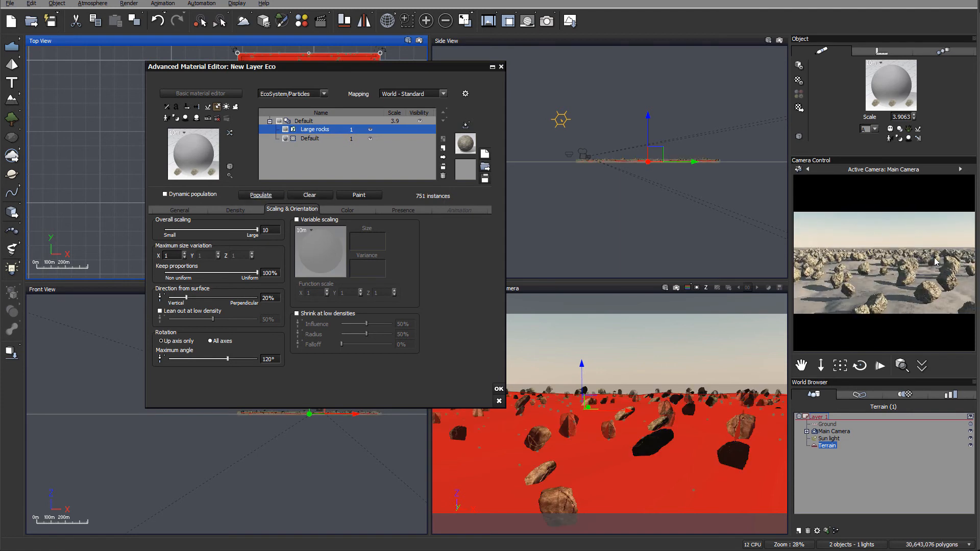
{"action": "mouse_move", "coordinate": [930, 264]}
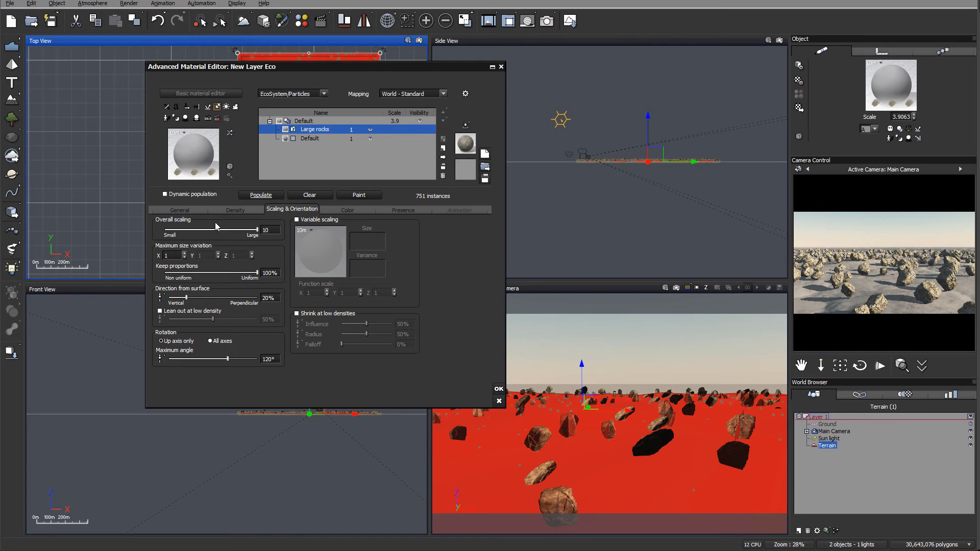
- Set overall density to 2% and overall scaling to 15, repopulating to 152 larger boulders
{"action": "left_click", "coordinate": [236, 209]}
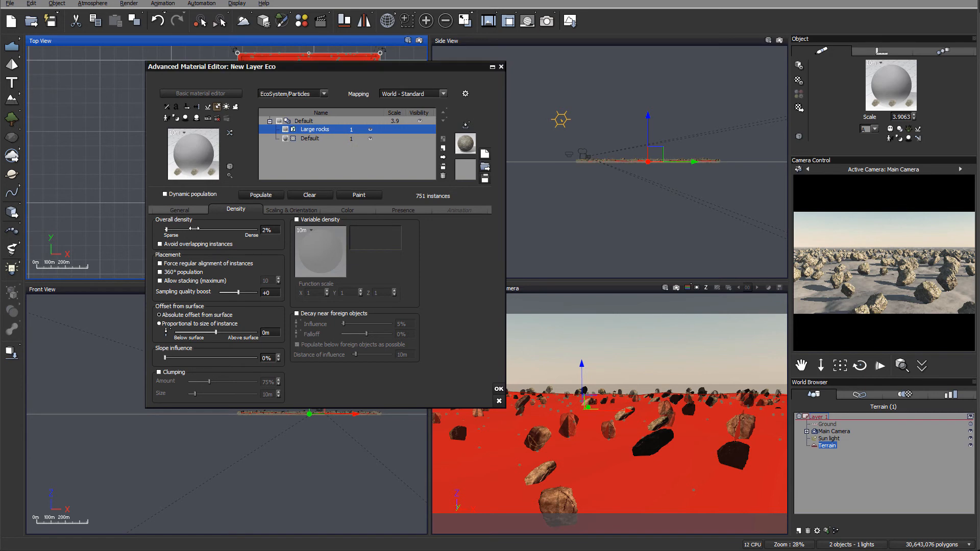
{"action": "left_click", "coordinate": [261, 195]}
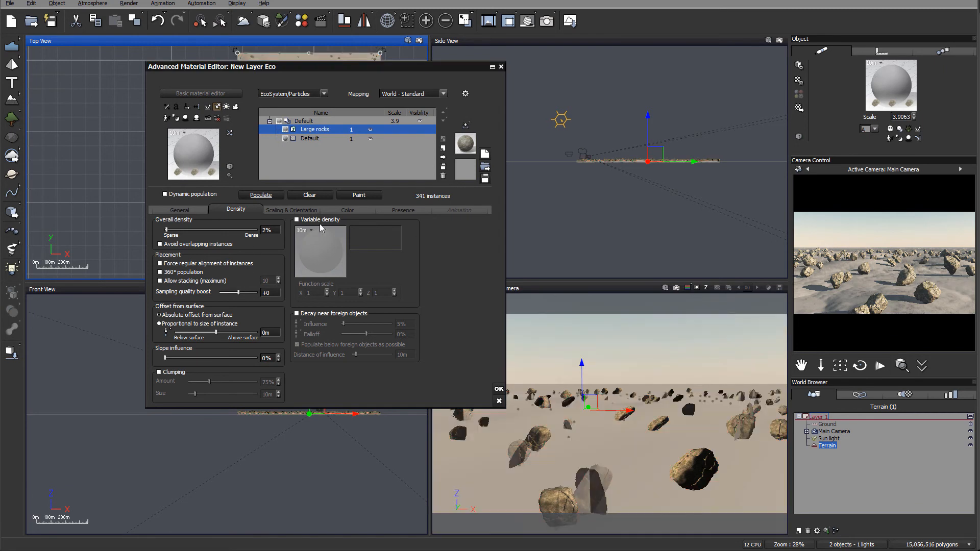
{"action": "left_click", "coordinate": [292, 210]}
{"action": "type", "text": "15"}
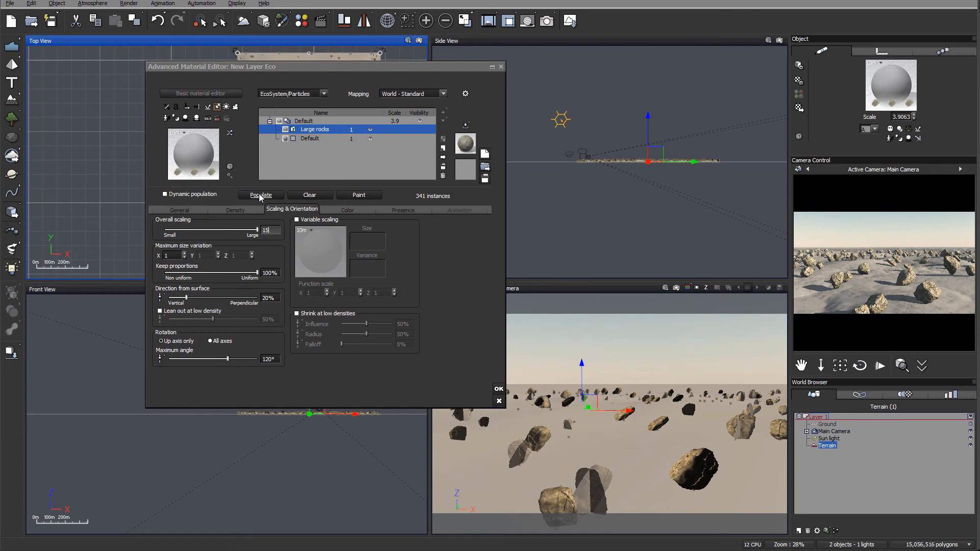
{"action": "left_click", "coordinate": [261, 195]}
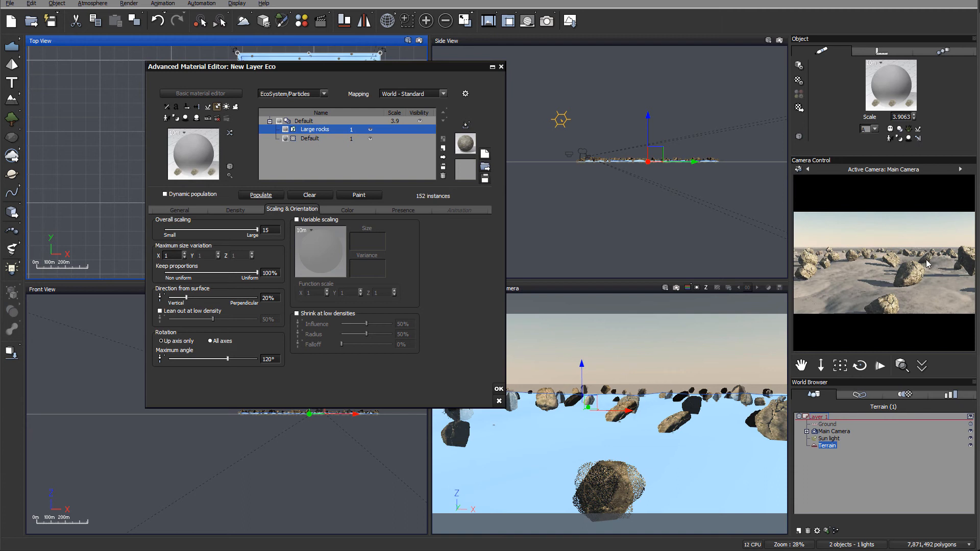
{"action": "mouse_move", "coordinate": [972, 280]}
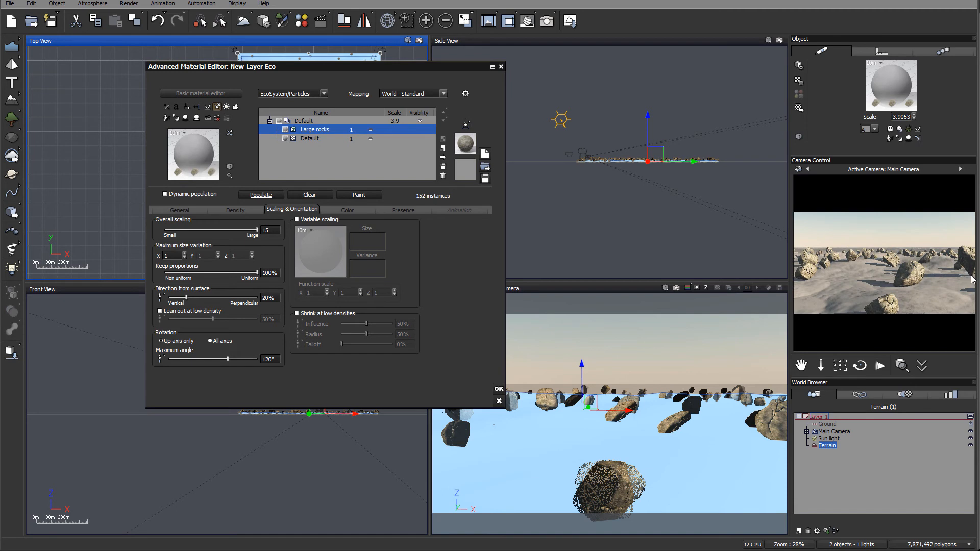
{"action": "mouse_move", "coordinate": [224, 215]}
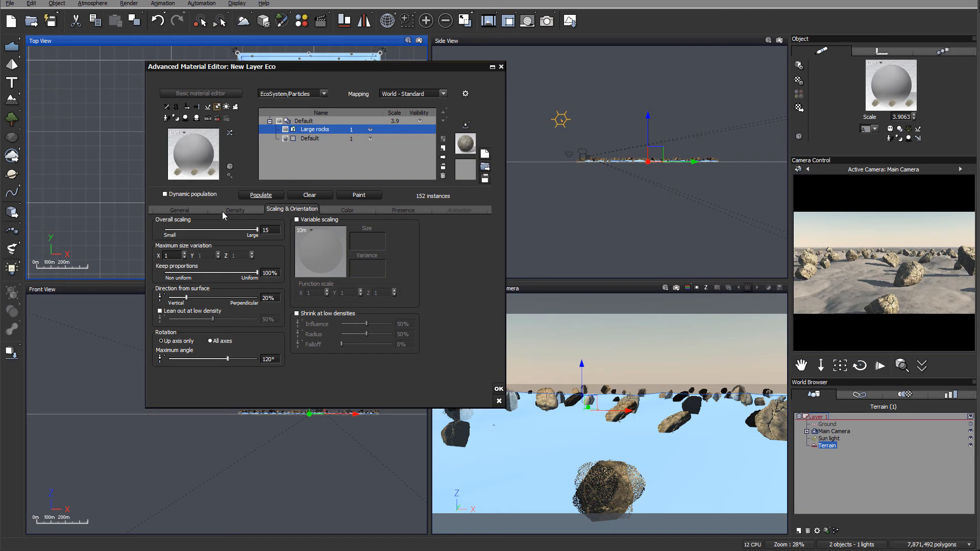
- Set Offset from surface to -5m on the Density tab and repopulate the 152 boulders
{"action": "left_click", "coordinate": [236, 209]}
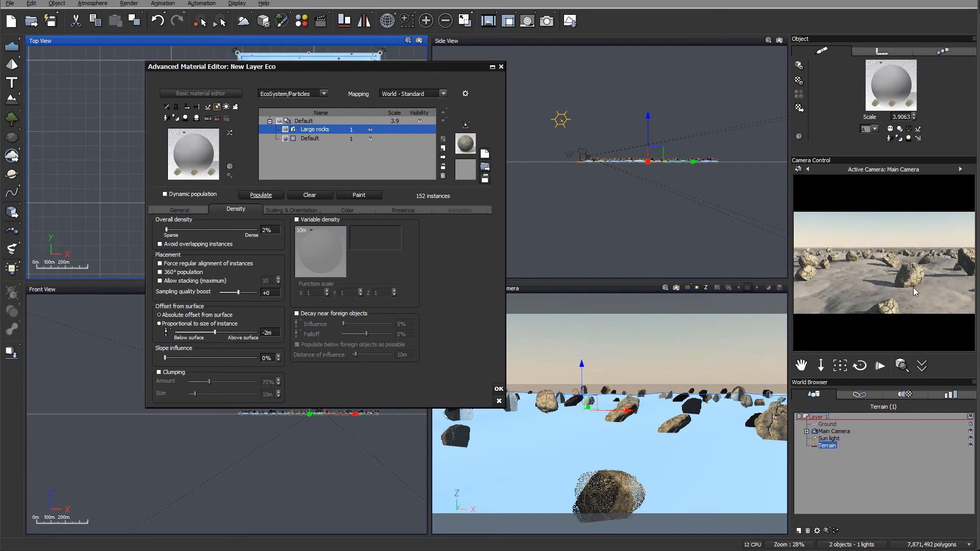
{"action": "mouse_move", "coordinate": [263, 322]}
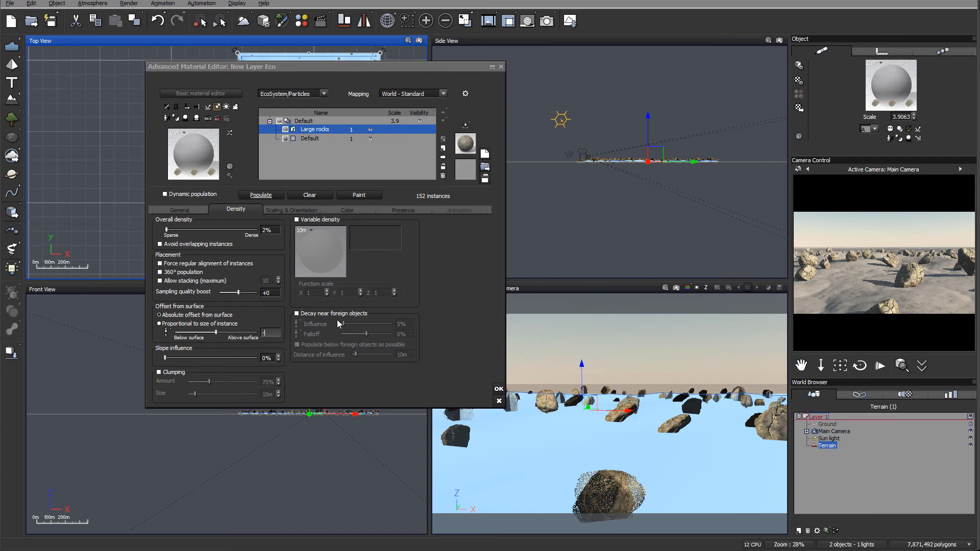
{"action": "left_click", "coordinate": [261, 195]}
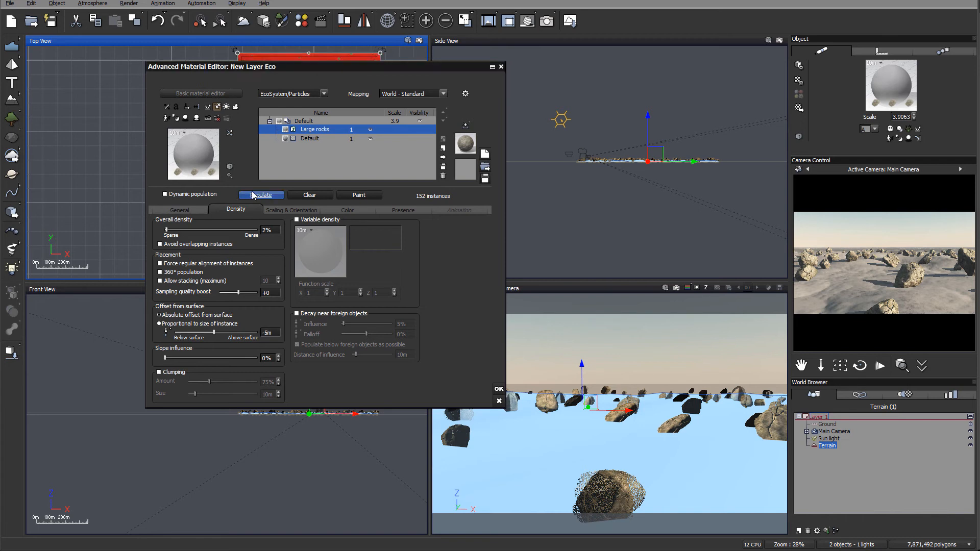
{"action": "left_click", "coordinate": [261, 195]}
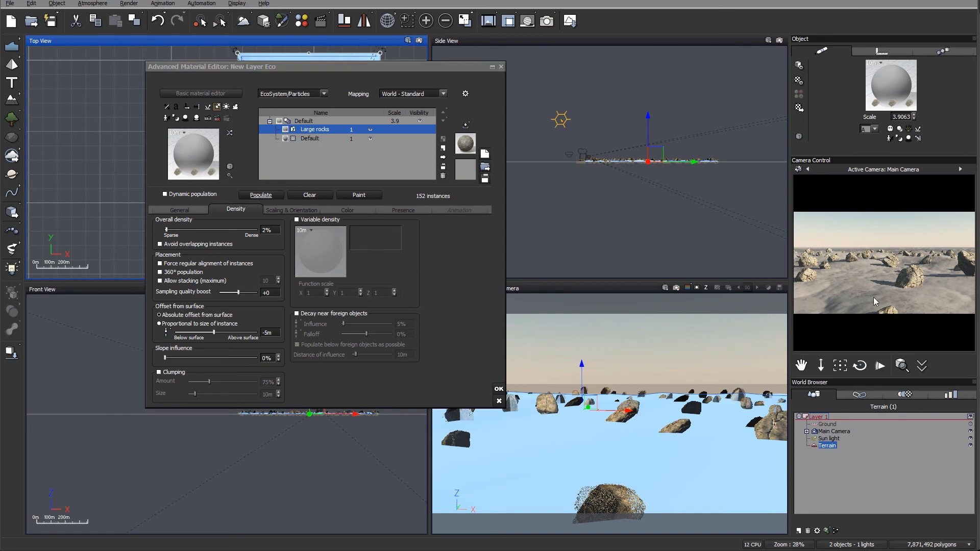
{"action": "mouse_move", "coordinate": [902, 282]}
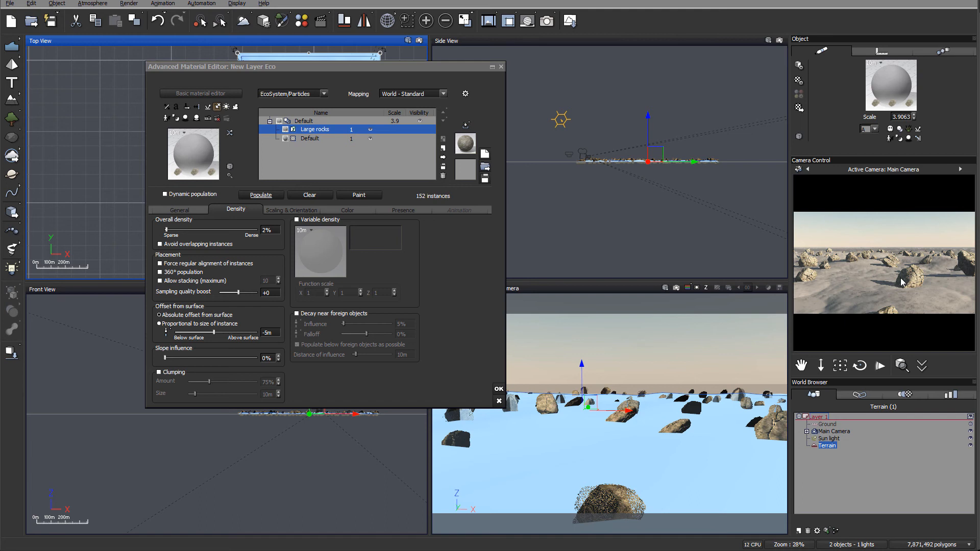
{"action": "mouse_move", "coordinate": [481, 228]}
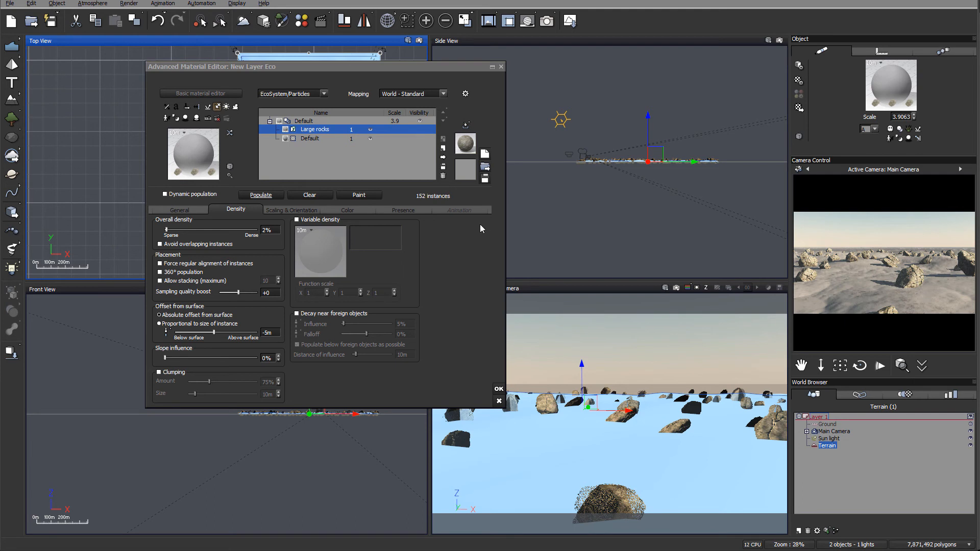
{"action": "mouse_move", "coordinate": [309, 176]}
{"action": "type", "text": "0.3"}
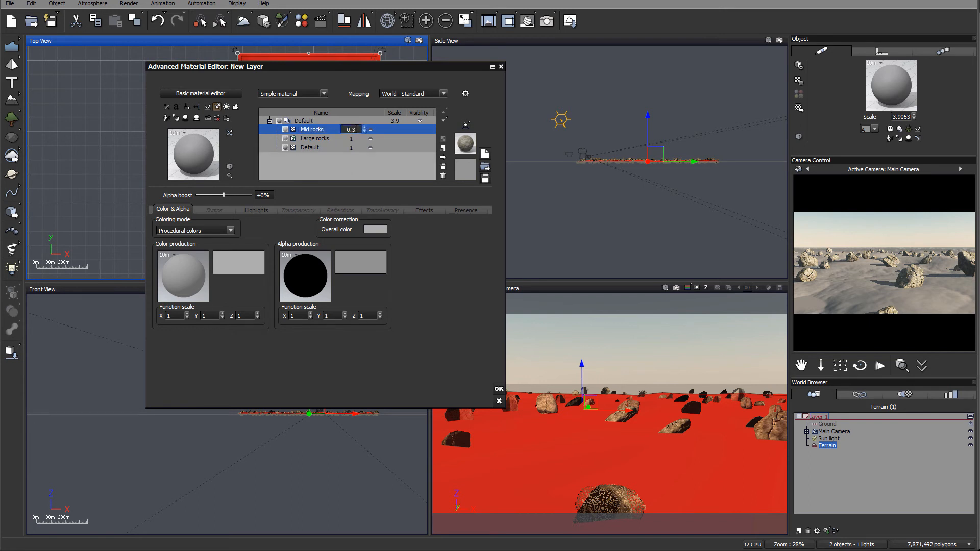
- Change the Mid rocks layer type from Simple material to EcoSystem/Particles
{"action": "left_click", "coordinate": [322, 93]}
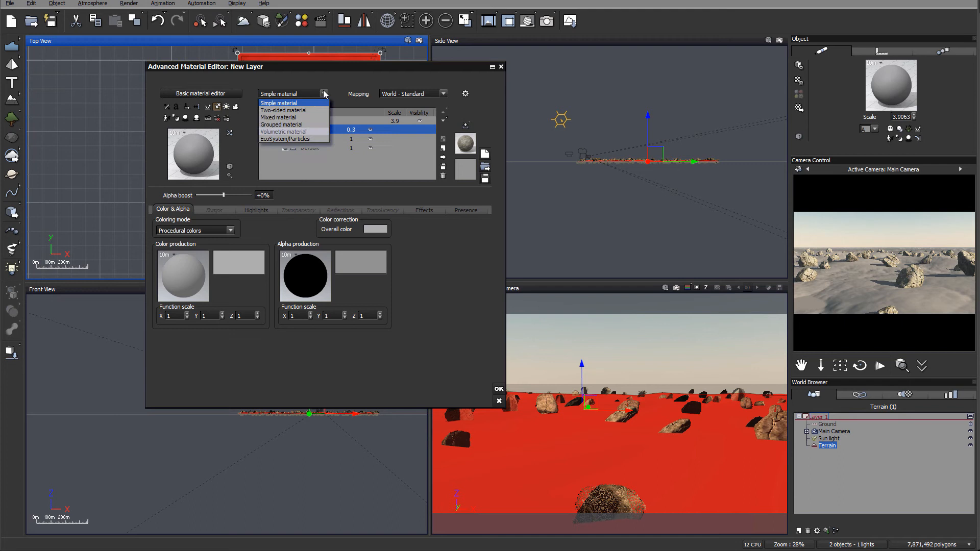
{"action": "left_click", "coordinate": [286, 138]}
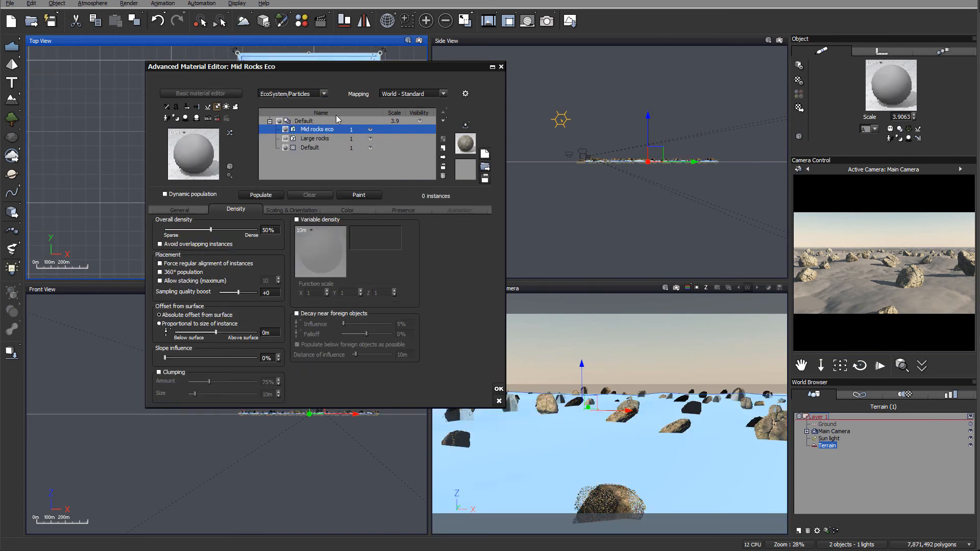
{"action": "left_click", "coordinate": [181, 210]}
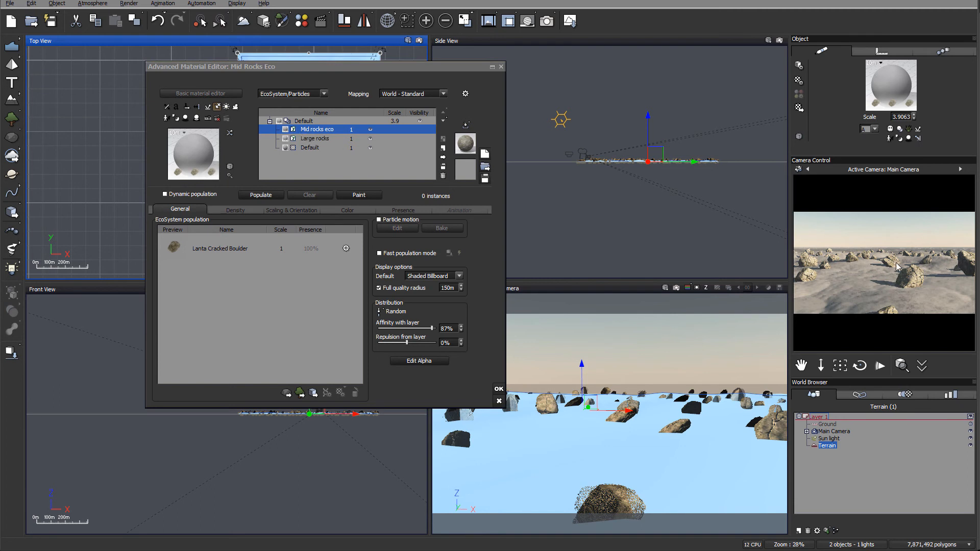
{"action": "mouse_move", "coordinate": [946, 296]}
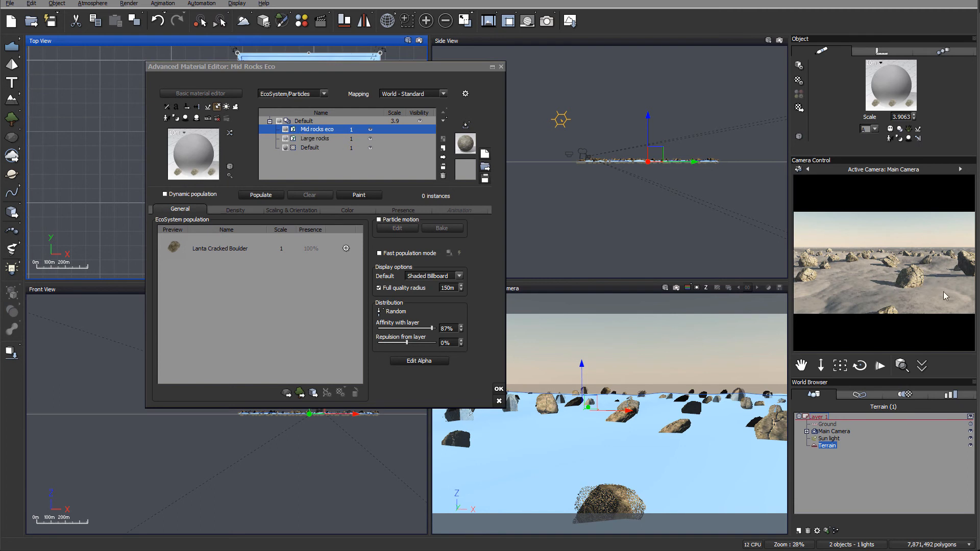
{"action": "mouse_move", "coordinate": [435, 312]}
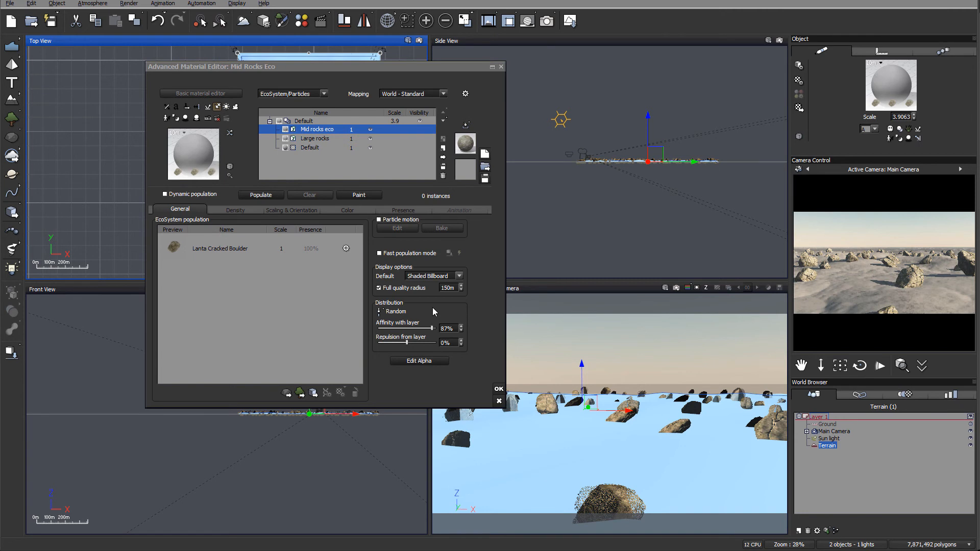
- Populate the Mid rocks ecosystem at -20cm surface offset and 58% overall density
{"action": "left_click", "coordinate": [236, 209]}
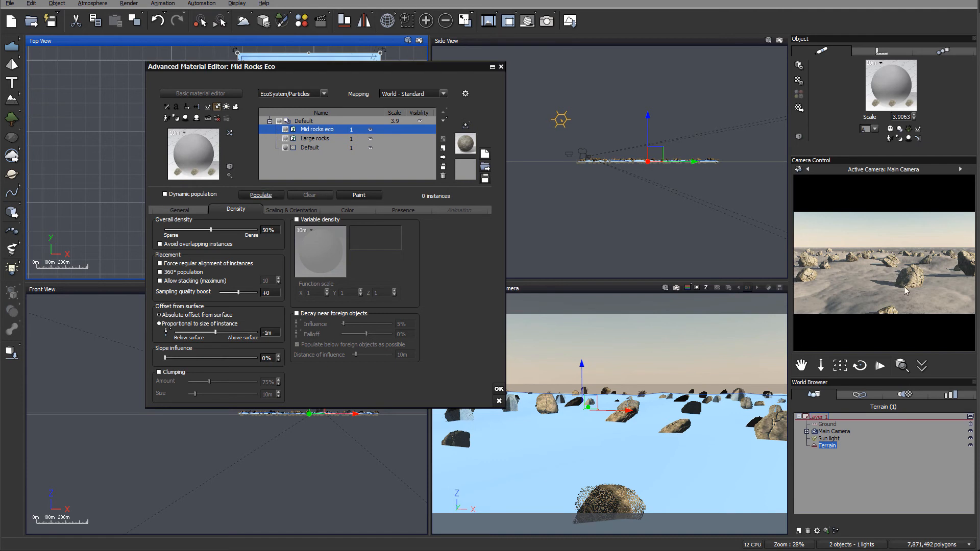
{"action": "left_click", "coordinate": [261, 195]}
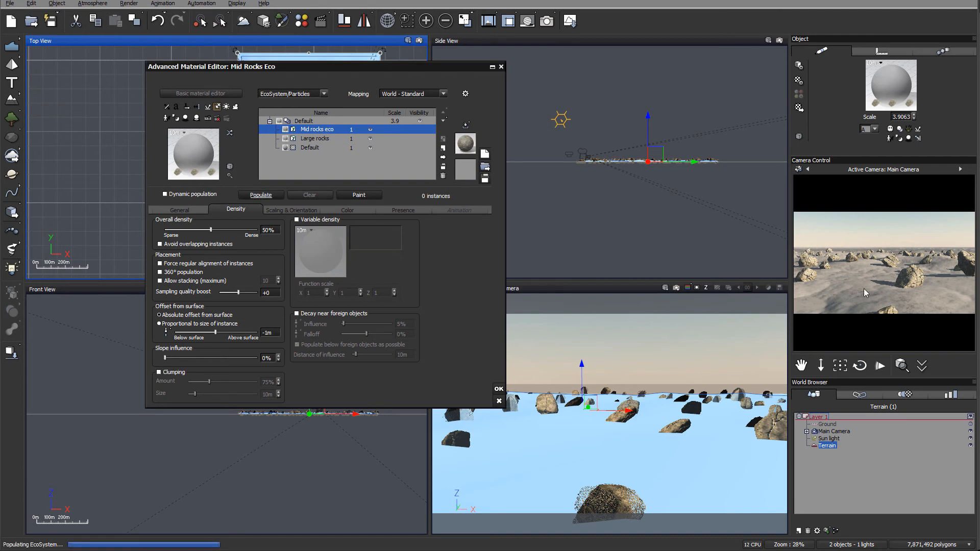
{"action": "mouse_move", "coordinate": [933, 297]}
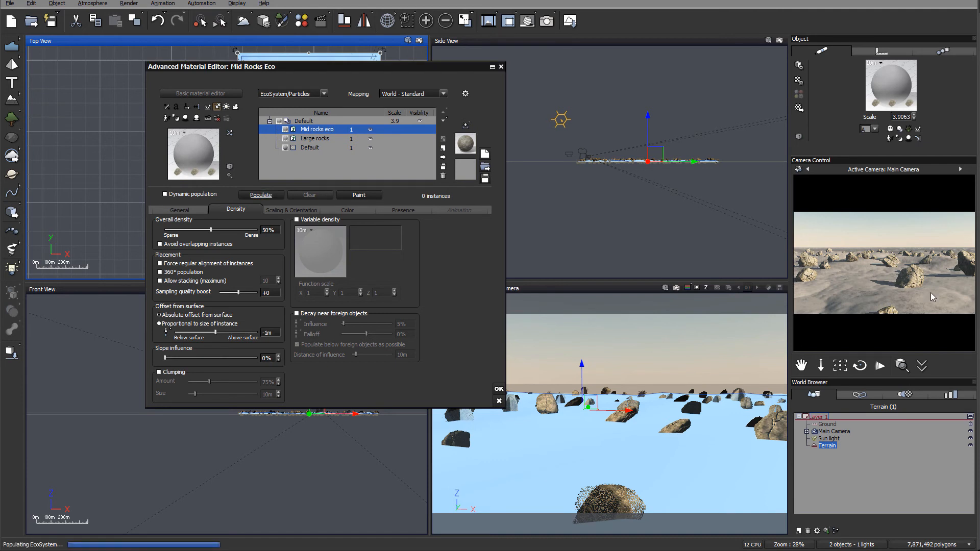
{"action": "left_click", "coordinate": [261, 195]}
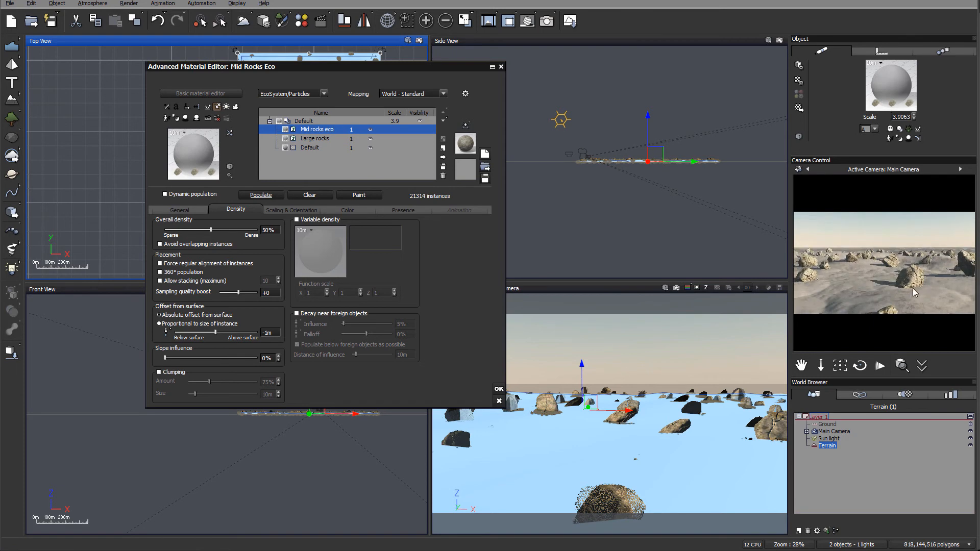
{"action": "mouse_move", "coordinate": [911, 295]}
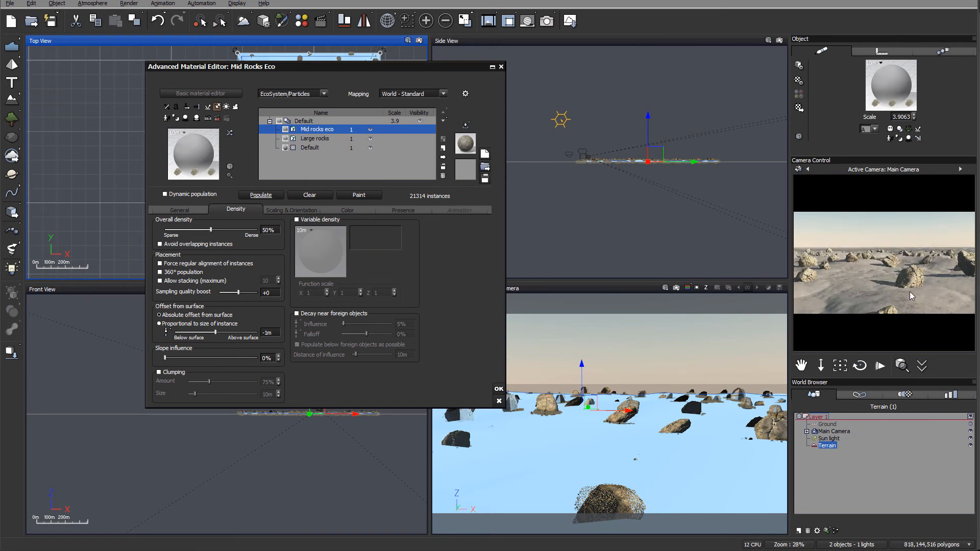
{"action": "mouse_move", "coordinate": [924, 293]}
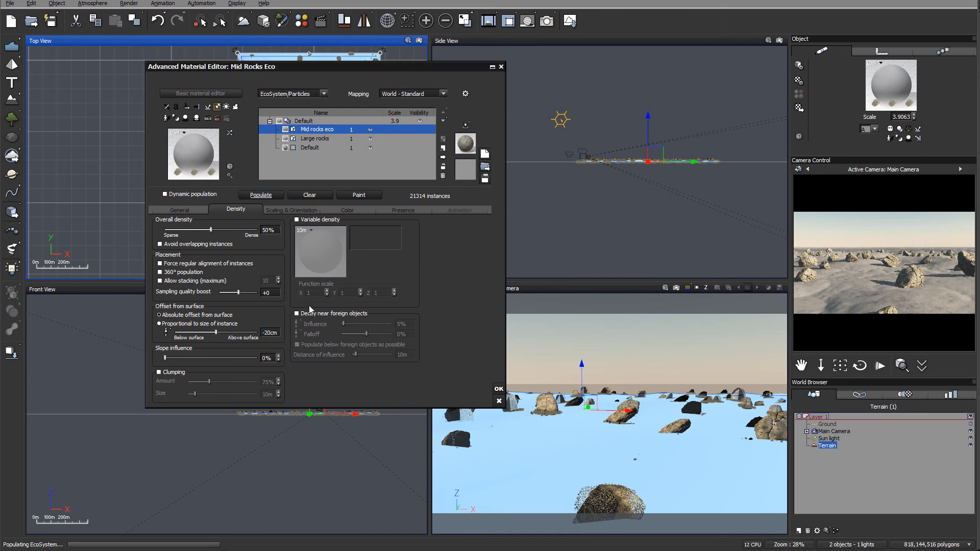
{"action": "mouse_move", "coordinate": [941, 289]}
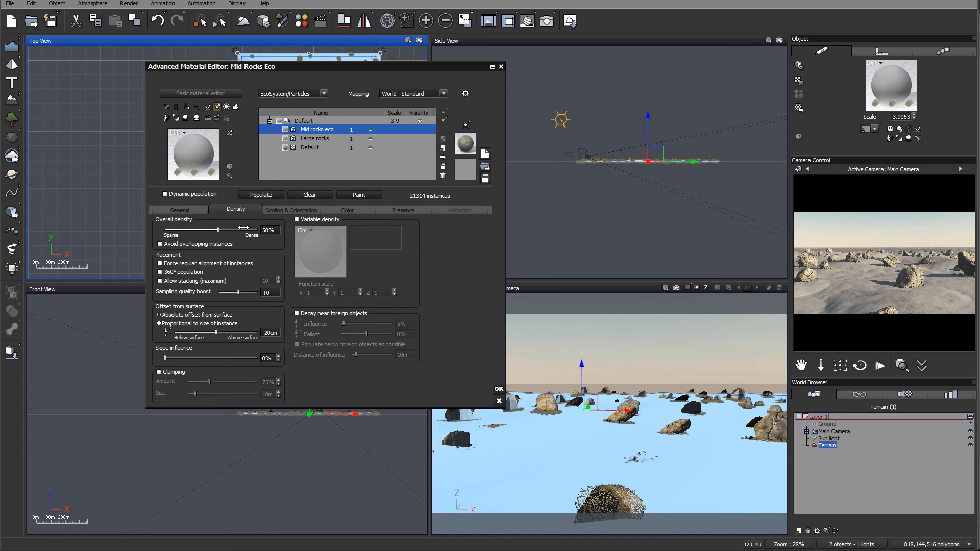
{"action": "left_click", "coordinate": [293, 209]}
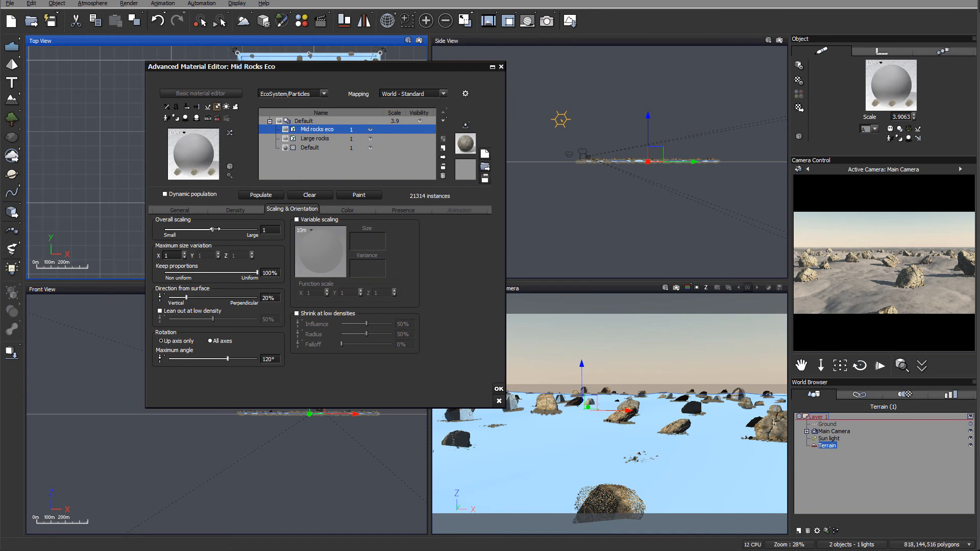
- Scale the mid-sized rocks up to about 4.2 and repopulate the ecosystem
{"action": "left_click_drag", "start_coordinate": [212, 230], "coordinate": [233, 229]}
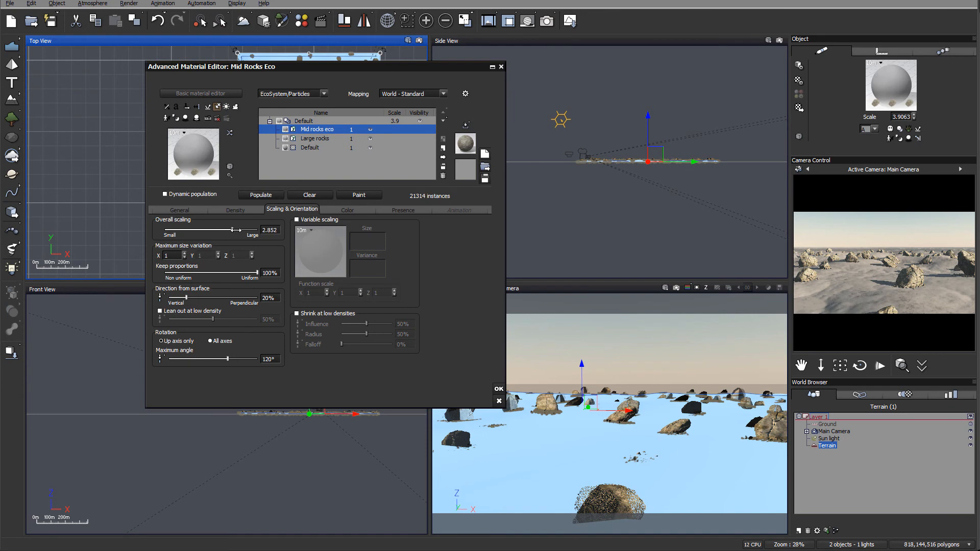
{"action": "left_click", "coordinate": [261, 195]}
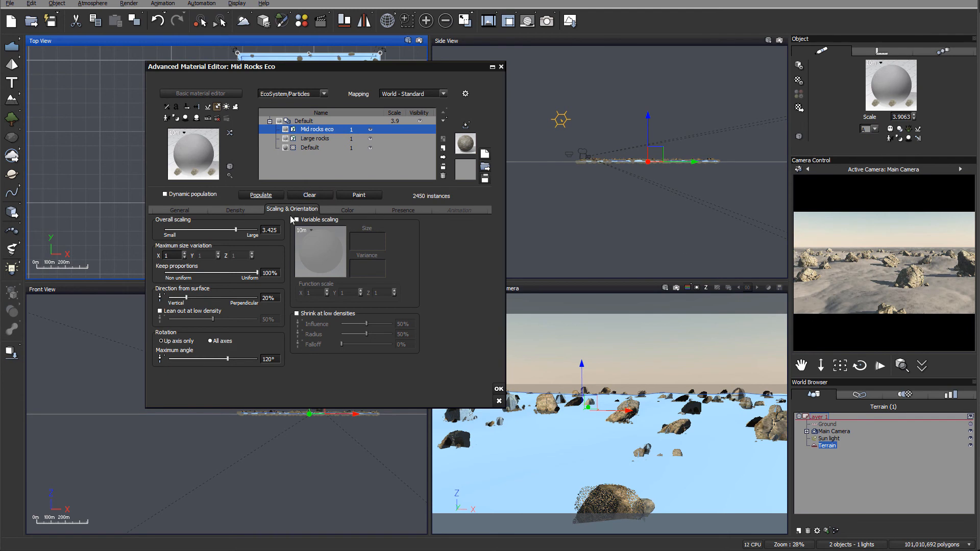
{"action": "left_click_drag", "start_coordinate": [242, 230], "coordinate": [253, 219]}
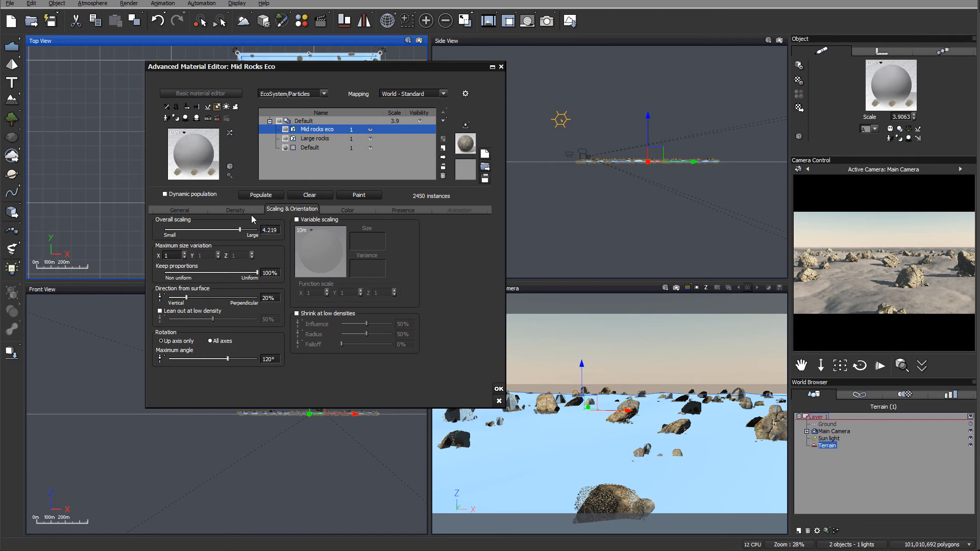
- Raise the Mid rocks density to 87% and repopulate, giving about 5600 instances
{"action": "left_click", "coordinate": [236, 210]}
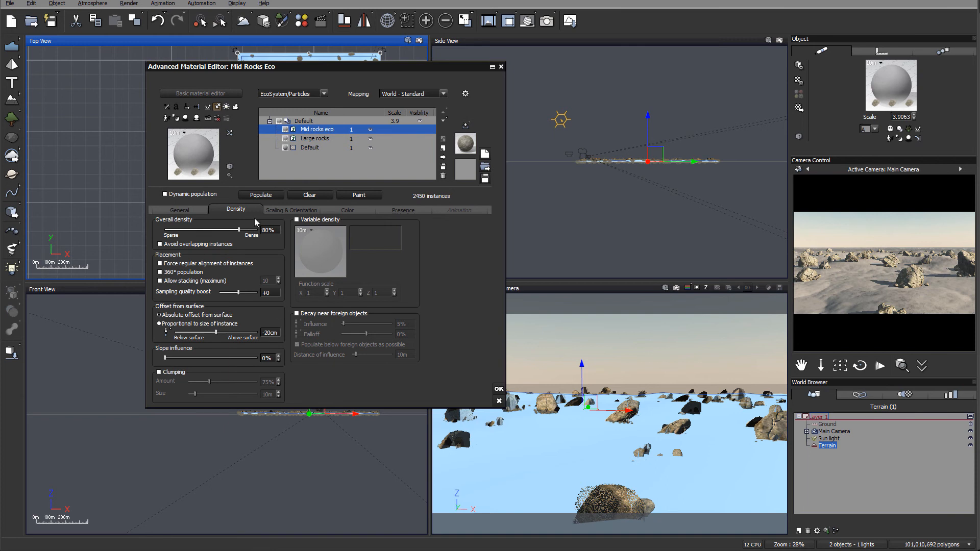
{"action": "left_click", "coordinate": [261, 195]}
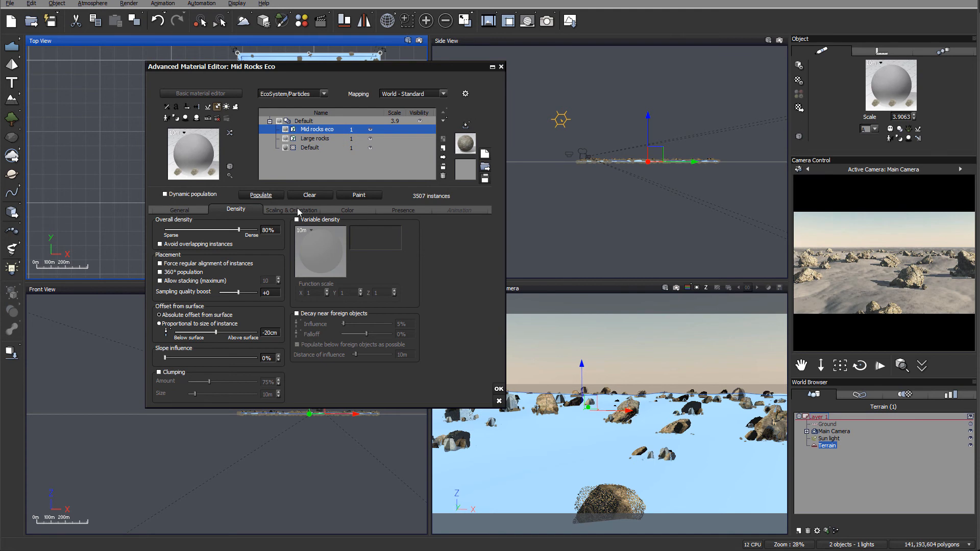
{"action": "left_click", "coordinate": [261, 195]}
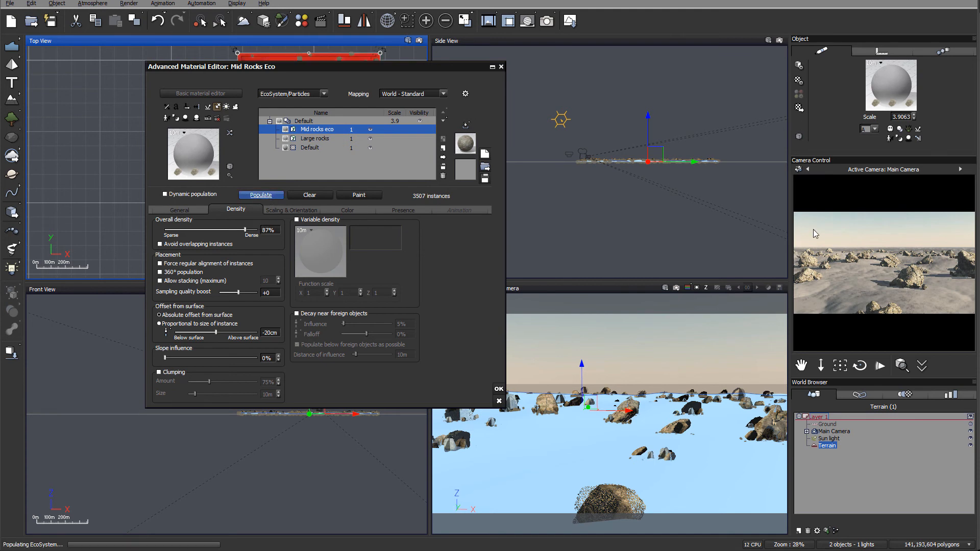
{"action": "left_click", "coordinate": [261, 195]}
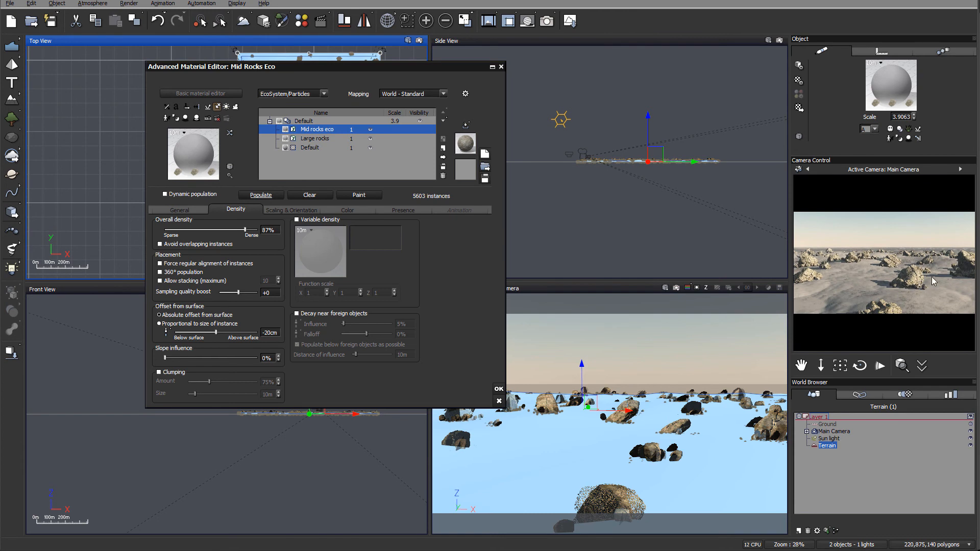
{"action": "mouse_move", "coordinate": [928, 282]}
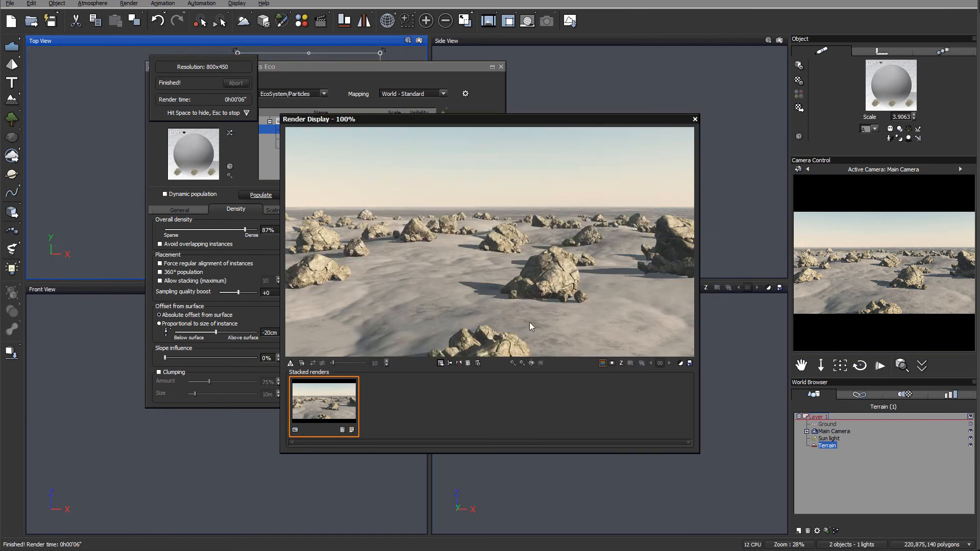
{"action": "mouse_move", "coordinate": [621, 243]}
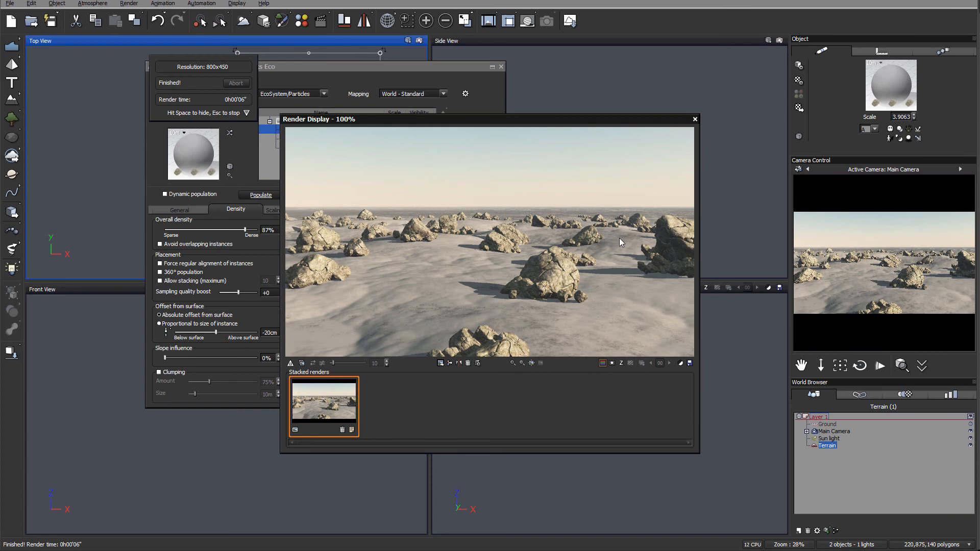
- Dismiss the finished render preview of the boulder-strewn desert
{"action": "left_click", "coordinate": [694, 119]}
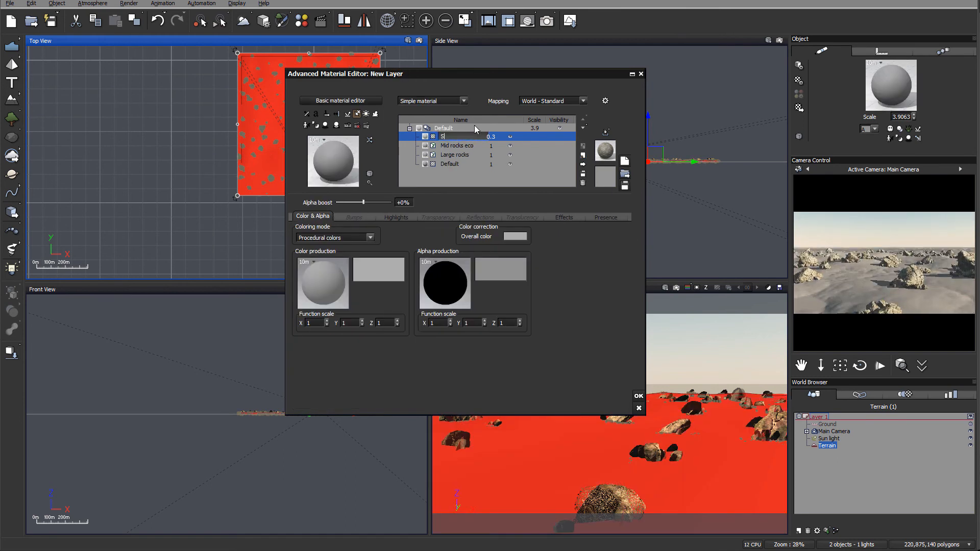
- Name the new layer Small rocks, make it an ecosystem at 95% density and add Lanta Cracked Boulder
{"action": "type", "text": "Small rocks"}
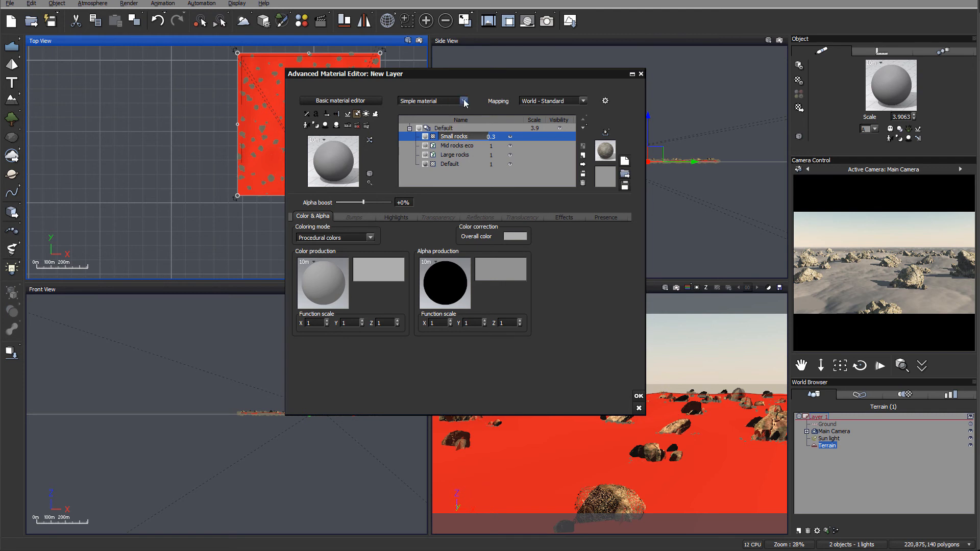
{"action": "left_click", "coordinate": [456, 136]}
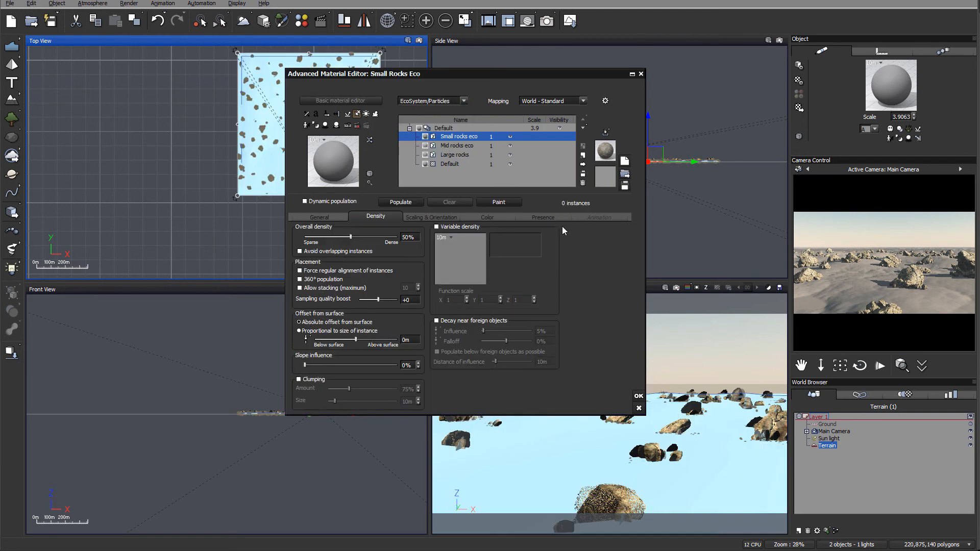
{"action": "left_click", "coordinate": [320, 217]}
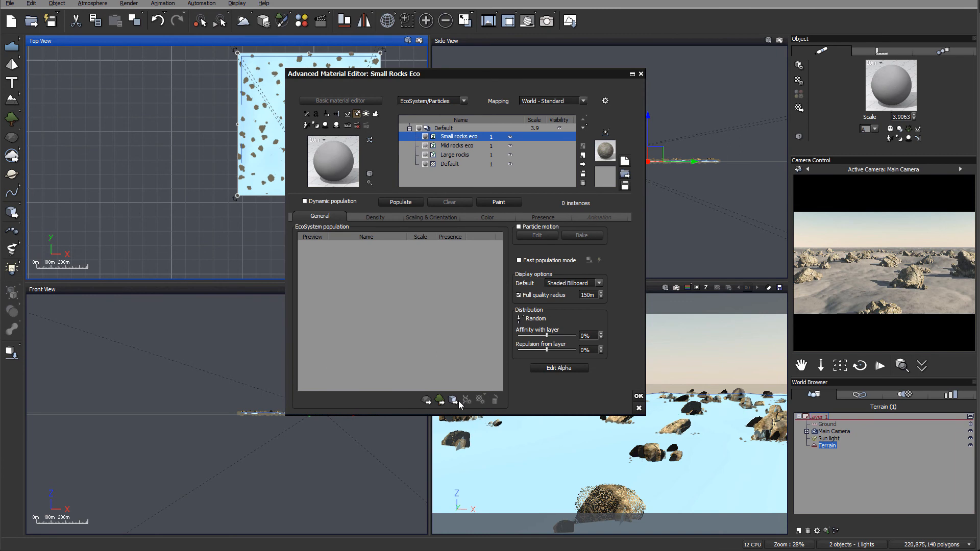
{"action": "mouse_move", "coordinate": [666, 319]}
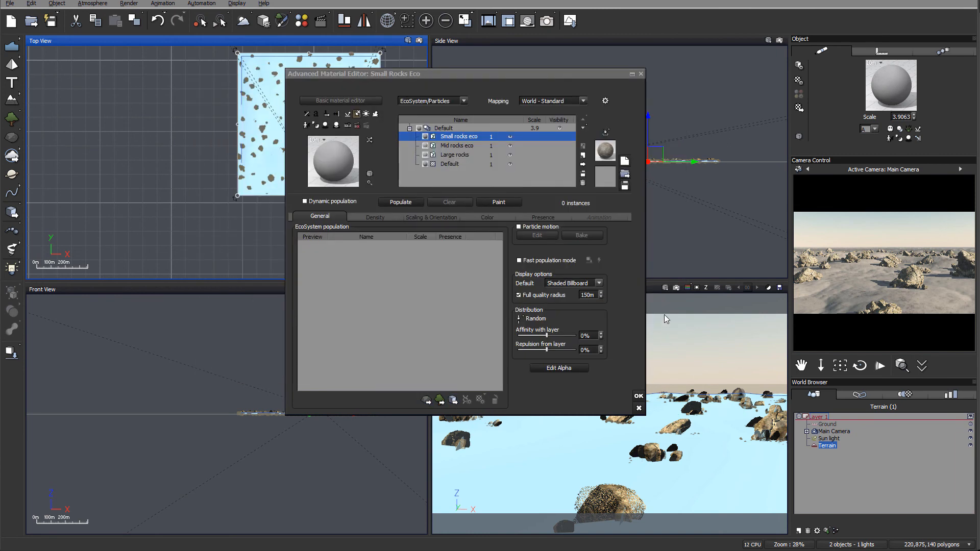
{"action": "left_click", "coordinate": [375, 217]}
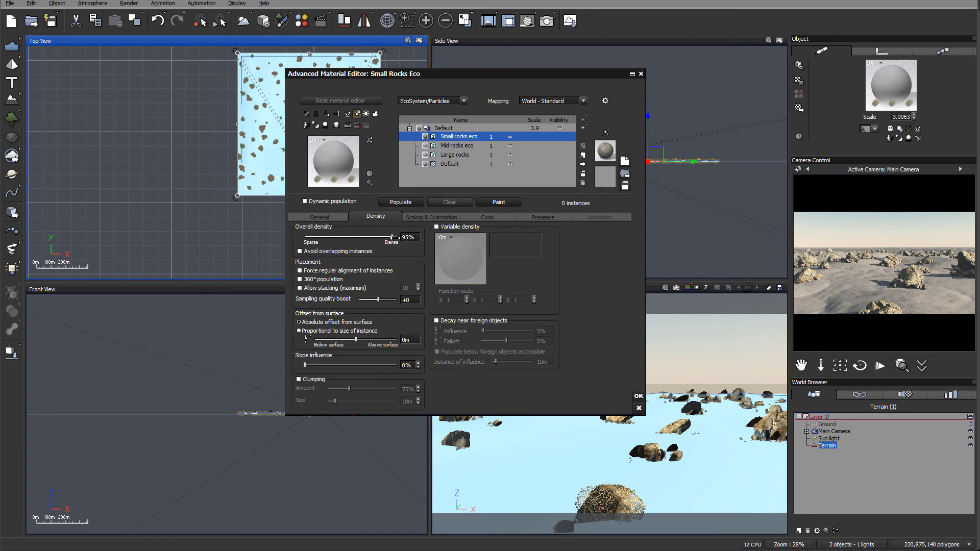
{"action": "left_click", "coordinate": [319, 217]}
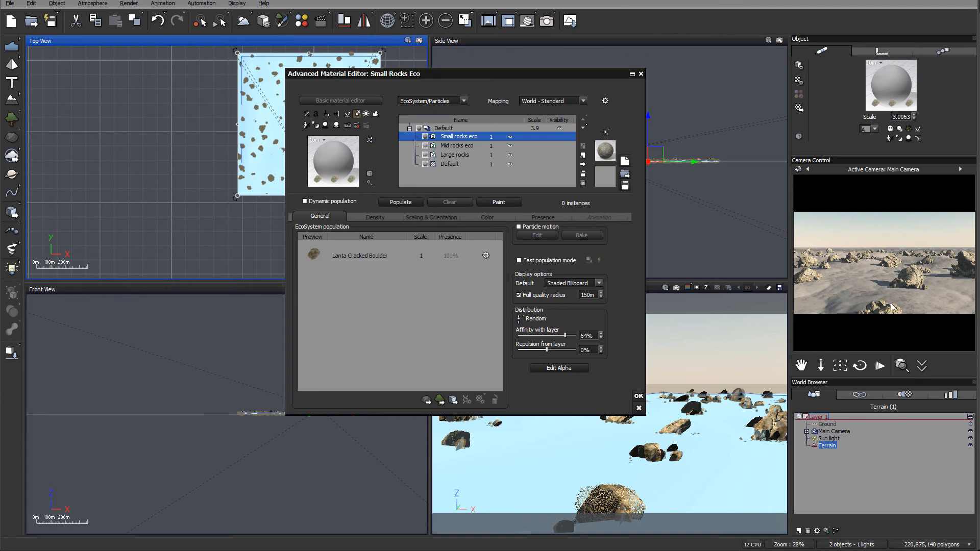
{"action": "mouse_move", "coordinate": [872, 281]}
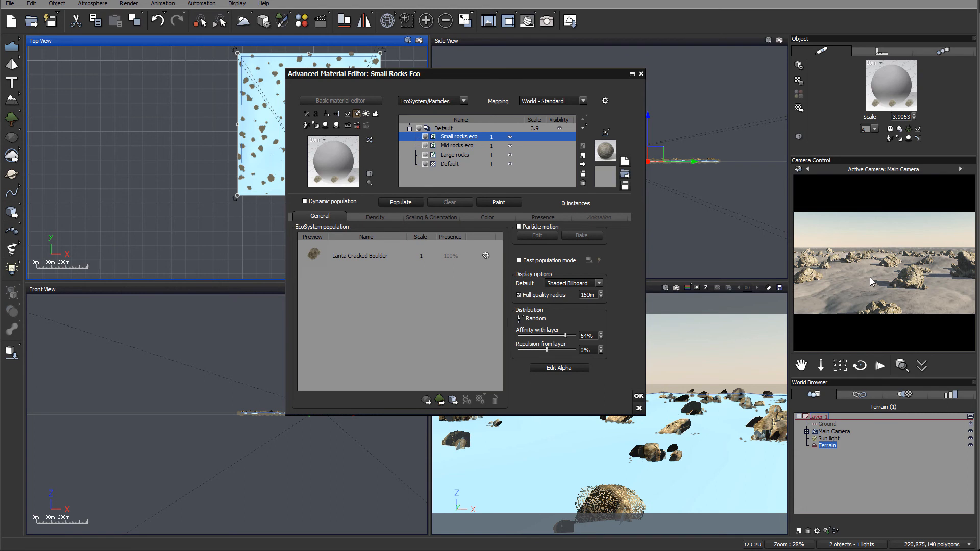
{"action": "mouse_move", "coordinate": [915, 294]}
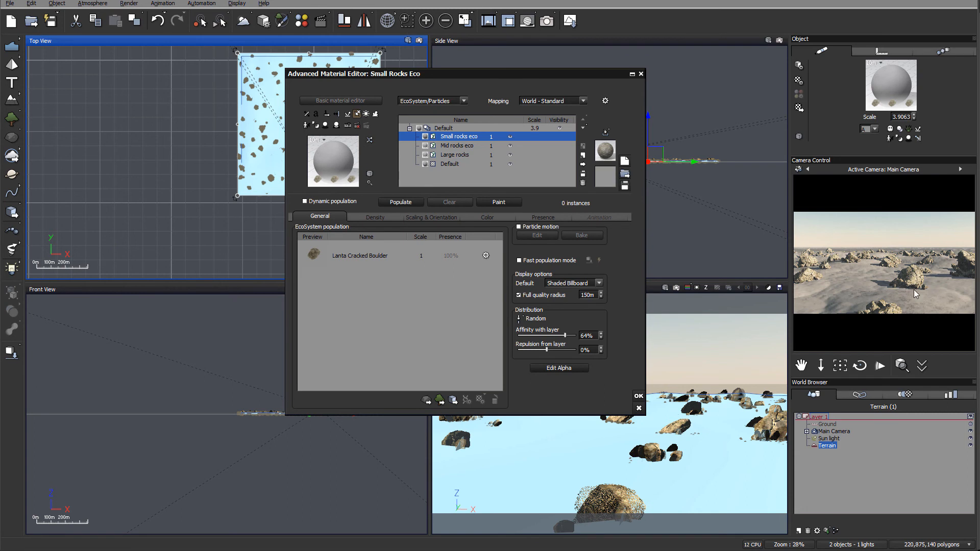
{"action": "mouse_move", "coordinate": [908, 291]}
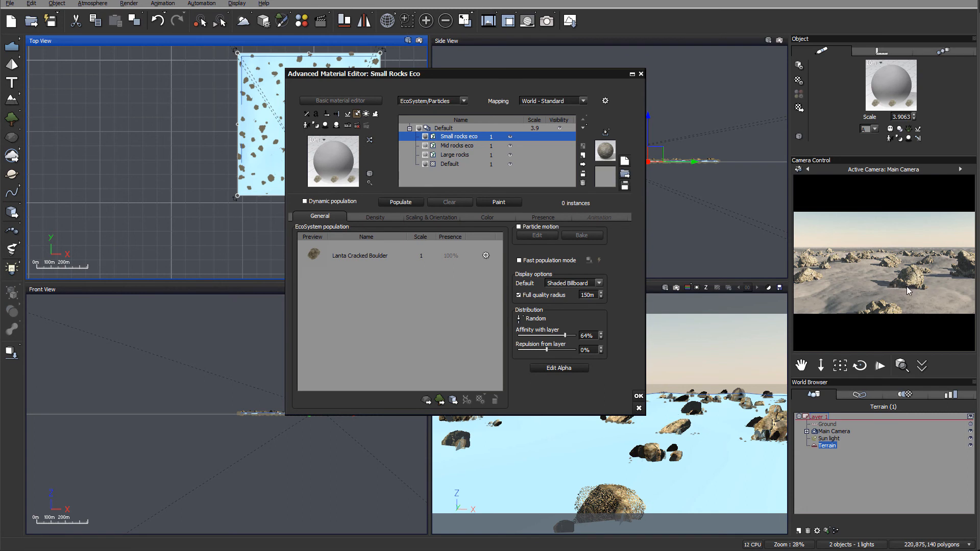
- Populate the Small rocks ecosystem across the terrain with layer affinity raised to 81%
{"action": "left_click", "coordinate": [401, 202]}
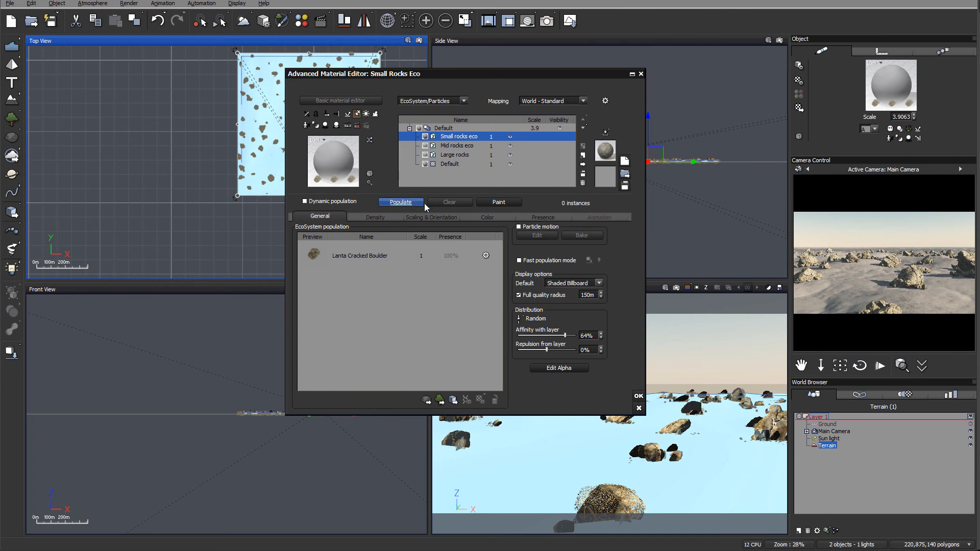
{"action": "left_click", "coordinate": [400, 201]}
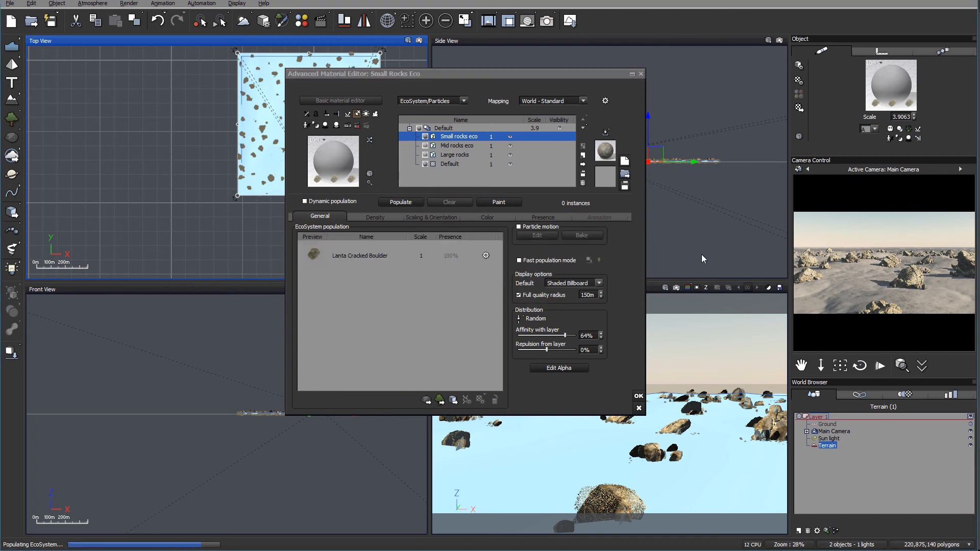
{"action": "mouse_move", "coordinate": [617, 226]}
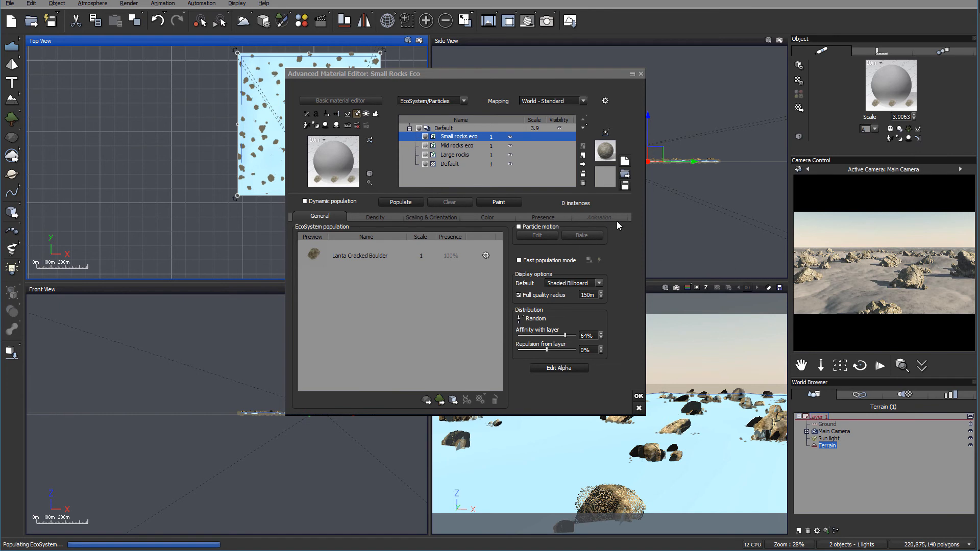
{"action": "mouse_move", "coordinate": [597, 230]}
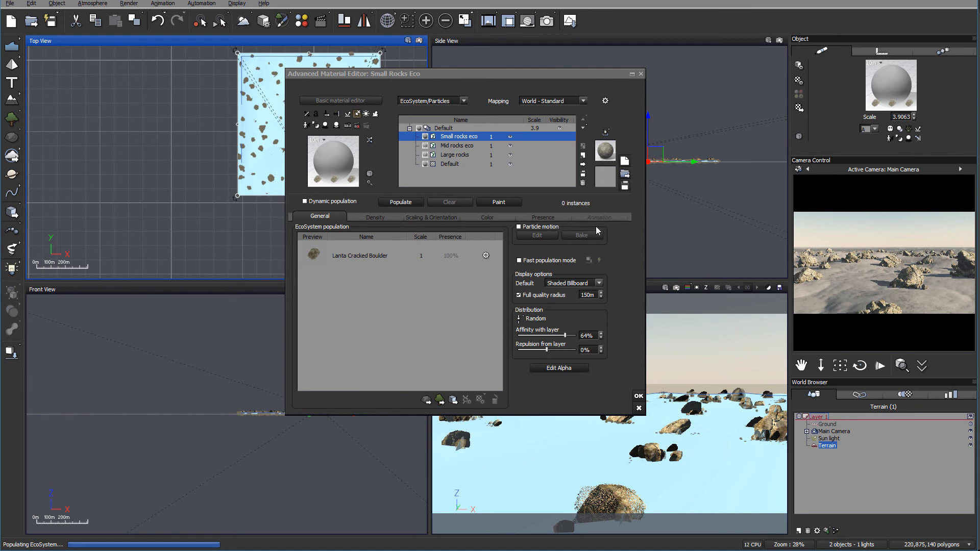
{"action": "mouse_move", "coordinate": [588, 212]}
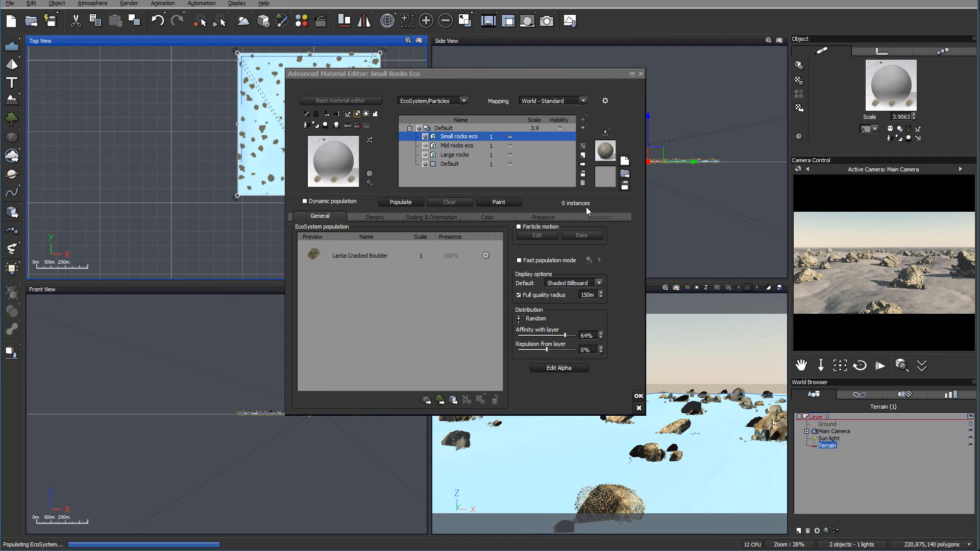
{"action": "left_click", "coordinate": [401, 201]}
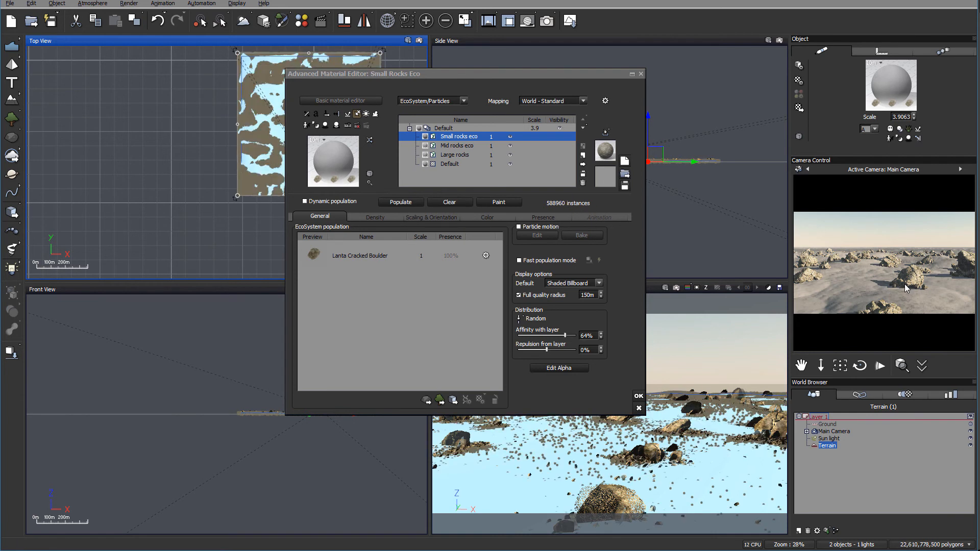
{"action": "mouse_move", "coordinate": [925, 297]}
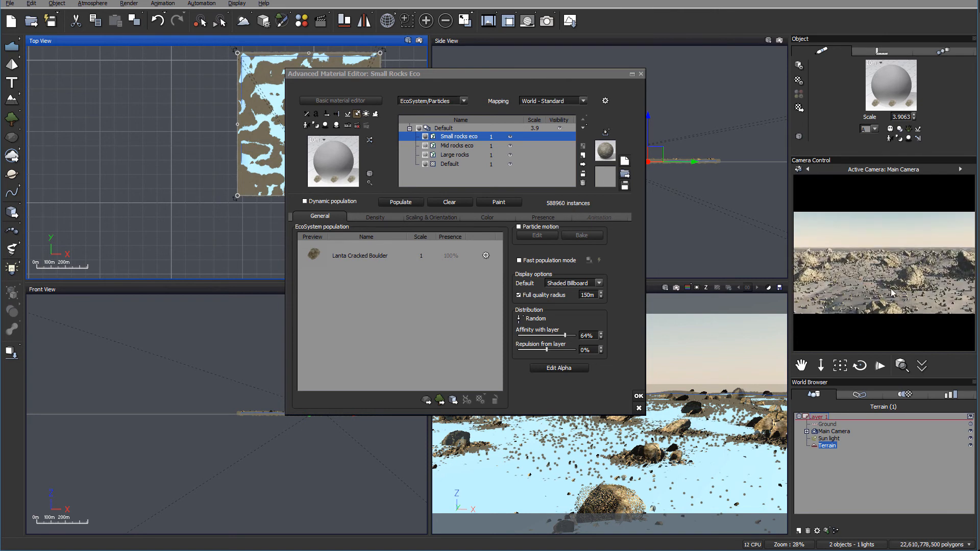
{"action": "mouse_move", "coordinate": [899, 294]}
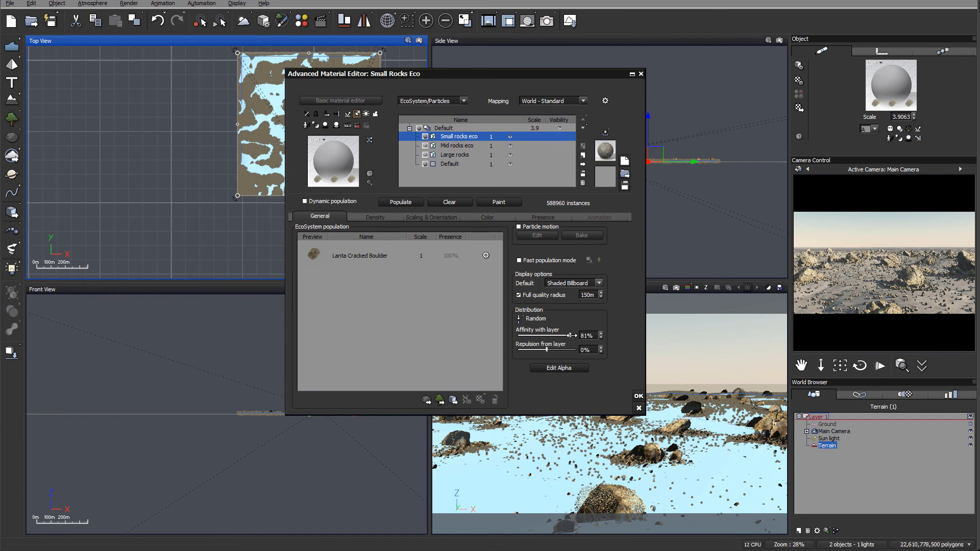
{"action": "left_click", "coordinate": [375, 217]}
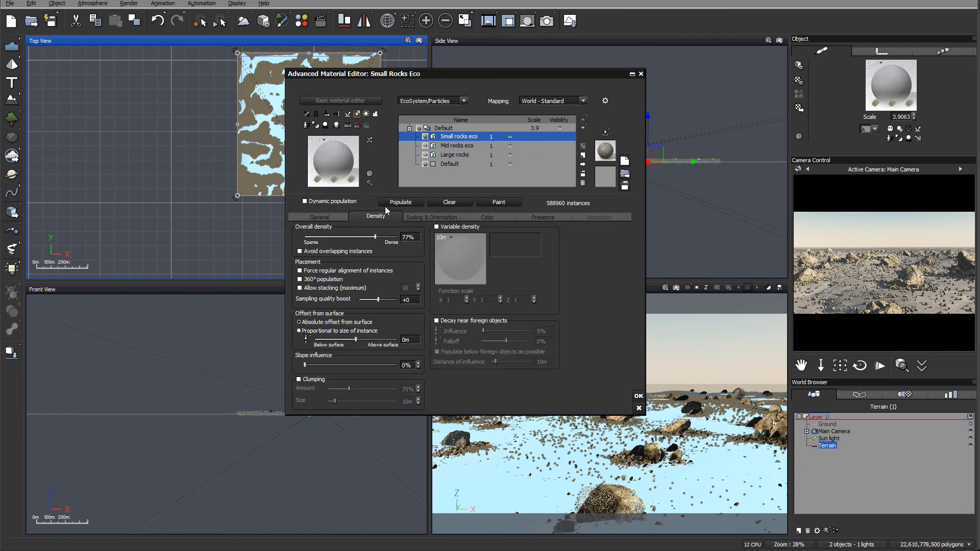
- Repopulate the small rocks at lower density, sunk 10 cm below the surface
{"action": "left_click", "coordinate": [400, 202]}
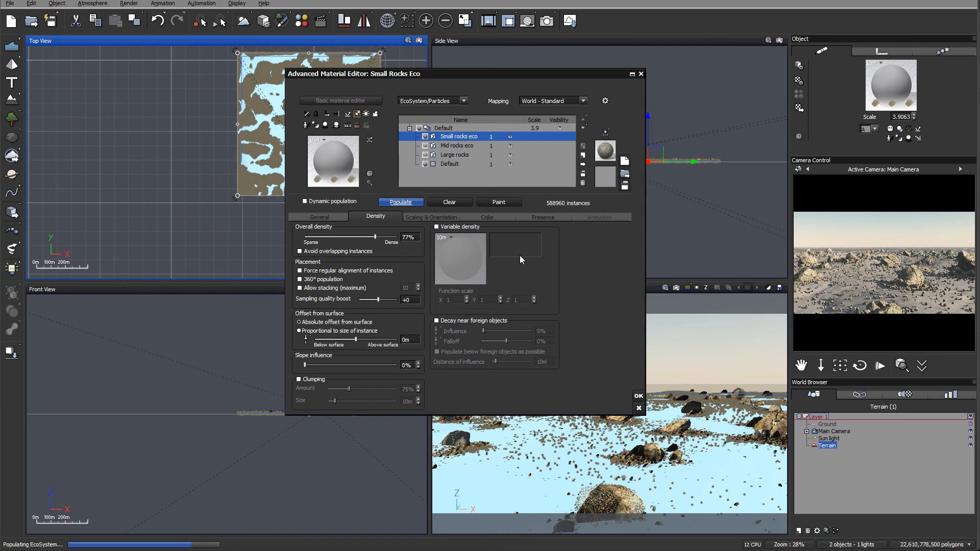
{"action": "mouse_move", "coordinate": [913, 292]}
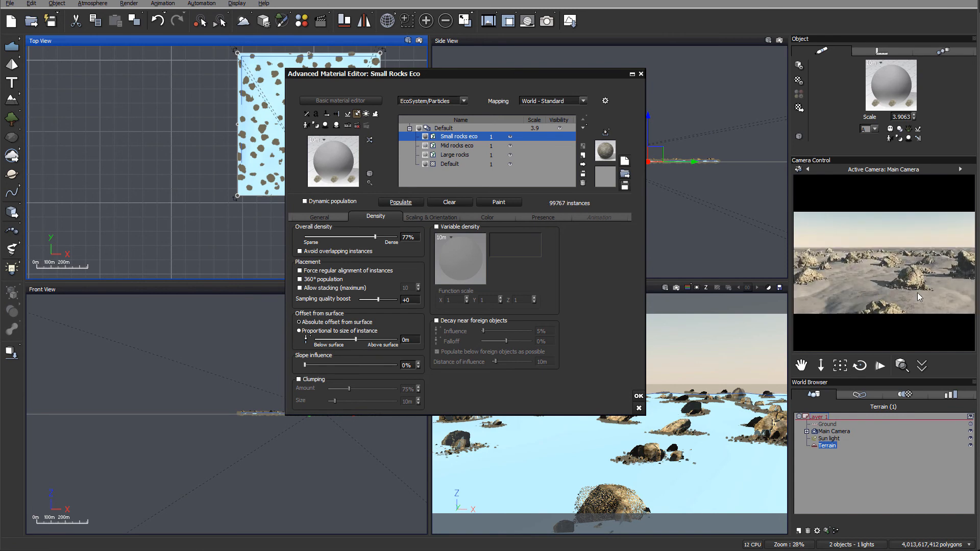
{"action": "mouse_move", "coordinate": [929, 291]}
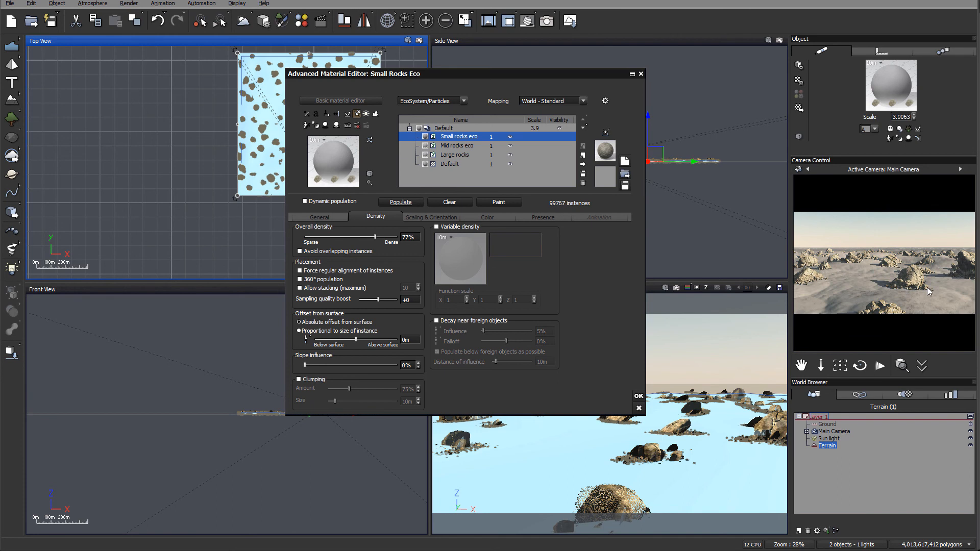
{"action": "mouse_move", "coordinate": [422, 234]}
{"action": "type", "text": "-10c"}
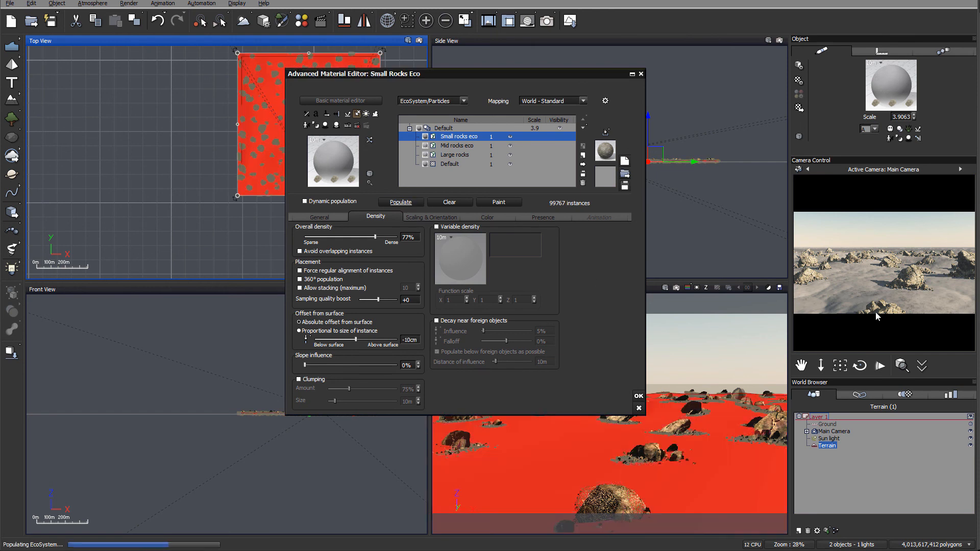
{"action": "mouse_move", "coordinate": [919, 292]}
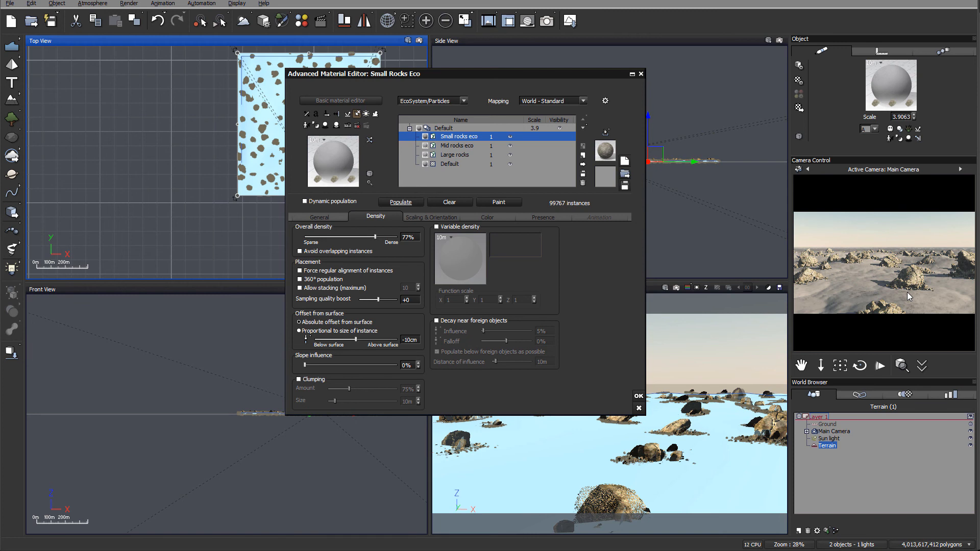
{"action": "mouse_move", "coordinate": [522, 217]}
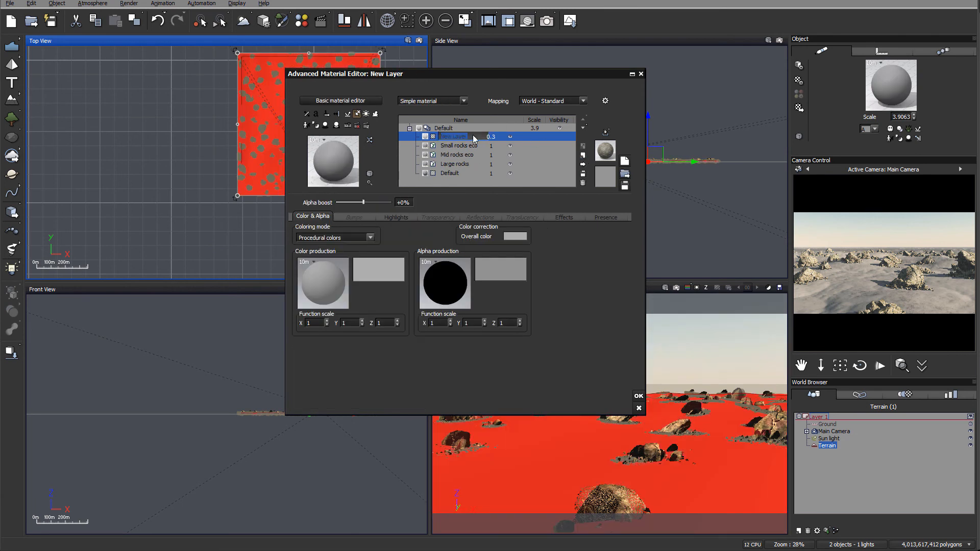
- Name the new layer Rocks Around Eco and make it an ecosystem at 15% density
{"action": "type", "text": "ro"}
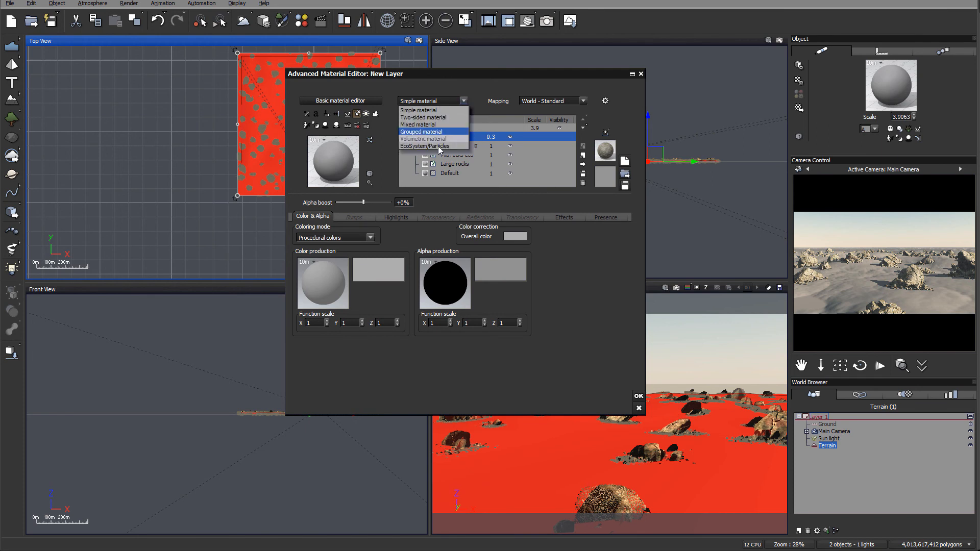
{"action": "left_click", "coordinate": [426, 146]}
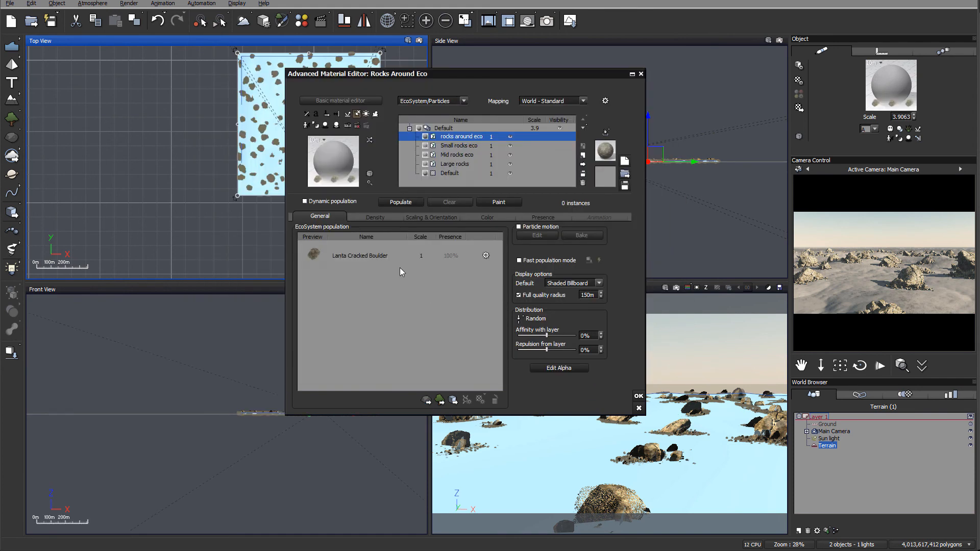
{"action": "left_click", "coordinate": [375, 217]}
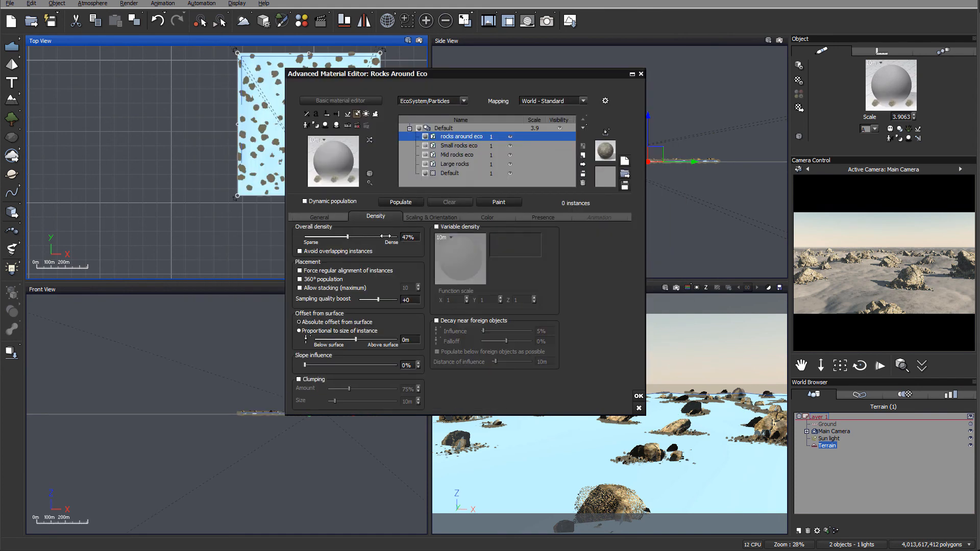
{"action": "left_click", "coordinate": [320, 217]}
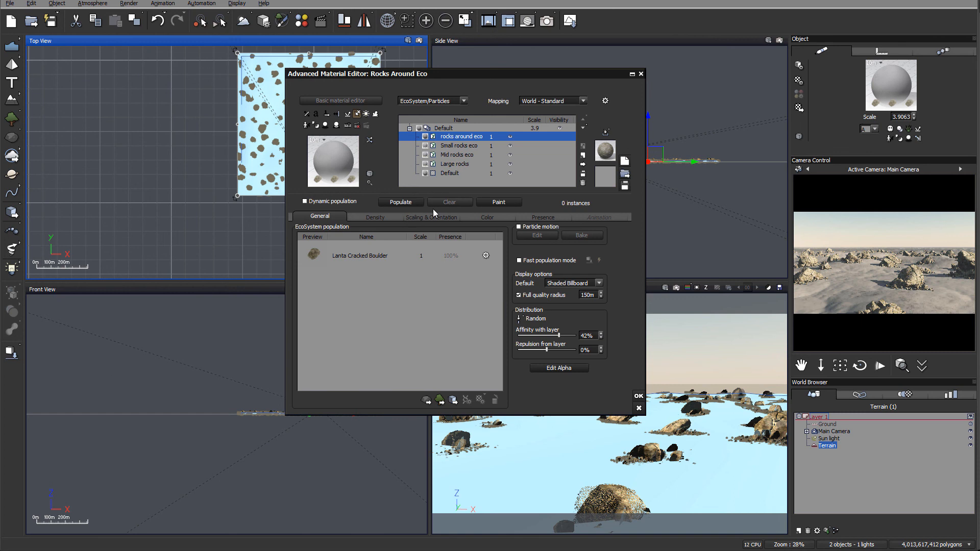
{"action": "left_click", "coordinate": [375, 217]}
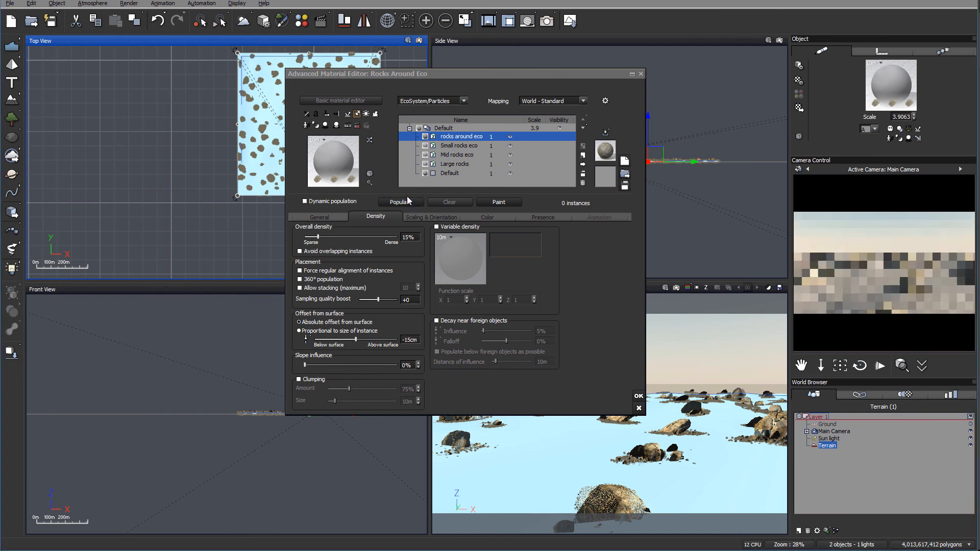
- Populate the Rocks Around Eco boulders, then repopulate with a -30cm surface offset
{"action": "left_click", "coordinate": [400, 203]}
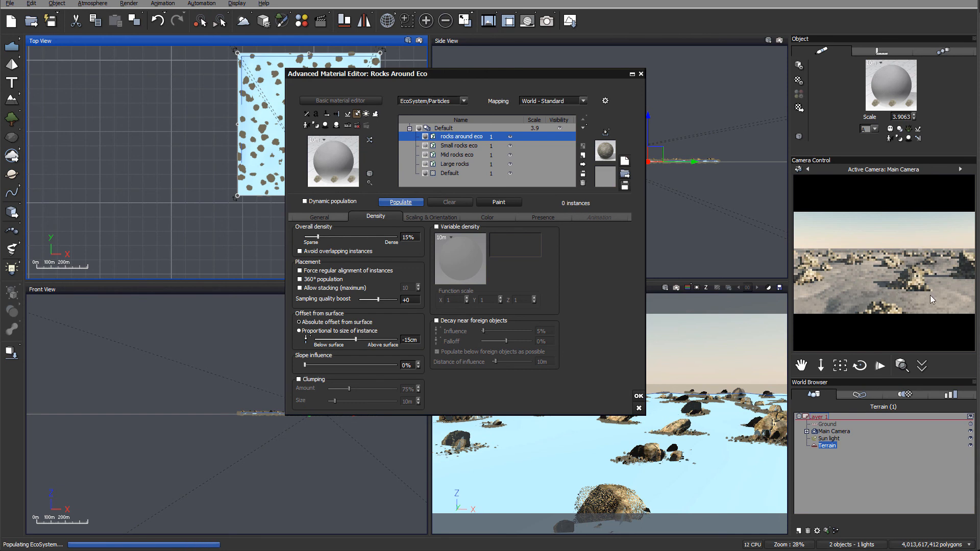
{"action": "left_click", "coordinate": [401, 202]}
{"action": "type", "text": "-3"}
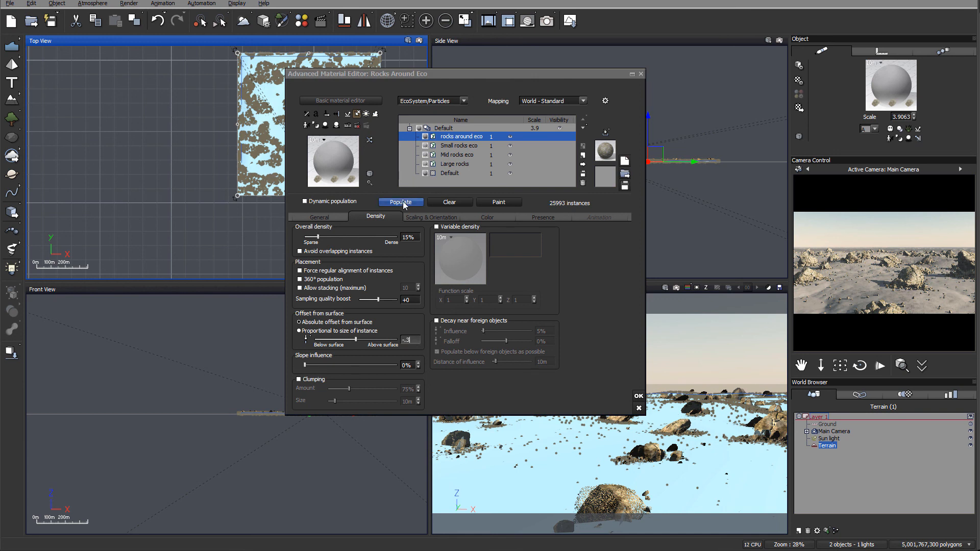
{"action": "left_click", "coordinate": [400, 202]}
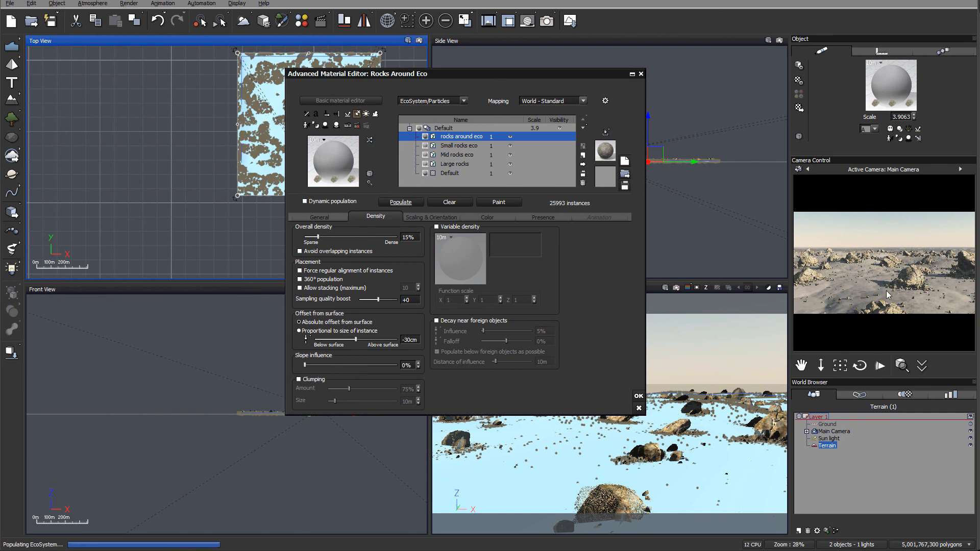
{"action": "mouse_move", "coordinate": [946, 295]}
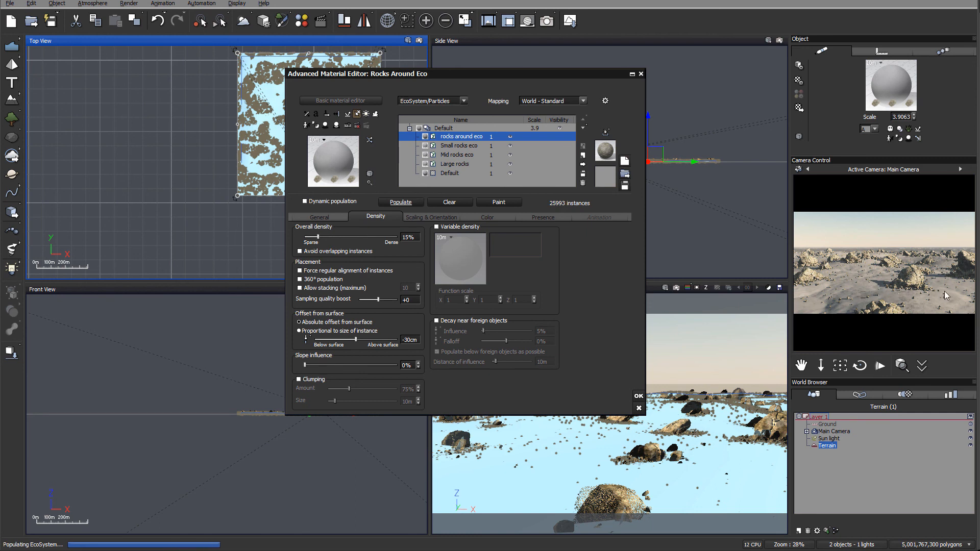
{"action": "mouse_move", "coordinate": [921, 301]}
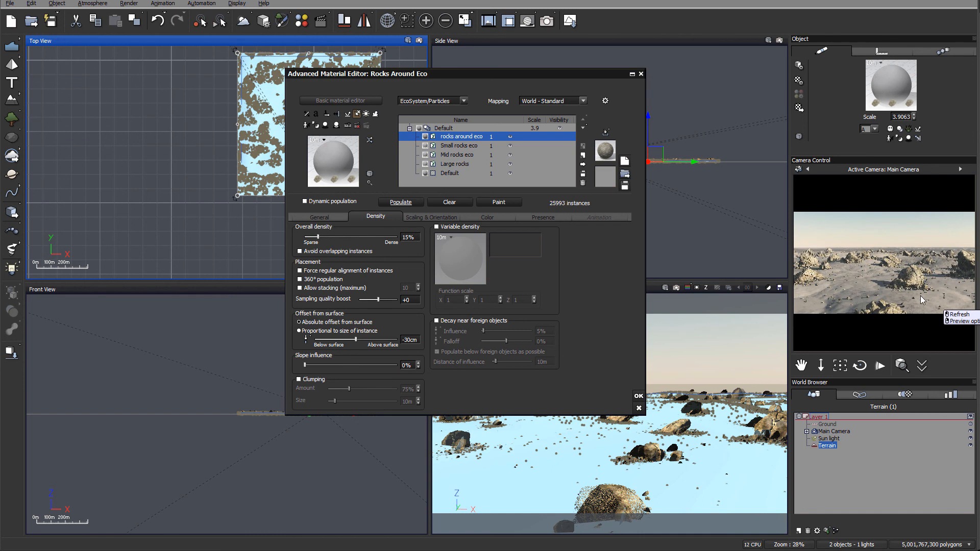
{"action": "mouse_move", "coordinate": [935, 281]}
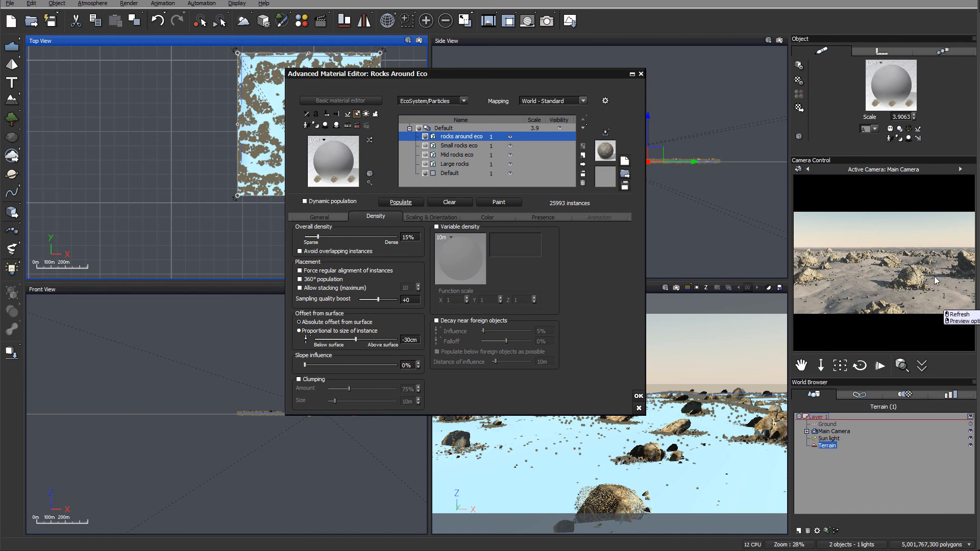
- Repopulate Rocks Around Eco at 21% density, giving about 22,826 boulders
{"action": "left_click", "coordinate": [319, 216]}
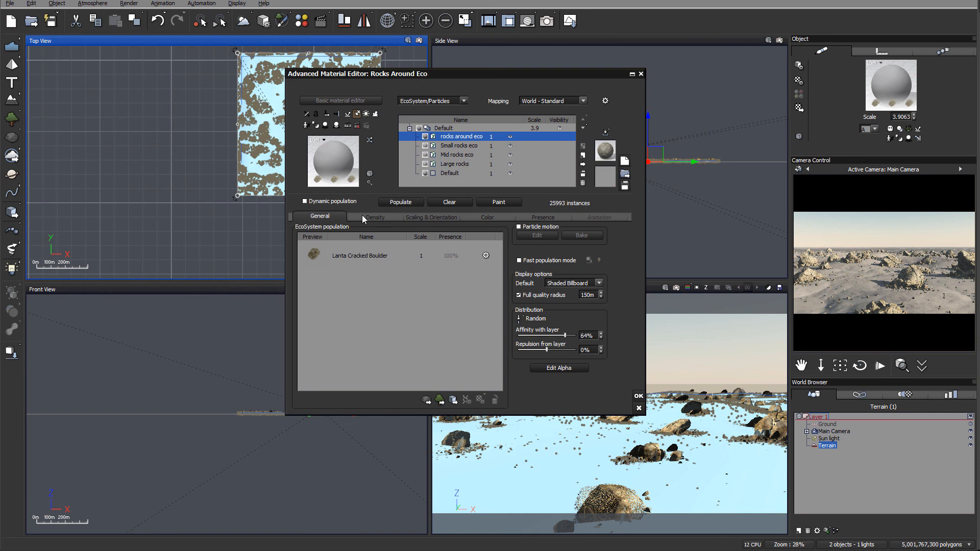
{"action": "left_click", "coordinate": [374, 217]}
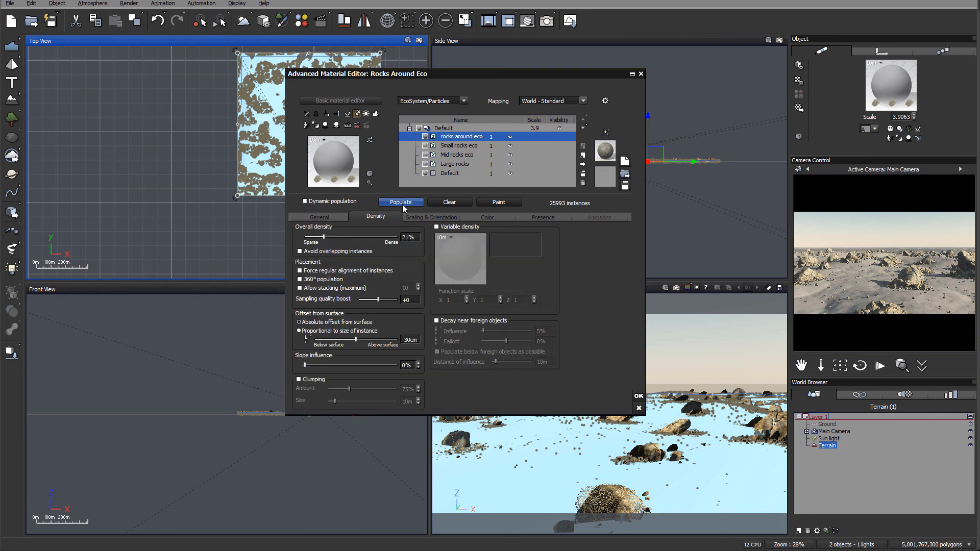
{"action": "left_click", "coordinate": [400, 202]}
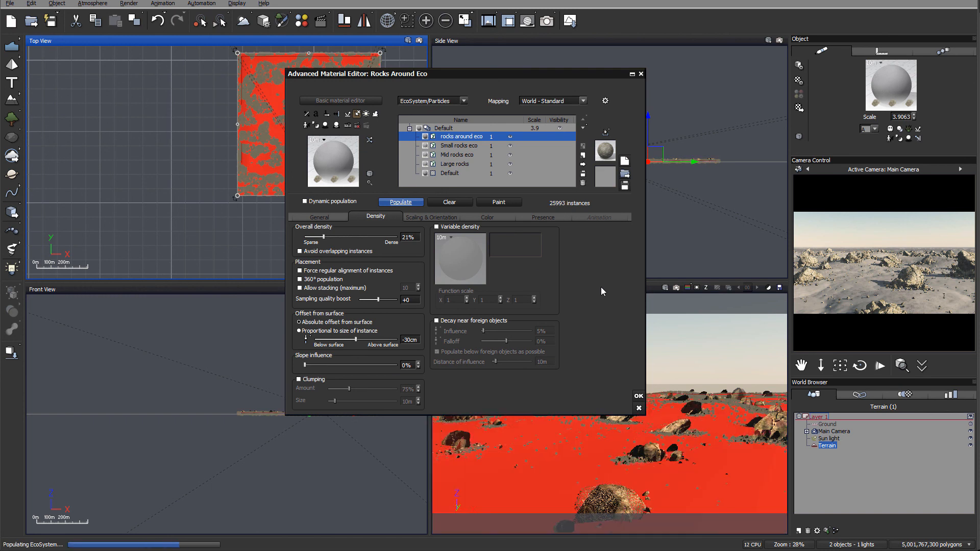
{"action": "mouse_move", "coordinate": [933, 292]}
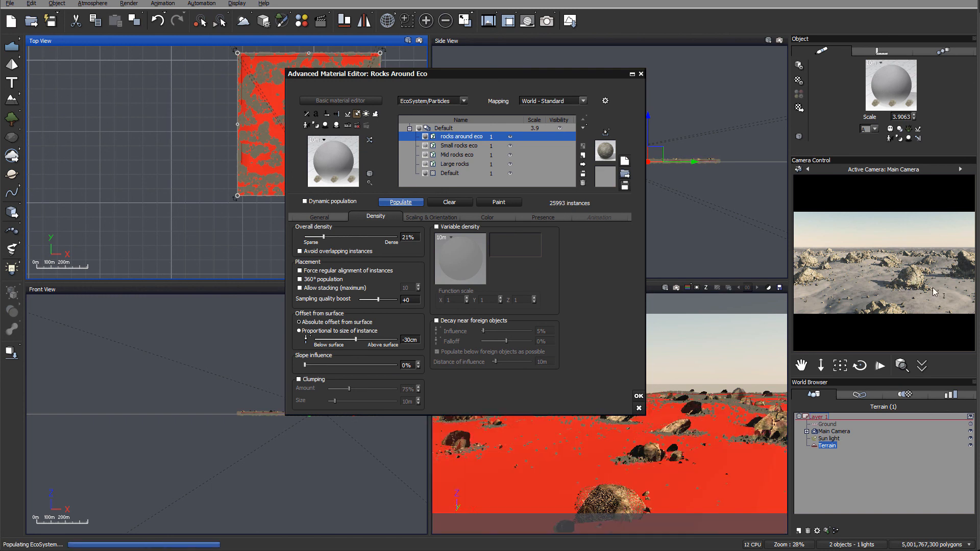
{"action": "left_click", "coordinate": [401, 202]}
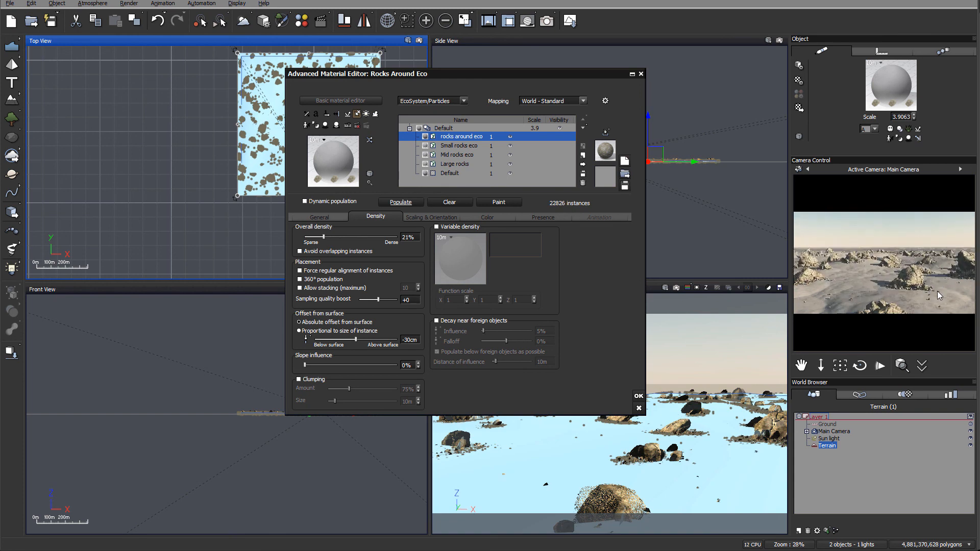
{"action": "mouse_move", "coordinate": [615, 262]}
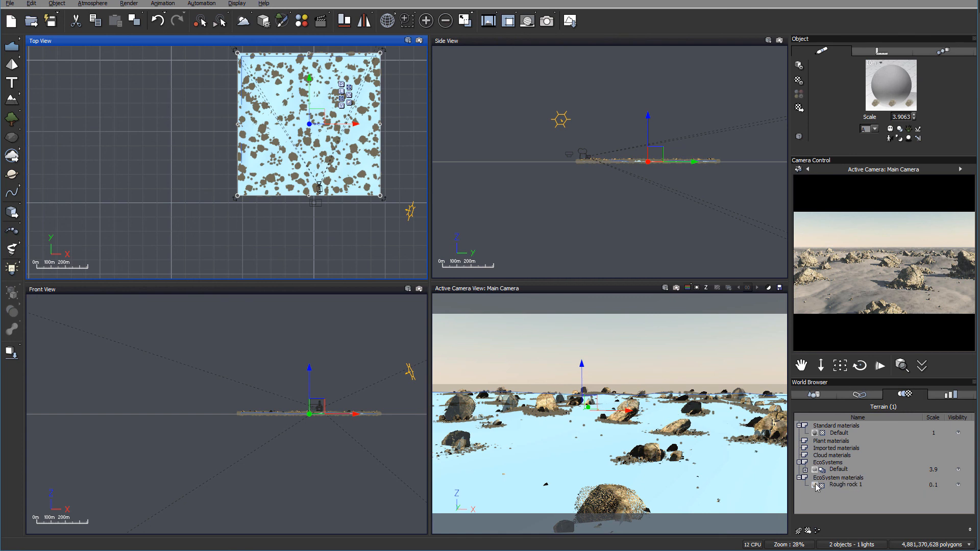
- Inspect the Rough rock 1 material's highlight settings (5% intensity) and close the editor
{"action": "double_click", "coordinate": [846, 485]}
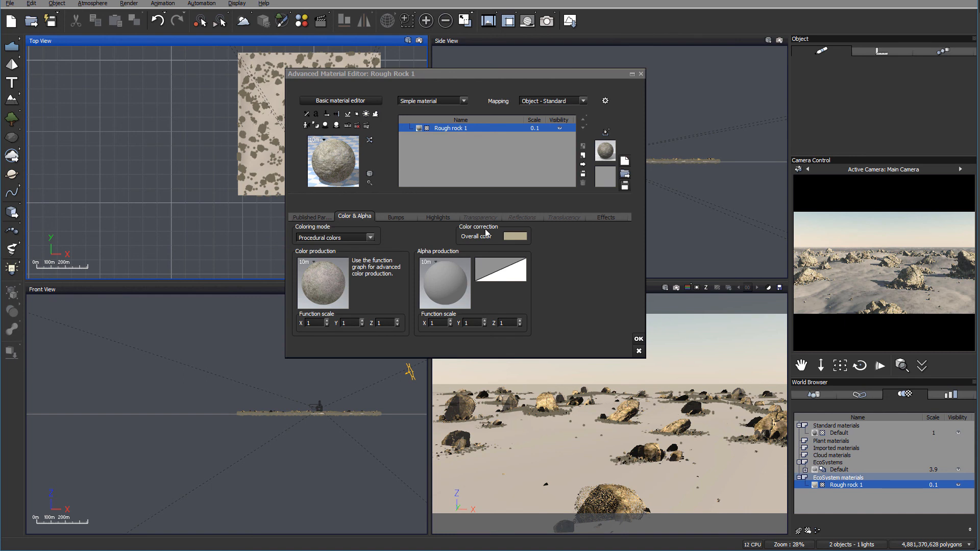
{"action": "mouse_move", "coordinate": [344, 200]}
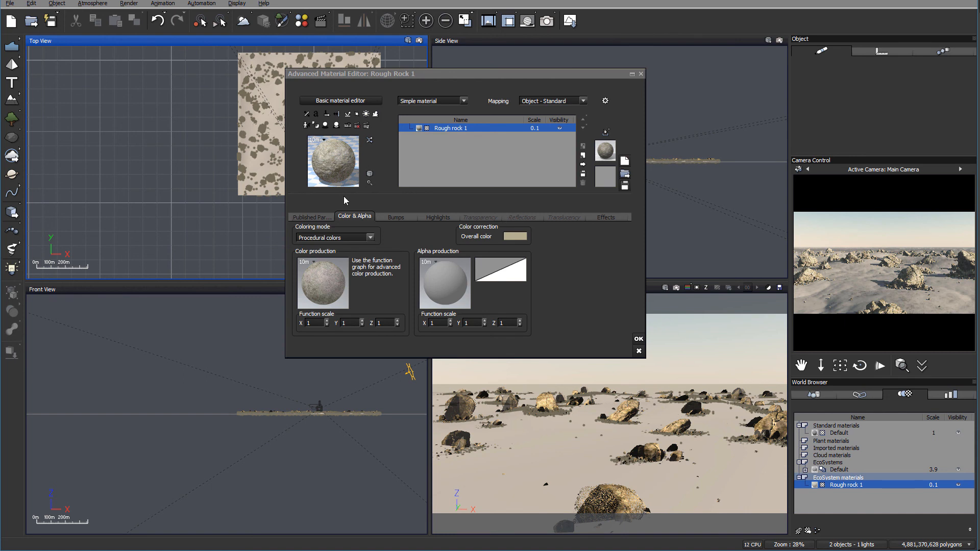
{"action": "left_click", "coordinate": [438, 216]}
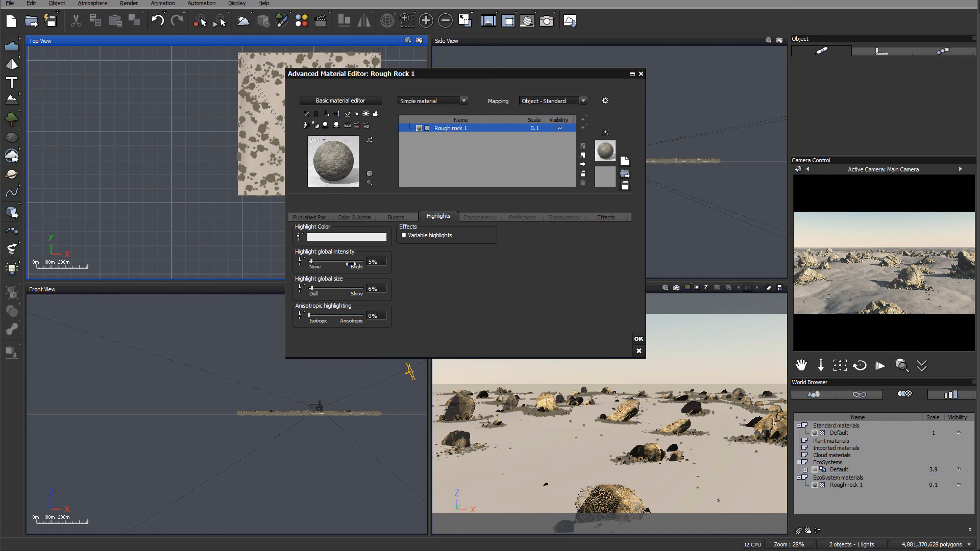
{"action": "mouse_move", "coordinate": [654, 259]}
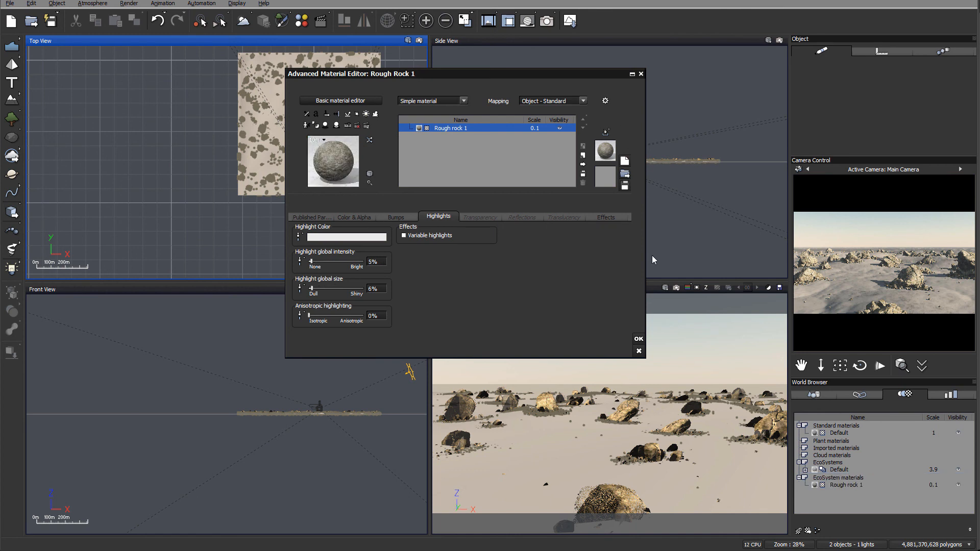
{"action": "mouse_move", "coordinate": [576, 130]}
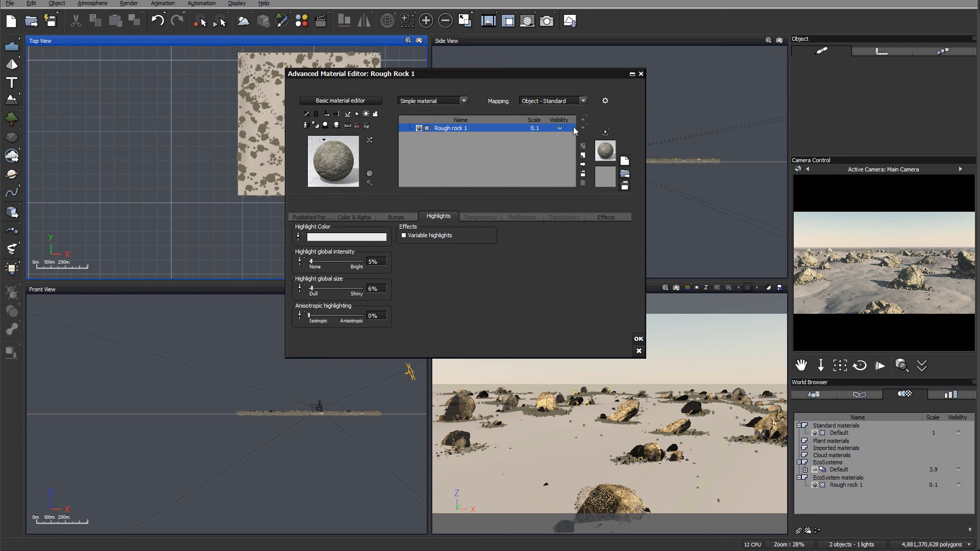
{"action": "left_click", "coordinate": [605, 132]}
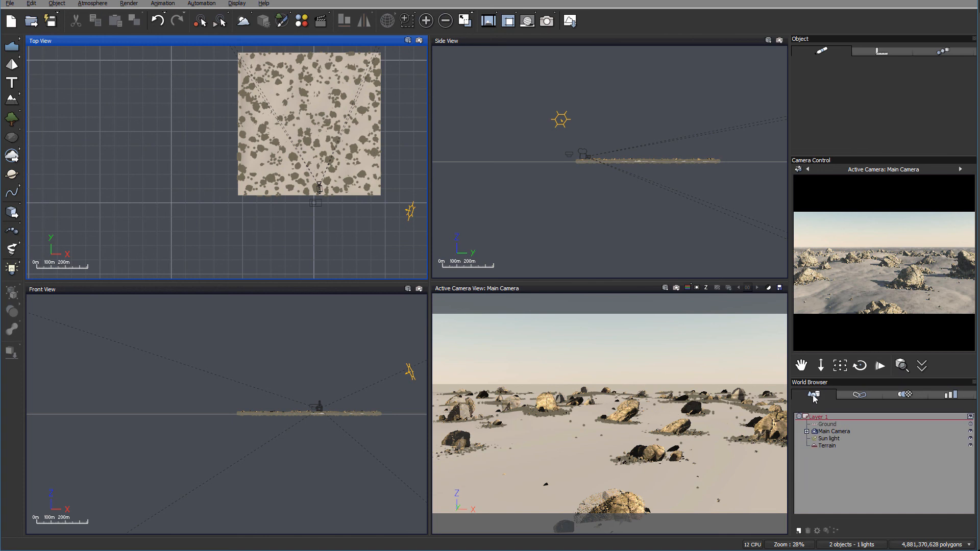
- Swap the ecosystem's Default rock entry to the Rough rock 1 material and confirm
{"action": "left_click", "coordinate": [826, 446]}
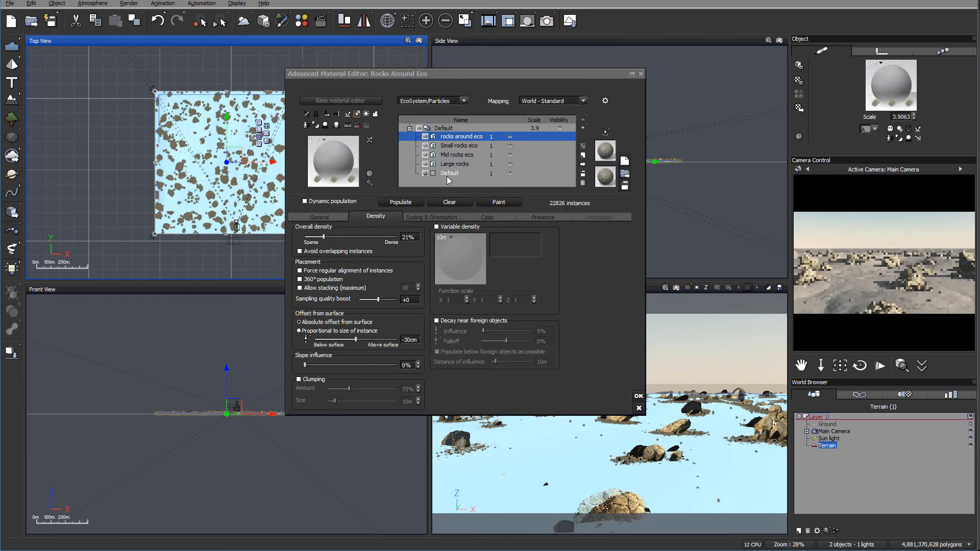
{"action": "left_click", "coordinate": [450, 173]}
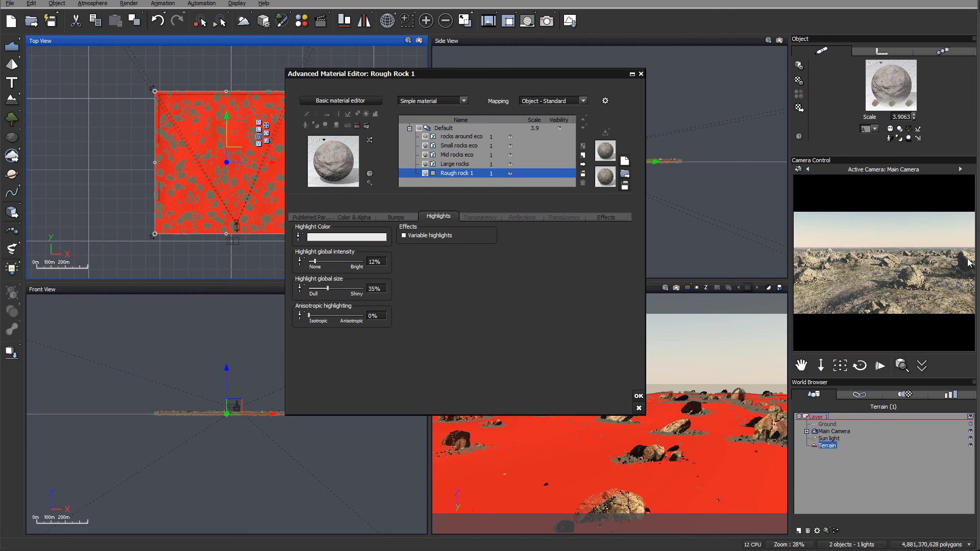
{"action": "mouse_move", "coordinate": [899, 311]}
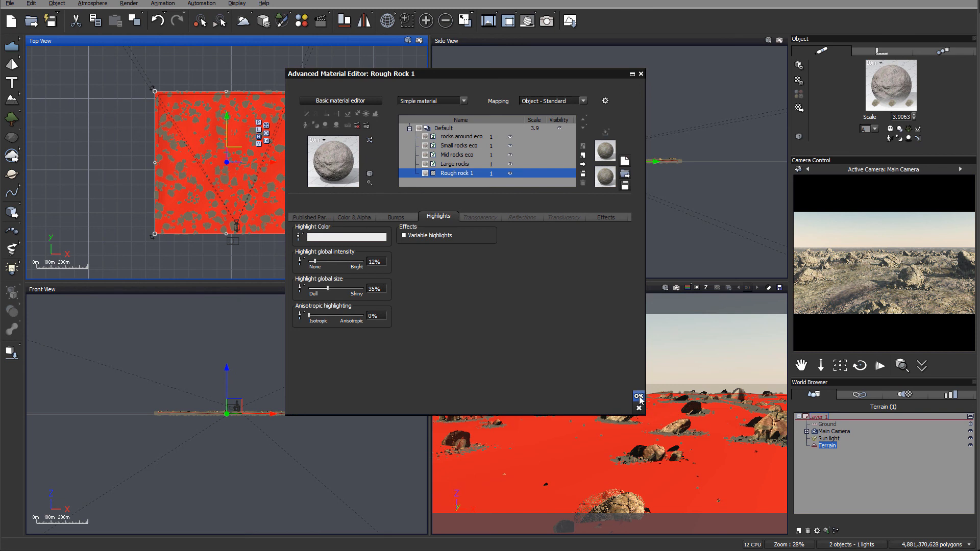
{"action": "left_click", "coordinate": [638, 399]}
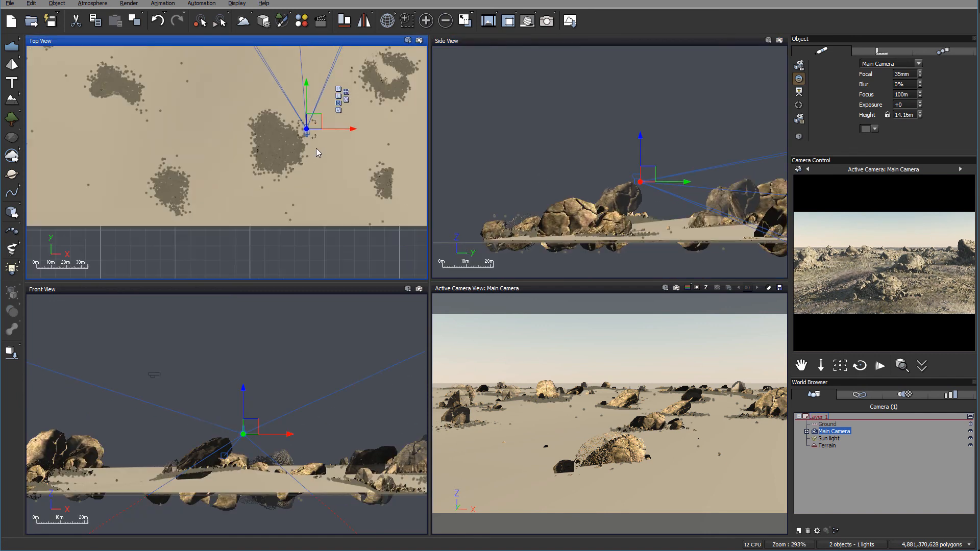
- Move the Main Camera low among the boulders in Top View and render that view
{"action": "left_click_drag", "start_coordinate": [306, 130], "coordinate": [250, 206]}
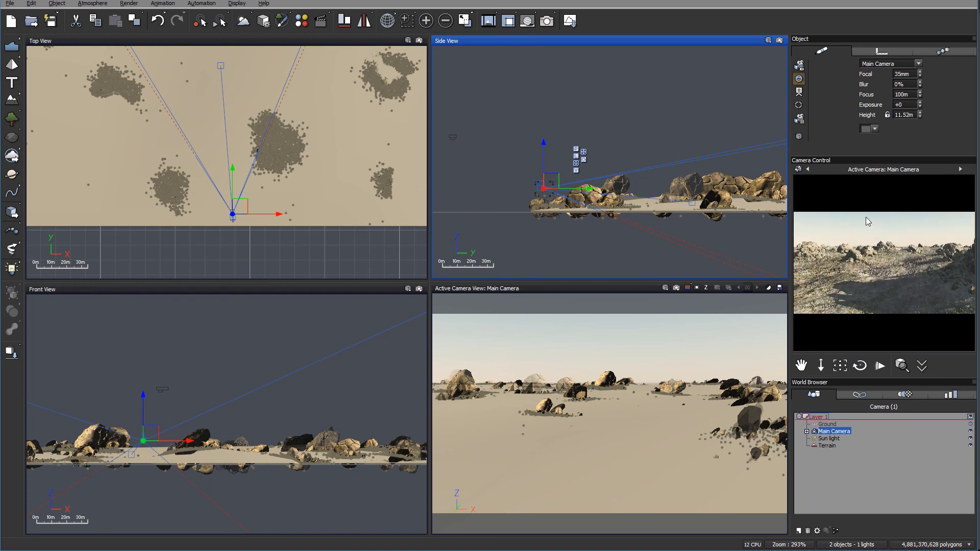
{"action": "left_click", "coordinate": [841, 365]}
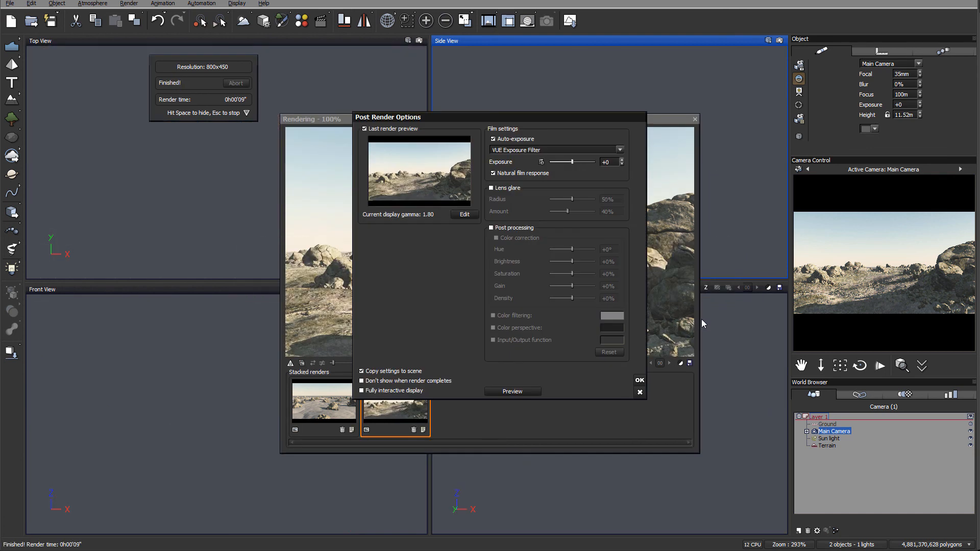
- Accept the Post Render Options and close the Render Display window
{"action": "left_click", "coordinate": [638, 380]}
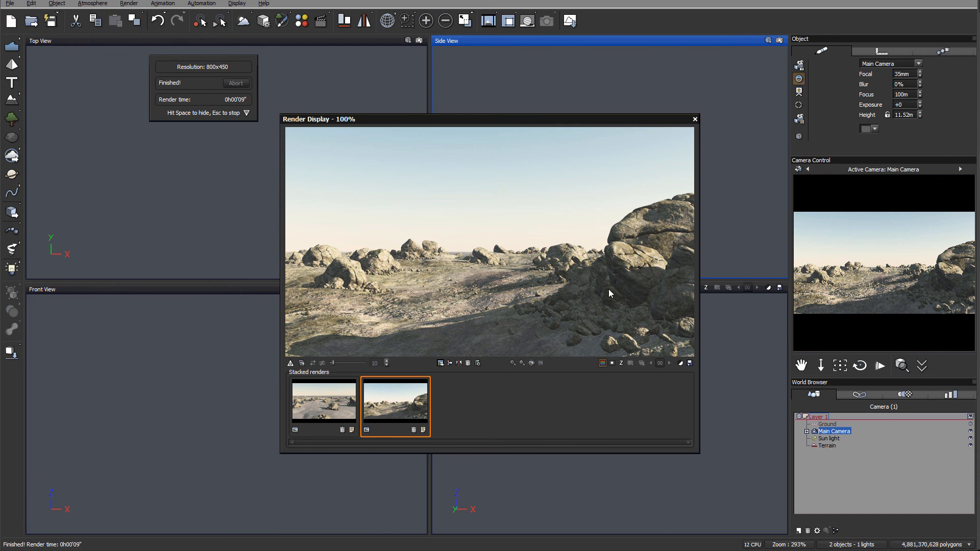
{"action": "mouse_move", "coordinate": [666, 307]}
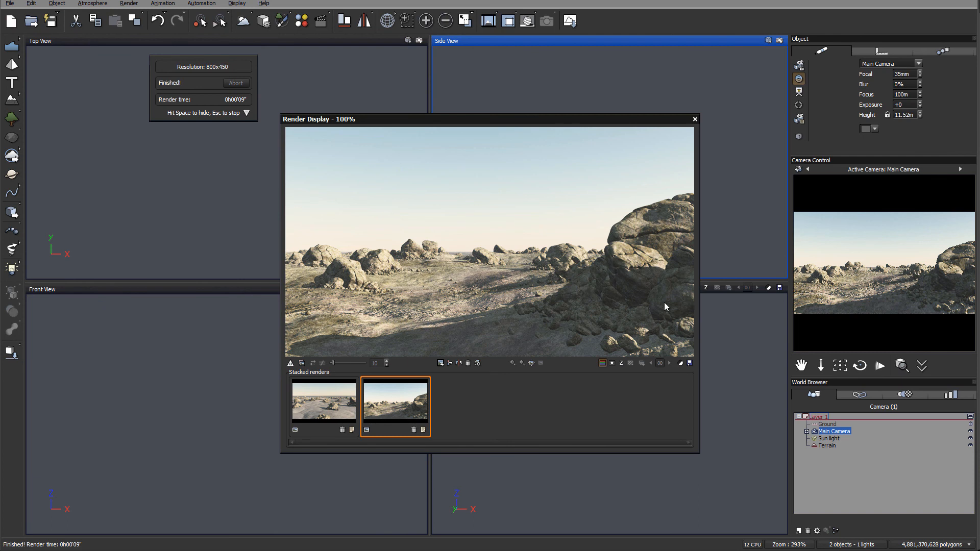
{"action": "mouse_move", "coordinate": [405, 317]}
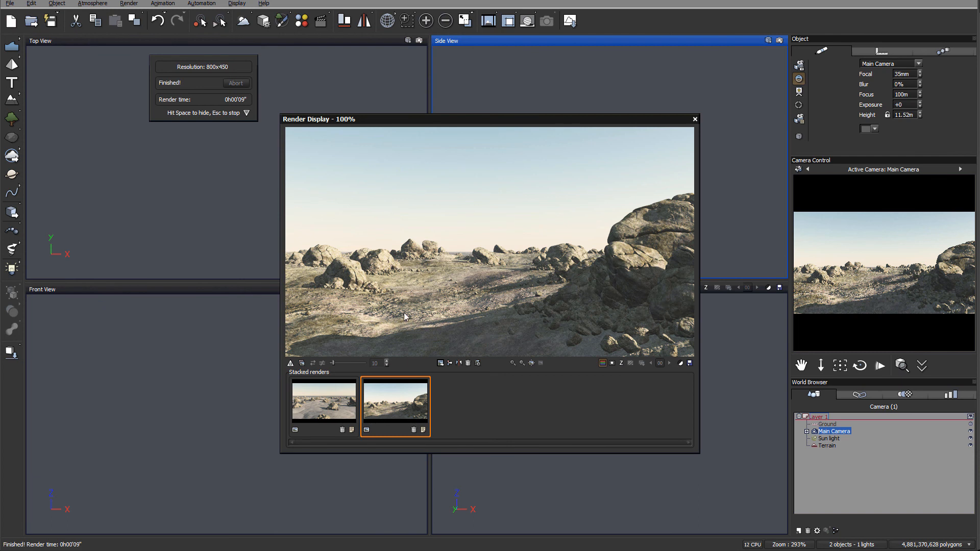
{"action": "mouse_move", "coordinate": [592, 261]}
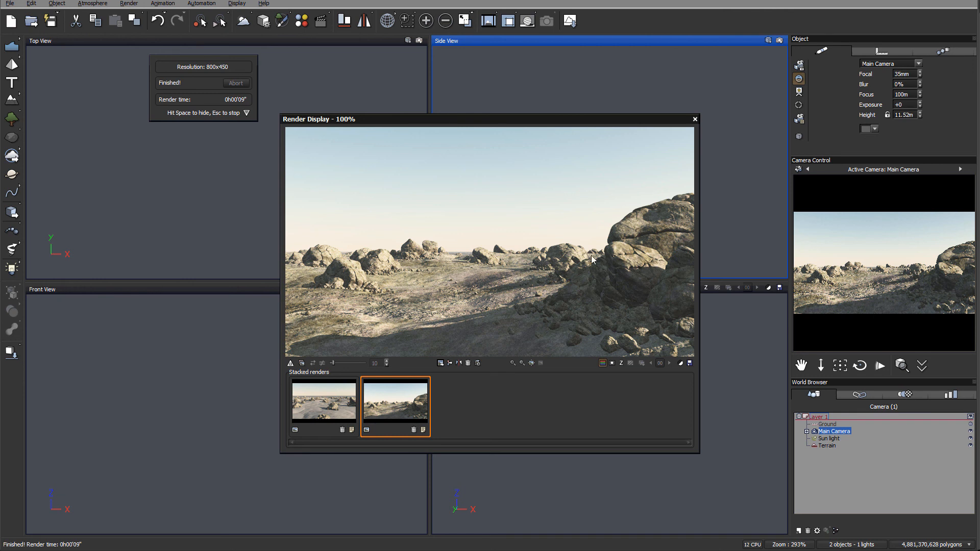
{"action": "mouse_move", "coordinate": [382, 285]}
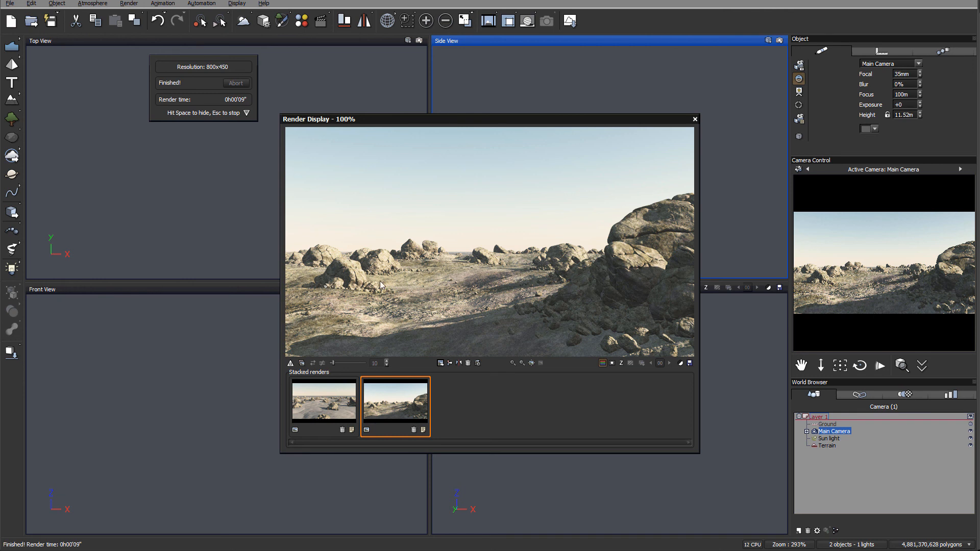
{"action": "mouse_move", "coordinate": [565, 319]}
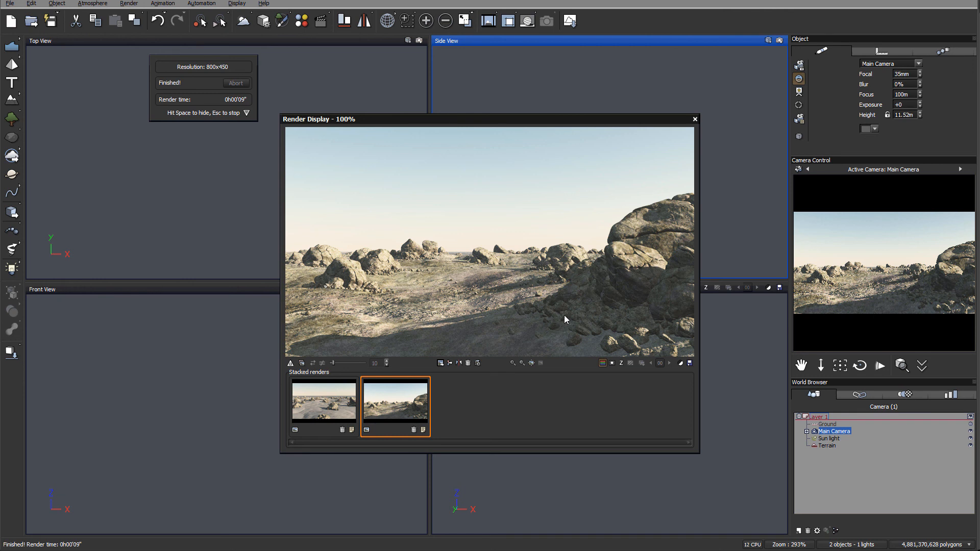
{"action": "mouse_move", "coordinate": [557, 284]}
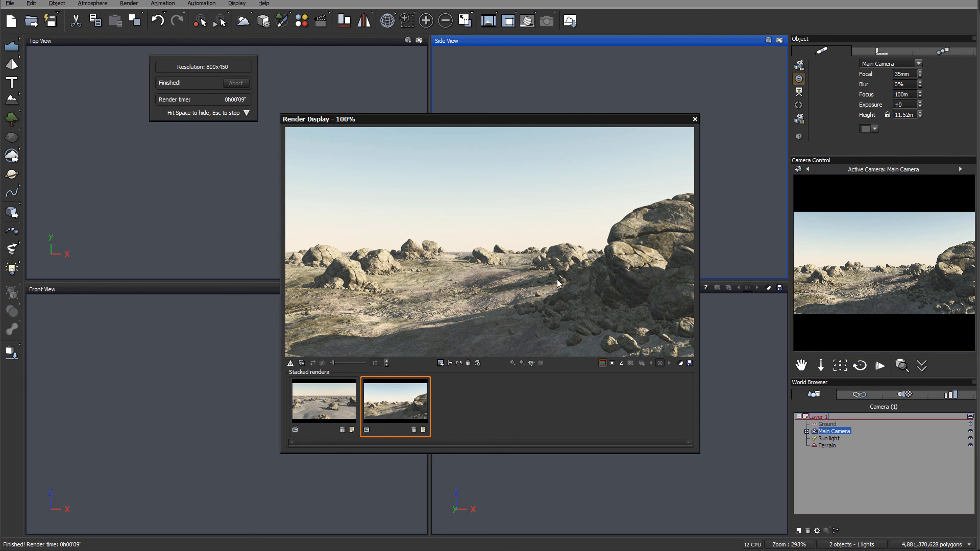
{"action": "mouse_move", "coordinate": [417, 279]}
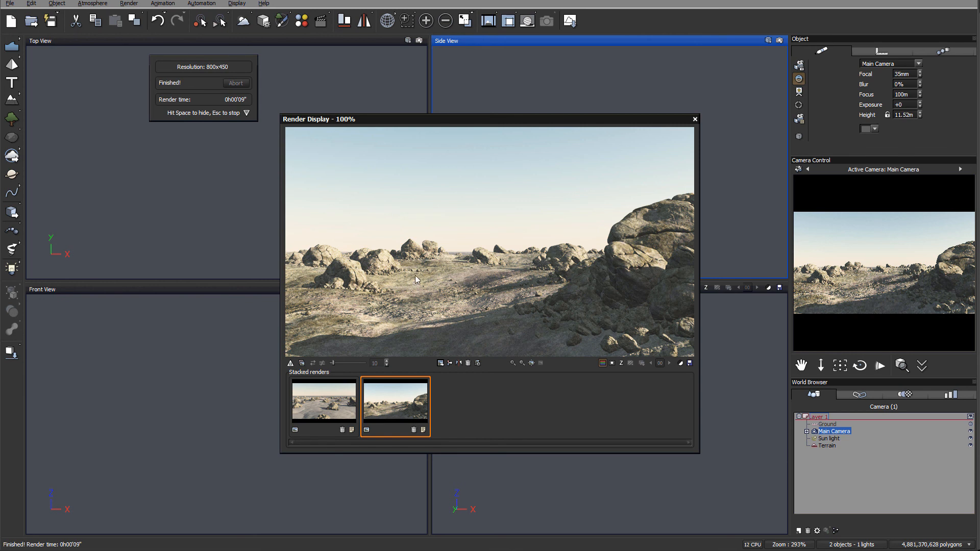
{"action": "mouse_move", "coordinate": [527, 253]}
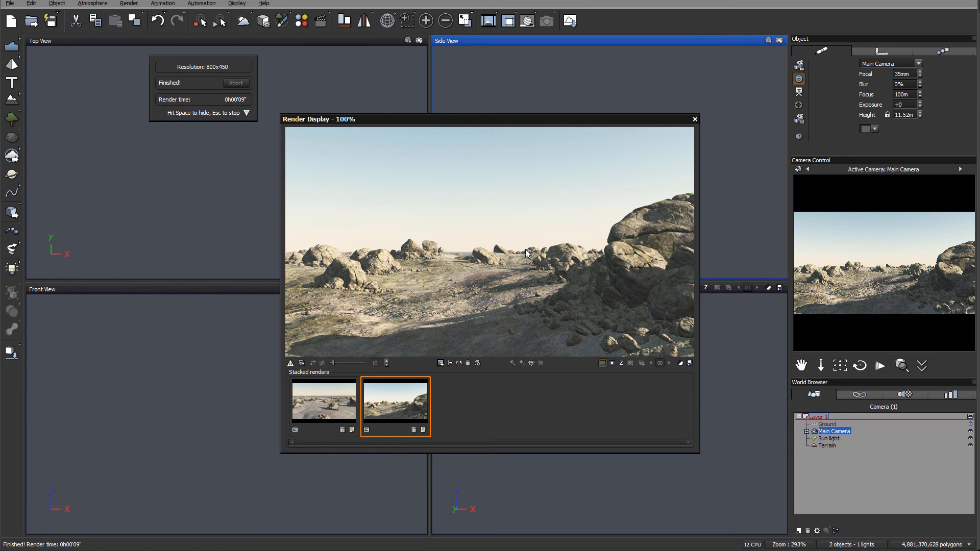
{"action": "left_click", "coordinate": [694, 119]}
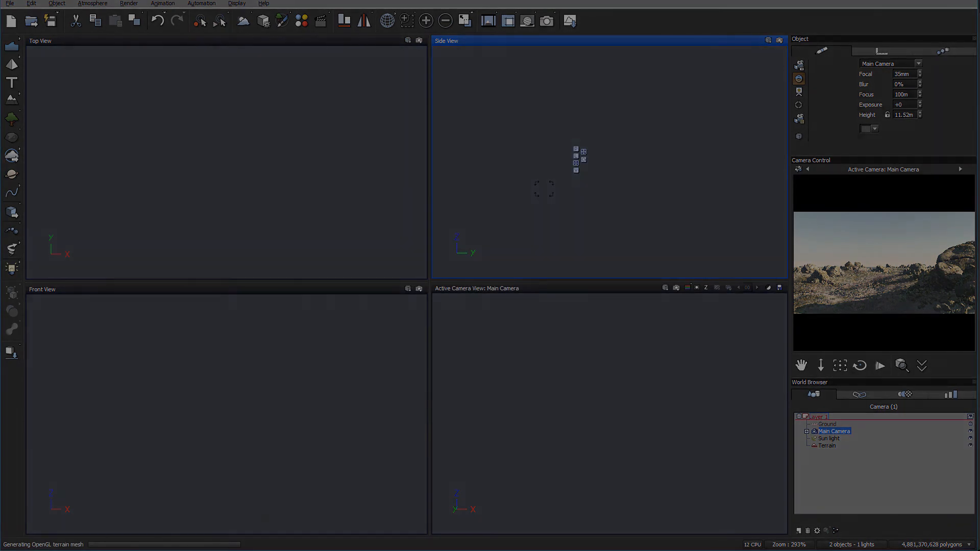